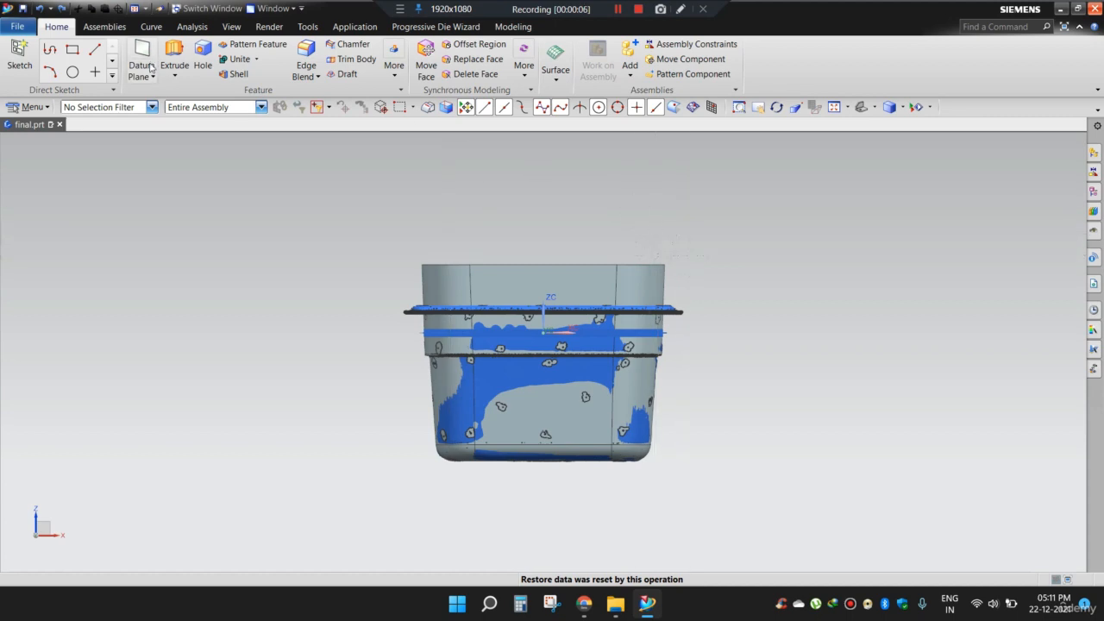
Extrude the sketch curves from -24 mm to 52 mm into a block over the tub's upper part.
{"action": "left_click", "coordinate": [172, 60]}
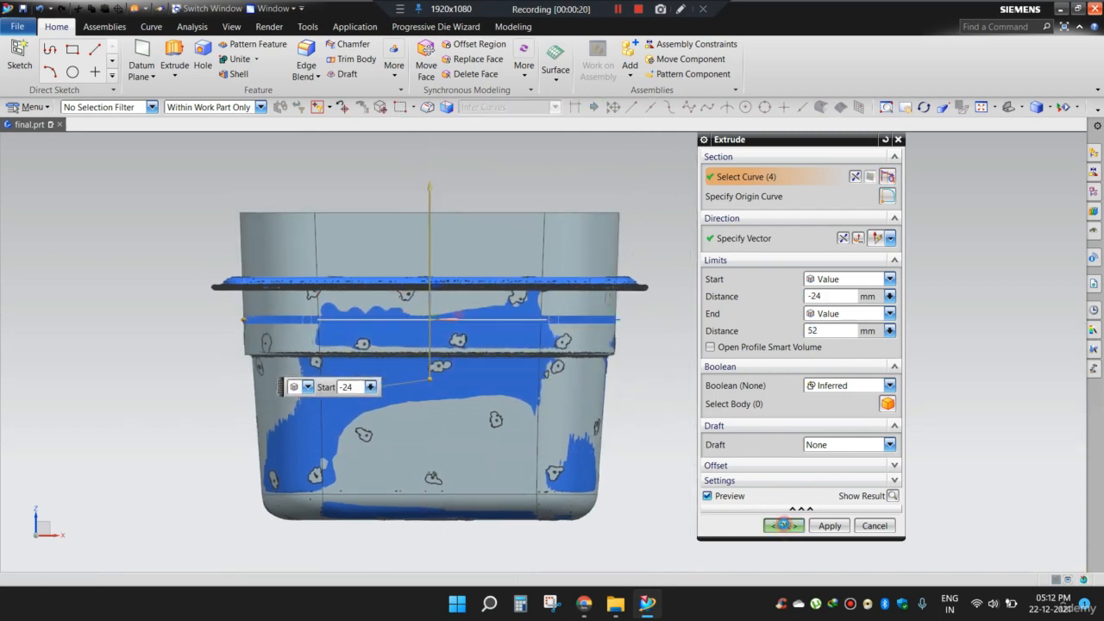
{"action": "left_click", "coordinate": [680, 8]}
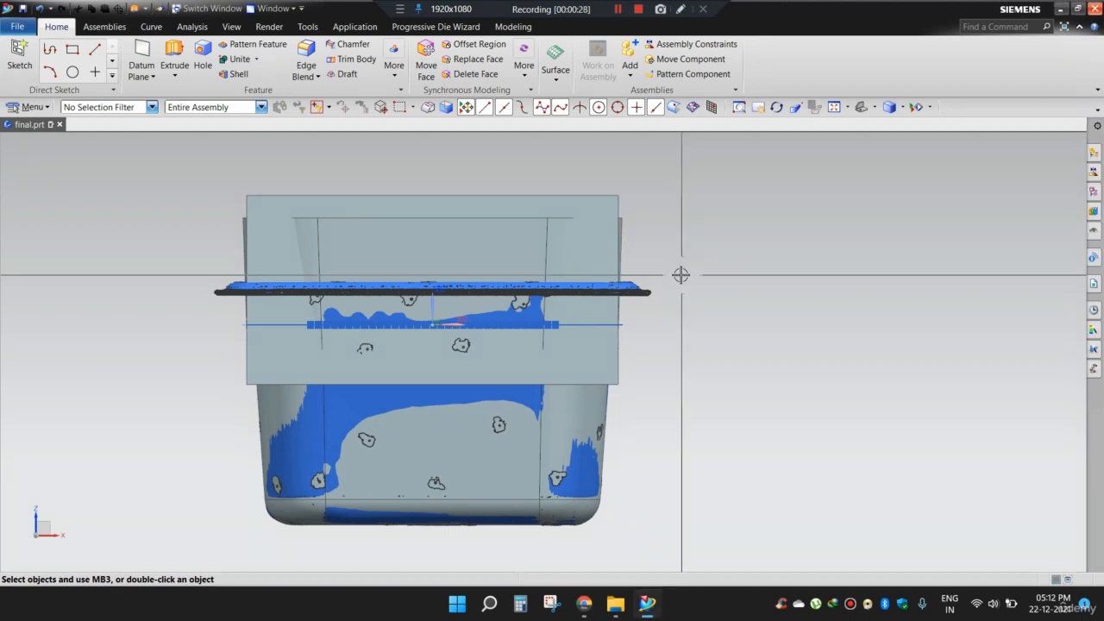
Offset the block's four side faces outward 13 mm so it encloses the rim.
{"action": "left_click_drag", "start_coordinate": [431, 327], "coordinate": [656, 290]}
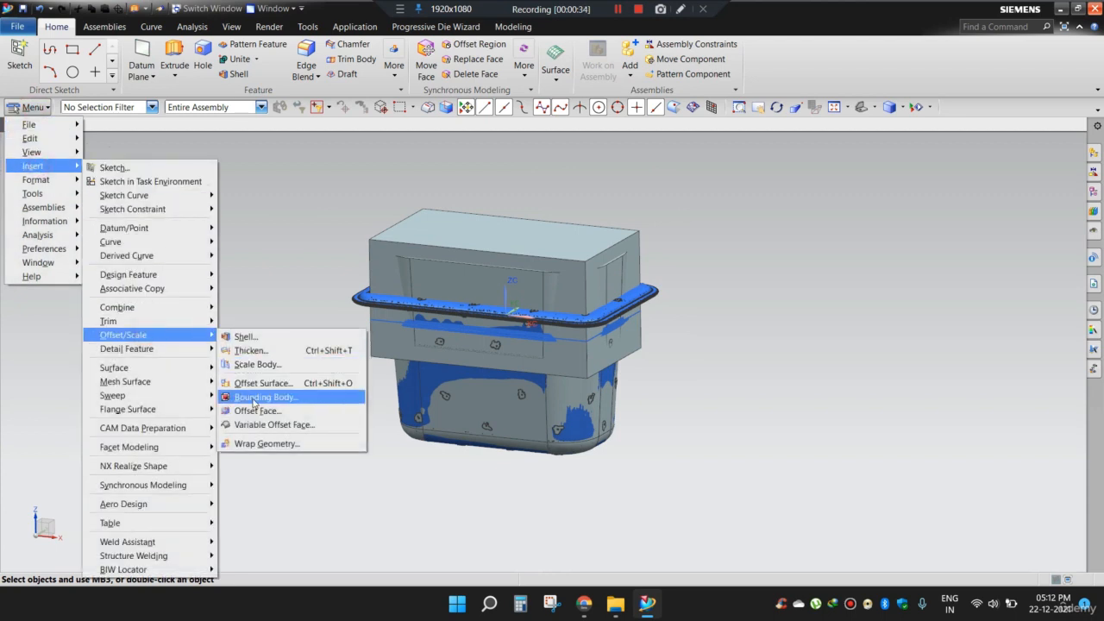
{"action": "left_click", "coordinate": [257, 411]}
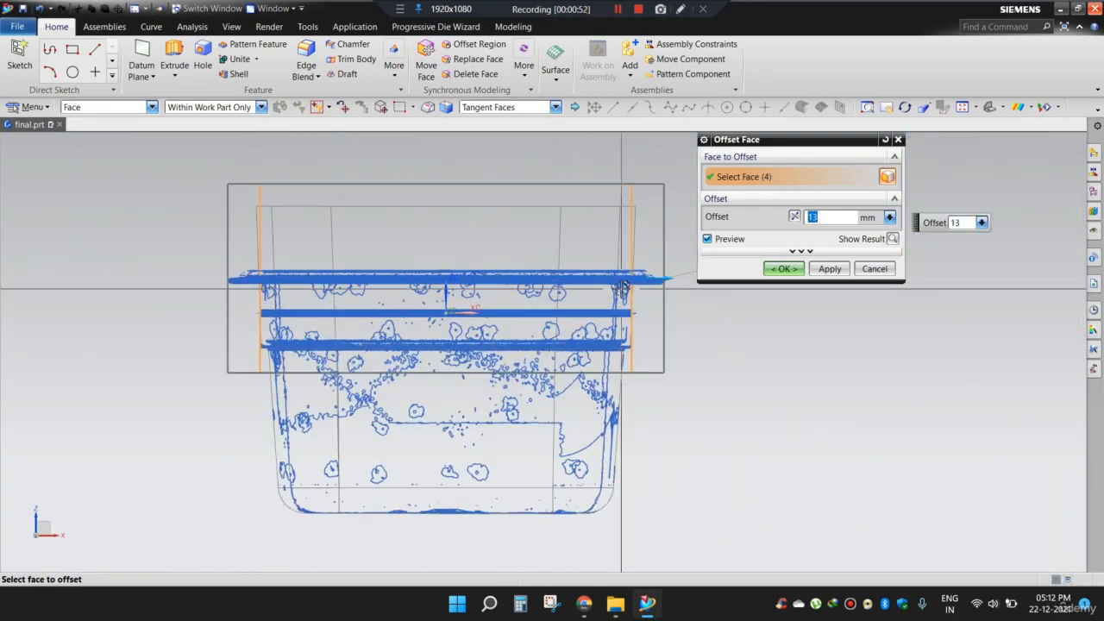
{"action": "left_click", "coordinate": [783, 269]}
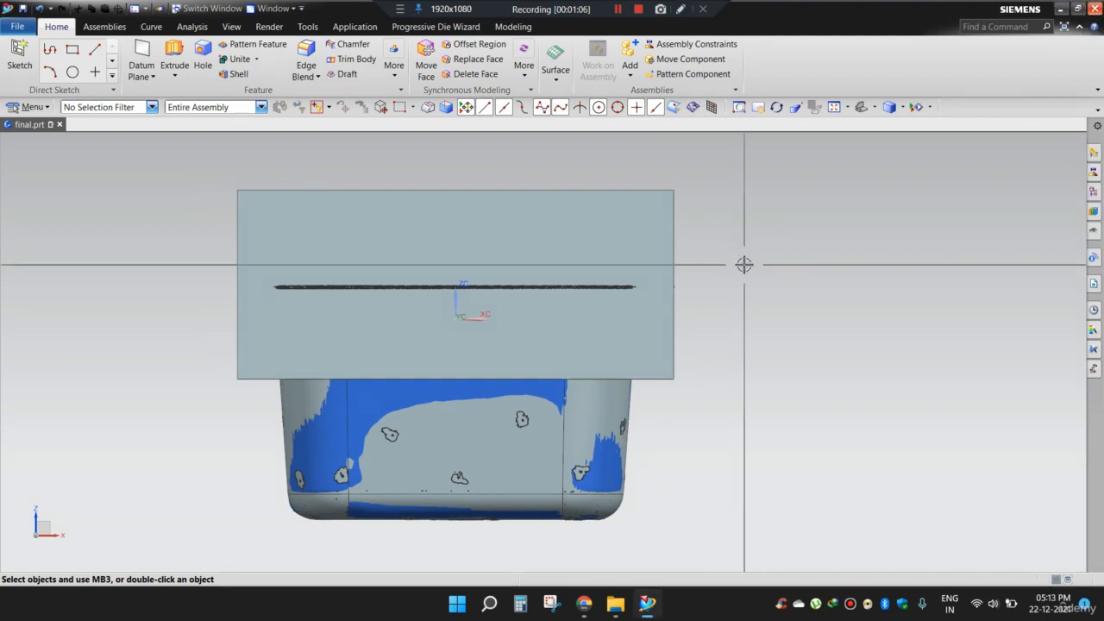
Offset the block's bottom face by 3 mm so it reaches down past the tub's rim.
{"action": "left_click", "coordinate": [745, 266]}
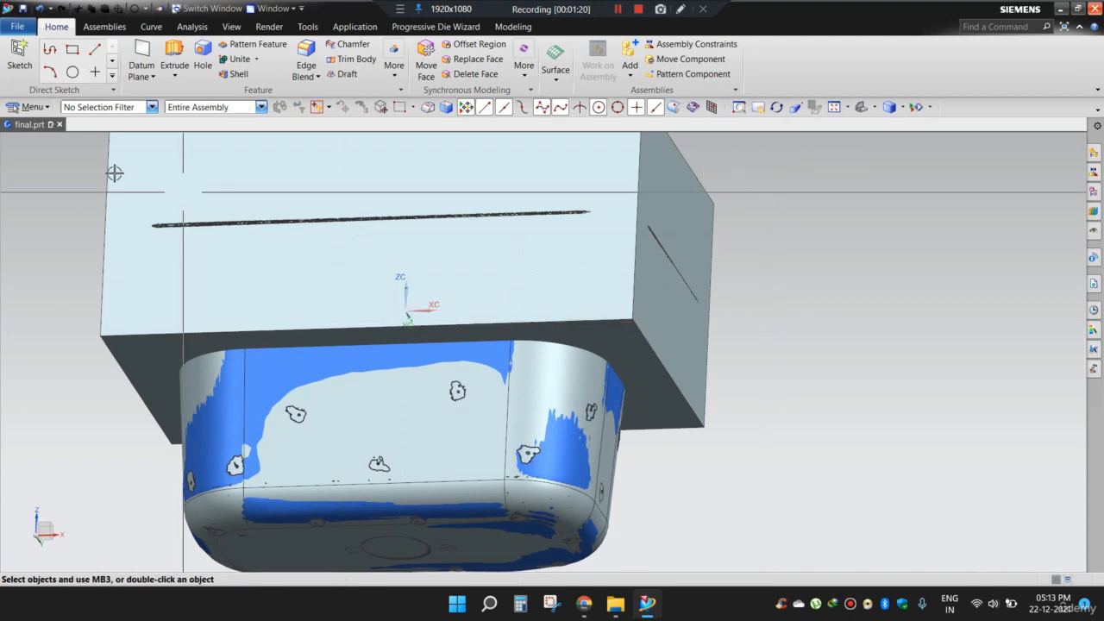
{"action": "left_click", "coordinate": [33, 107]}
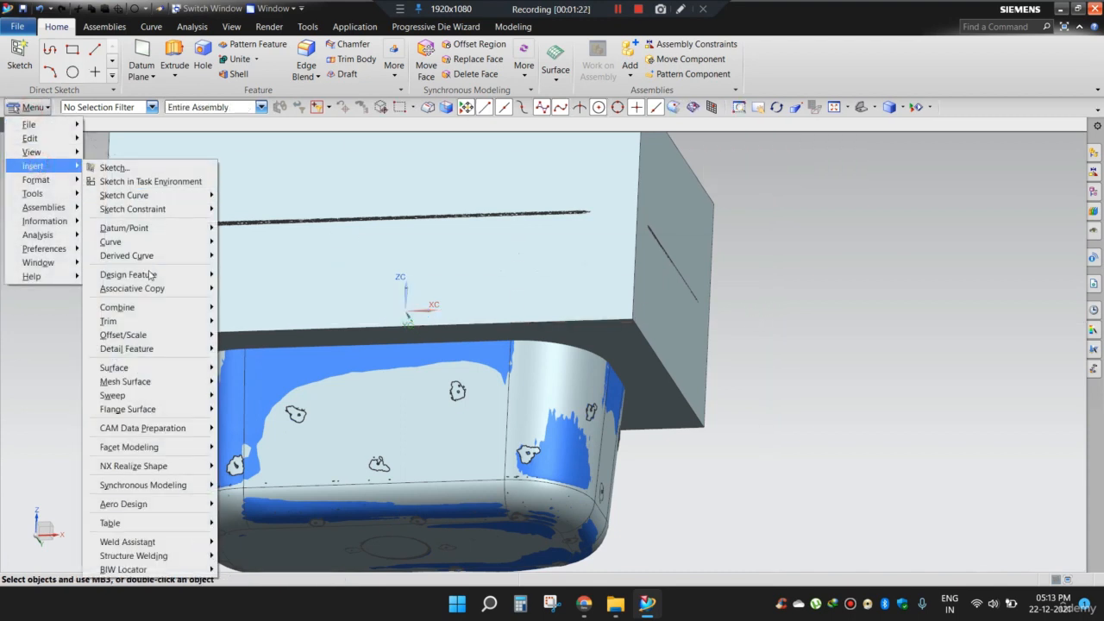
{"action": "mouse_move", "coordinate": [123, 335]}
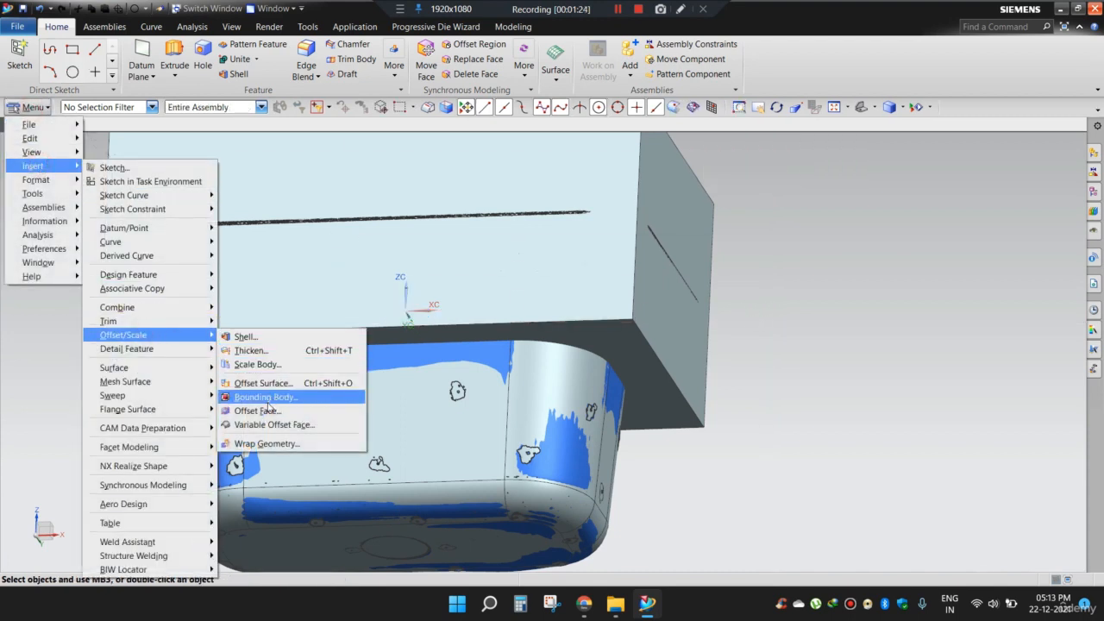
{"action": "left_click", "coordinate": [257, 411]}
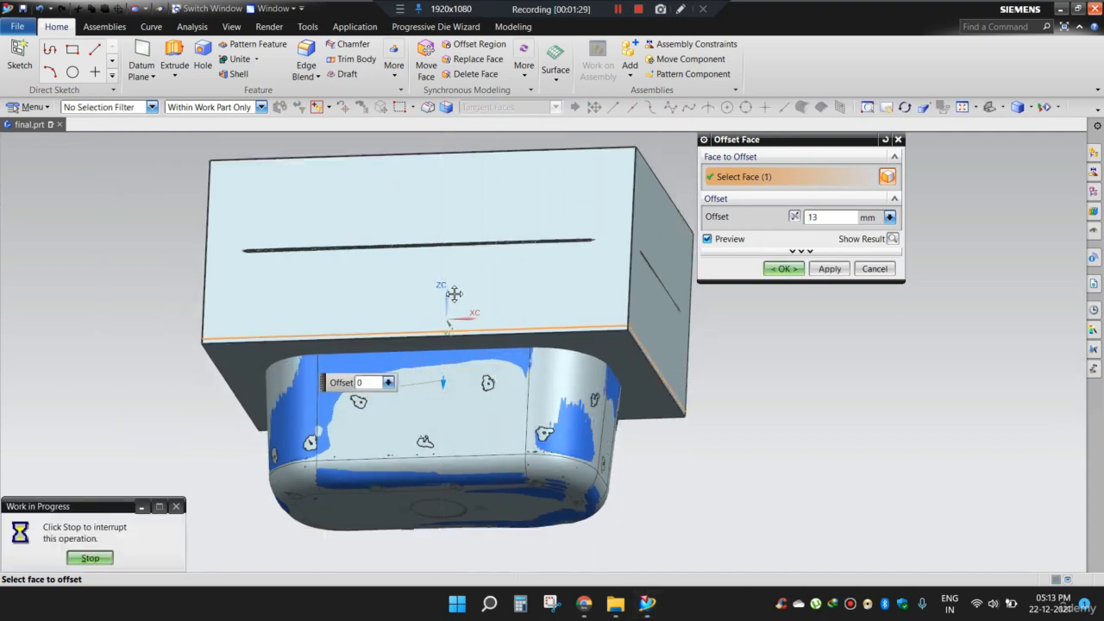
{"action": "left_click_drag", "start_coordinate": [455, 293], "coordinate": [585, 261]}
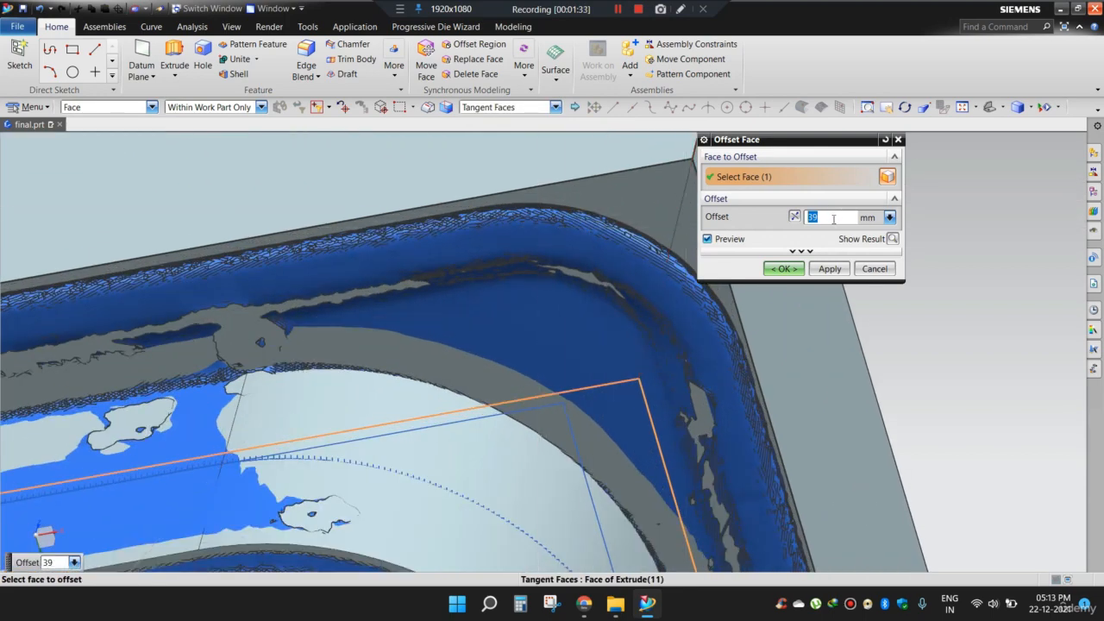
{"action": "type", "text": "3"}
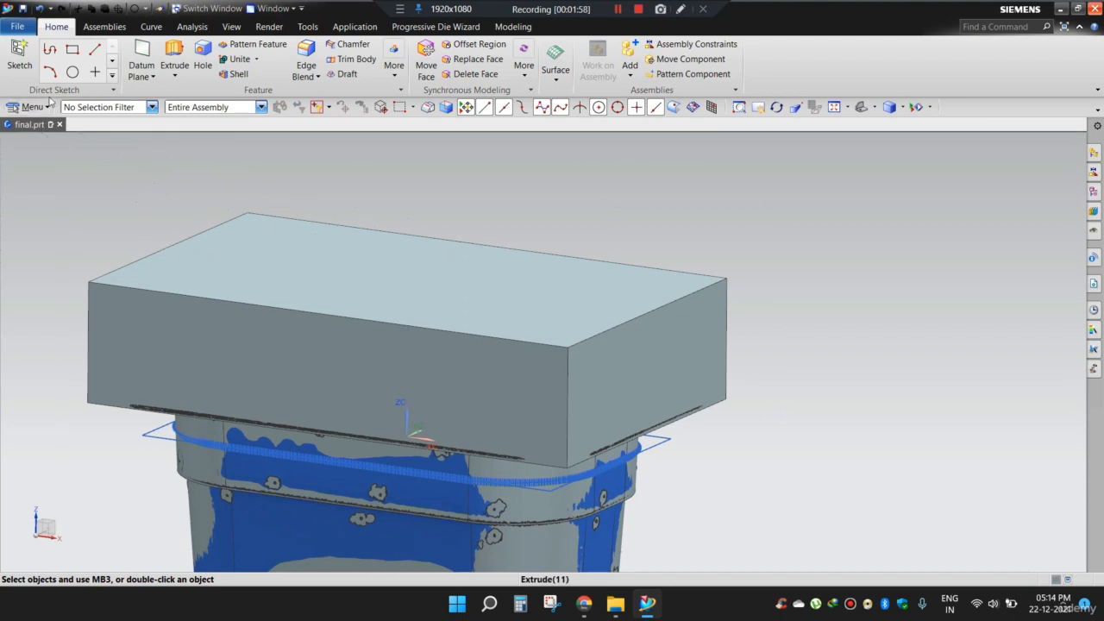
Offset the block's top face, trying 5, 20, 30 then settling on 35 mm, leaving a thin rim plate.
{"action": "left_click", "coordinate": [31, 107]}
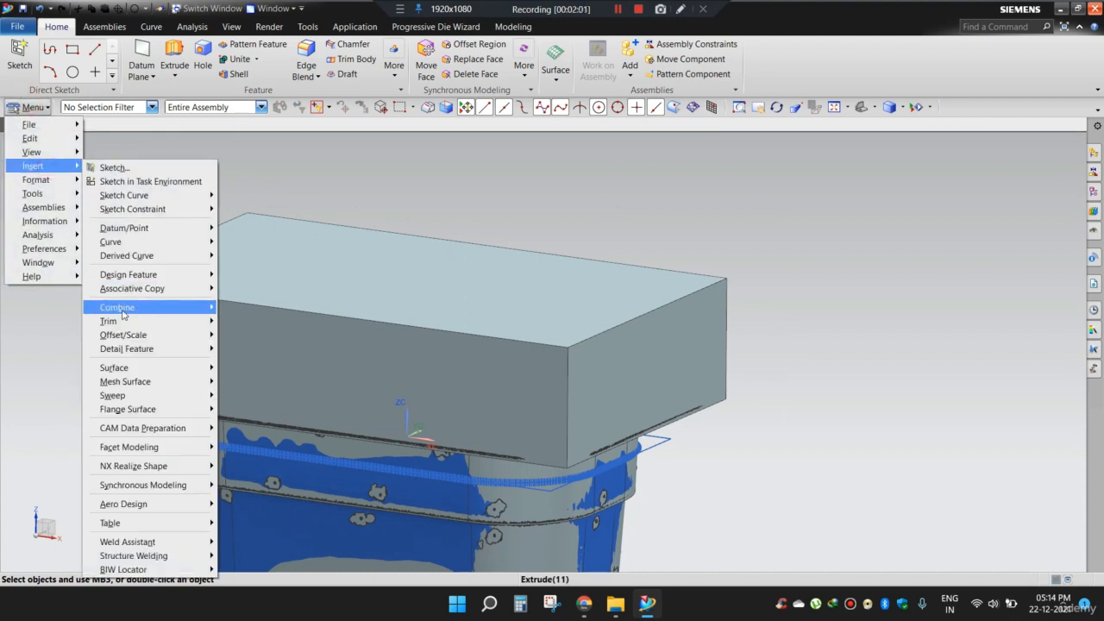
{"action": "left_click", "coordinate": [123, 335]}
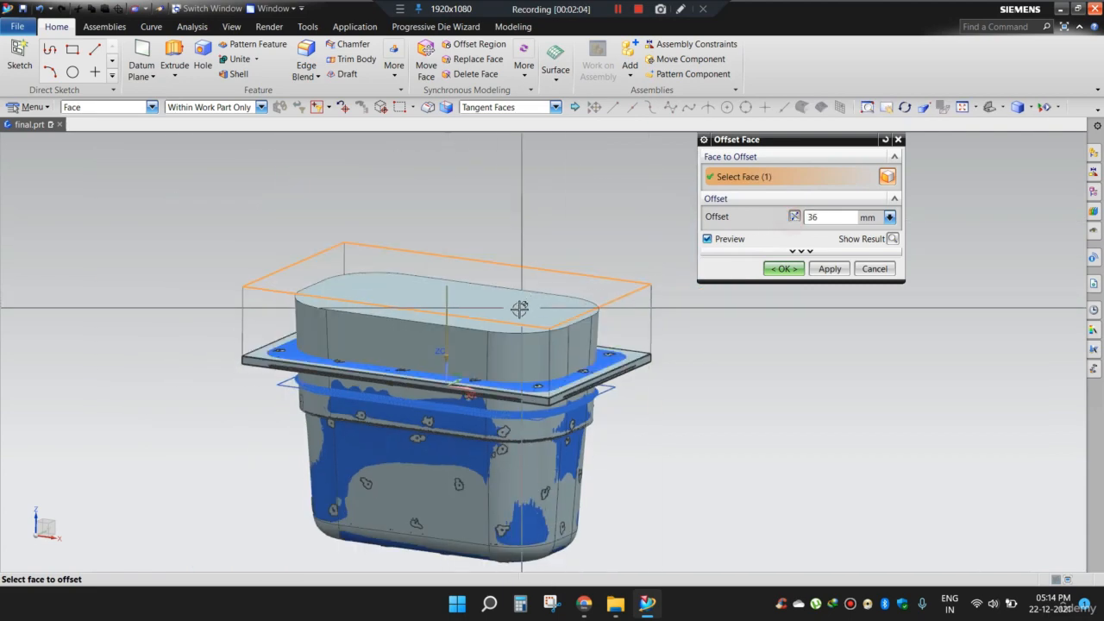
{"action": "type", "text": "5"}
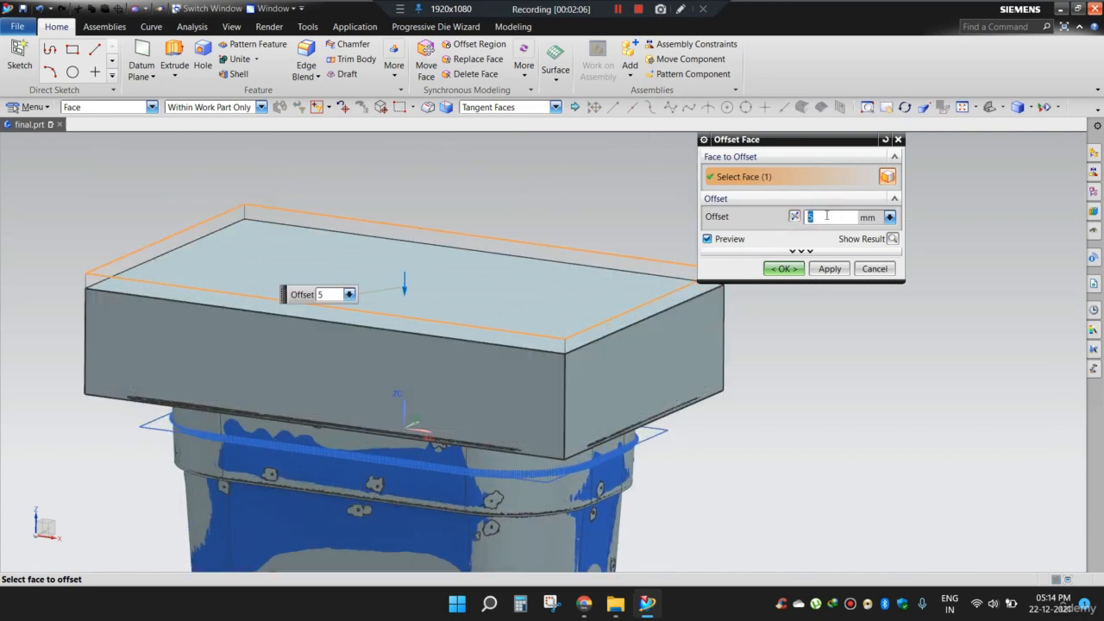
{"action": "type", "text": "20"}
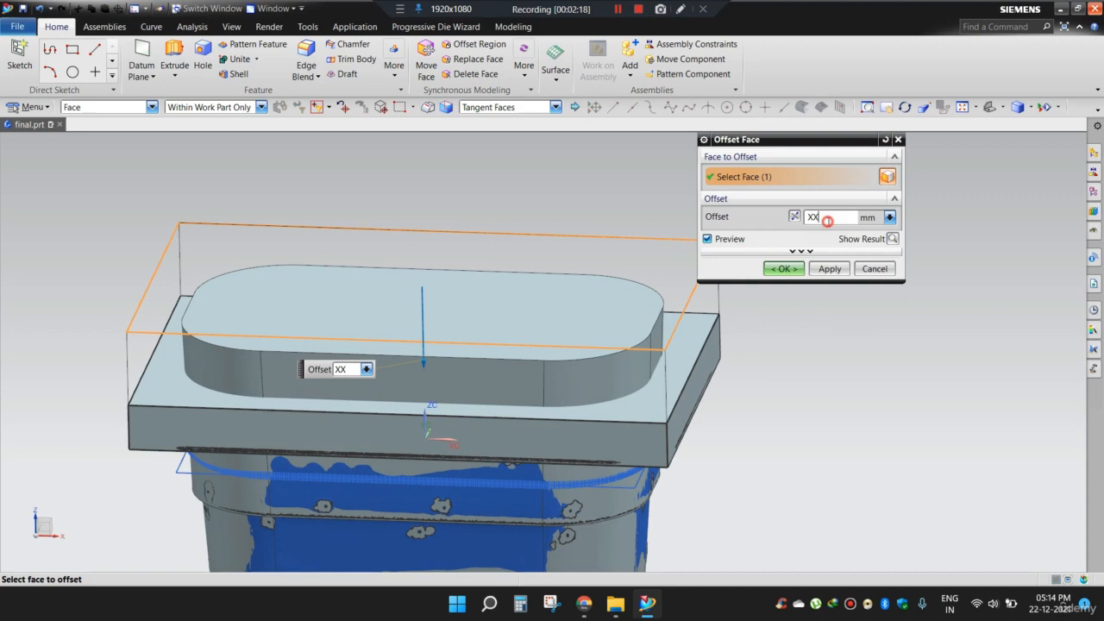
{"action": "type", "text": "30"}
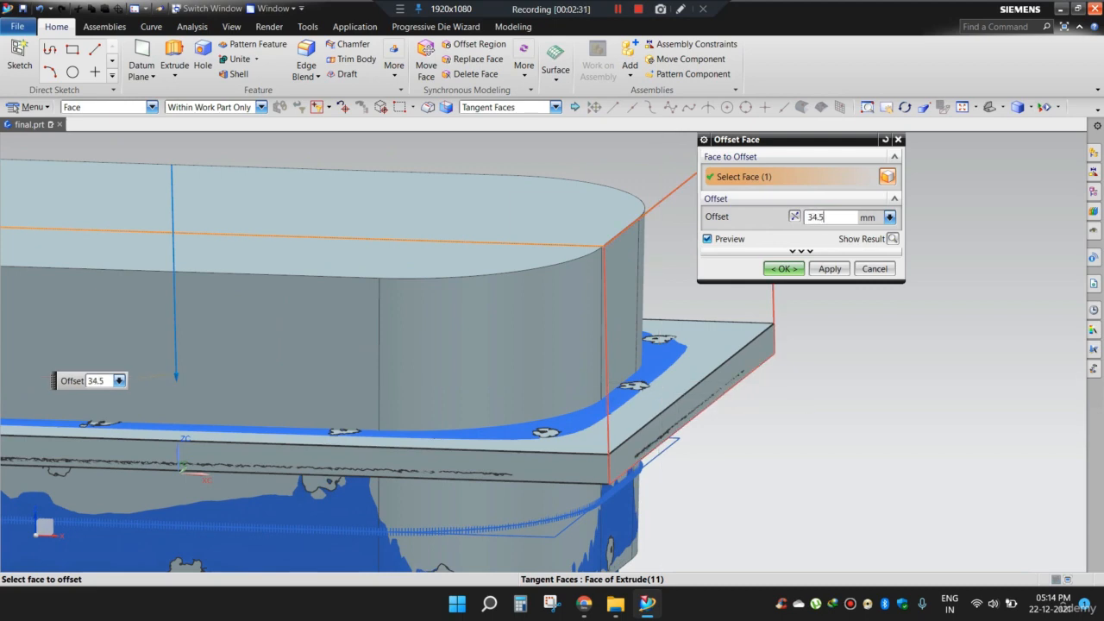
{"action": "type", "text": "35"}
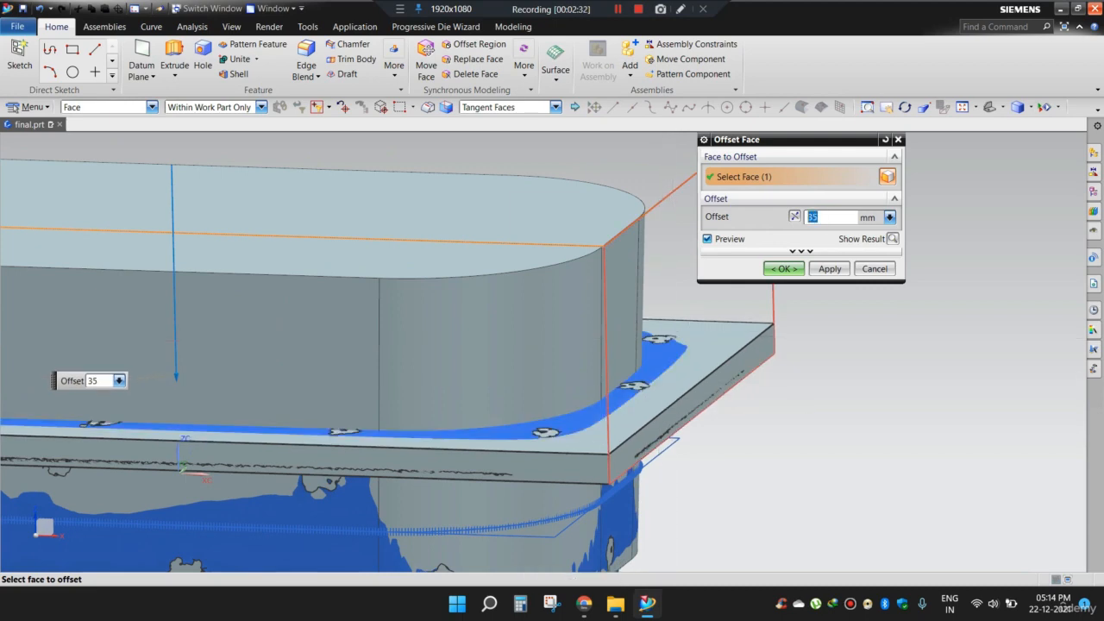
{"action": "left_click", "coordinate": [784, 269]}
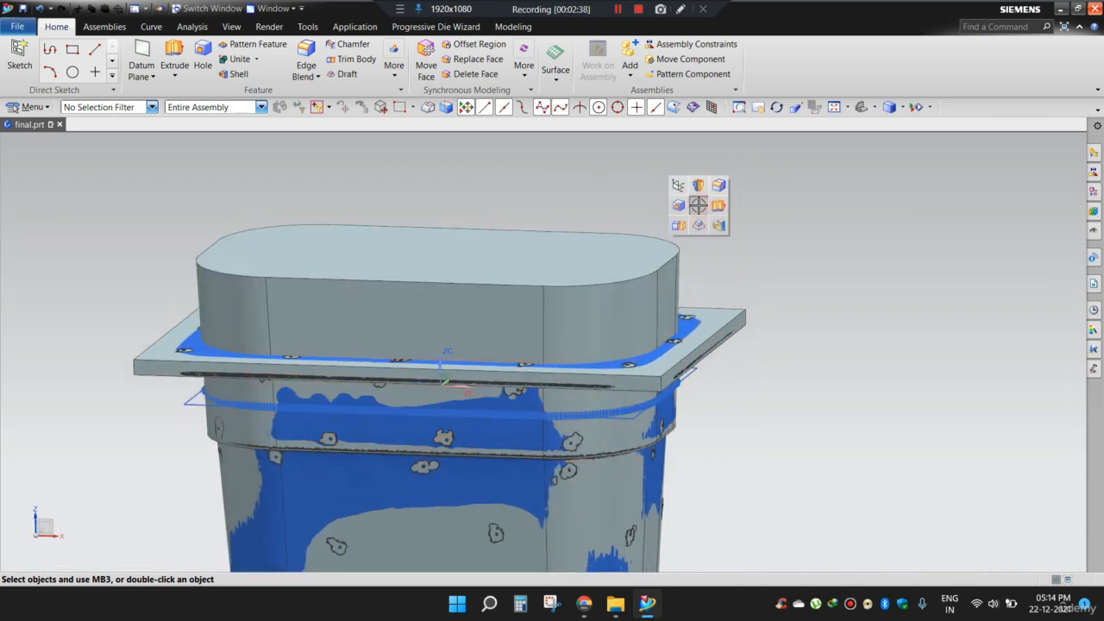
{"action": "mouse_move", "coordinate": [680, 224]}
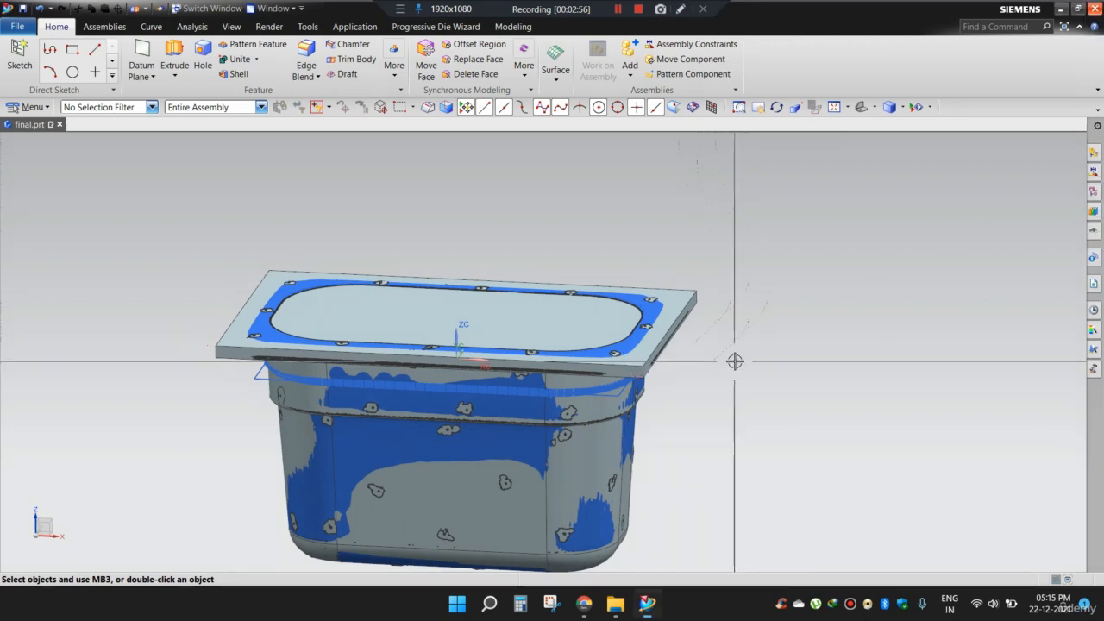
{"action": "left_click_drag", "start_coordinate": [735, 362], "coordinate": [714, 356]}
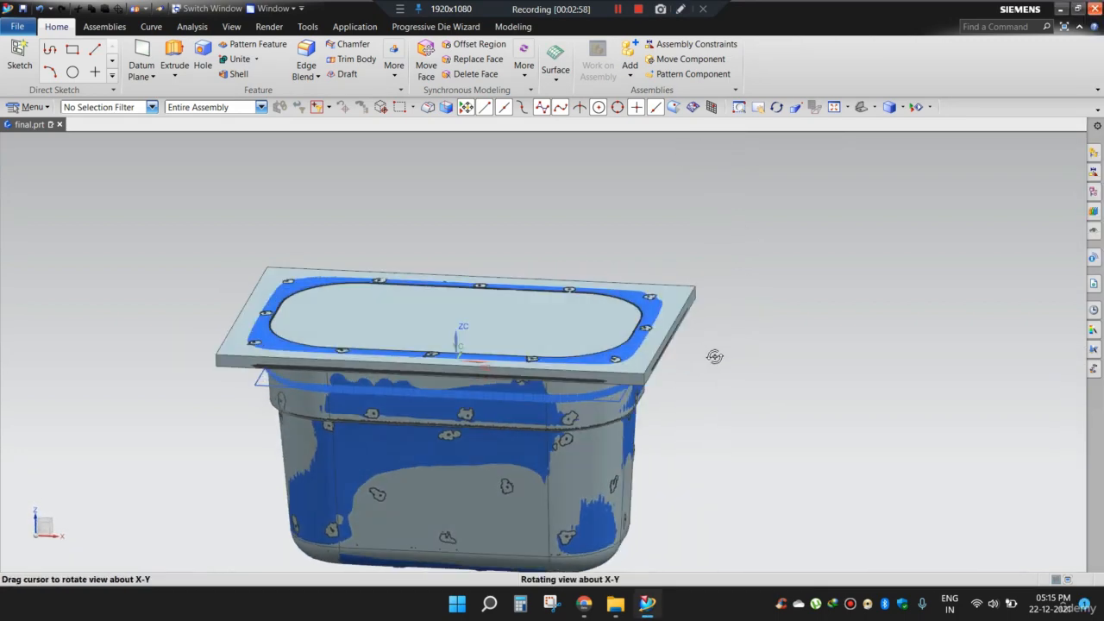
{"action": "left_click_drag", "start_coordinate": [714, 356], "coordinate": [707, 374]}
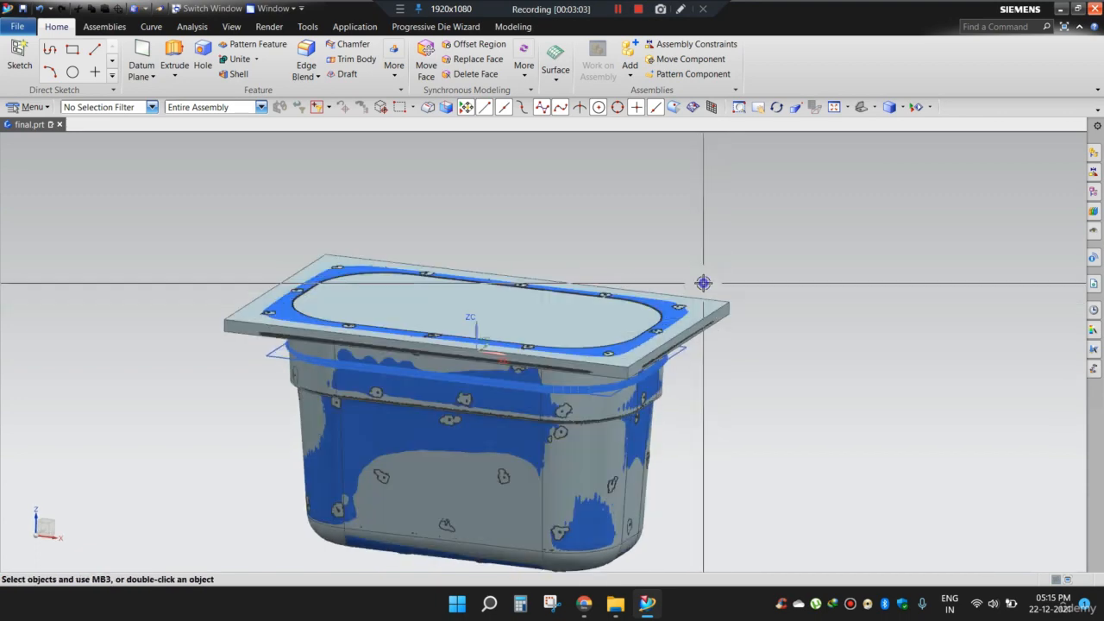
{"action": "left_click_drag", "start_coordinate": [704, 283], "coordinate": [744, 352]}
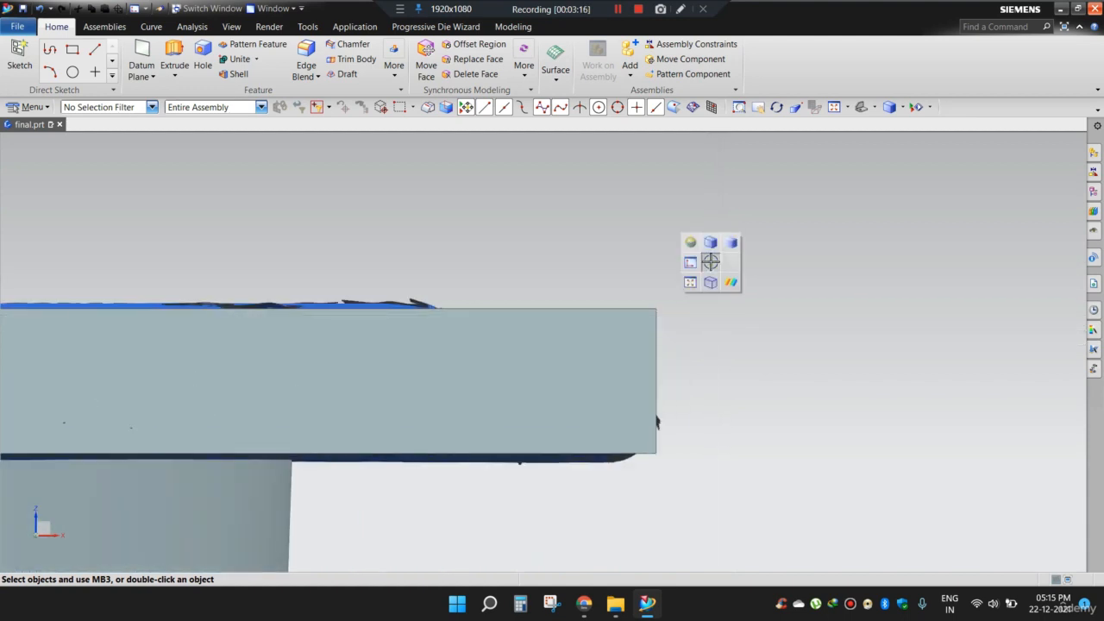
{"action": "left_click", "coordinate": [104, 26]}
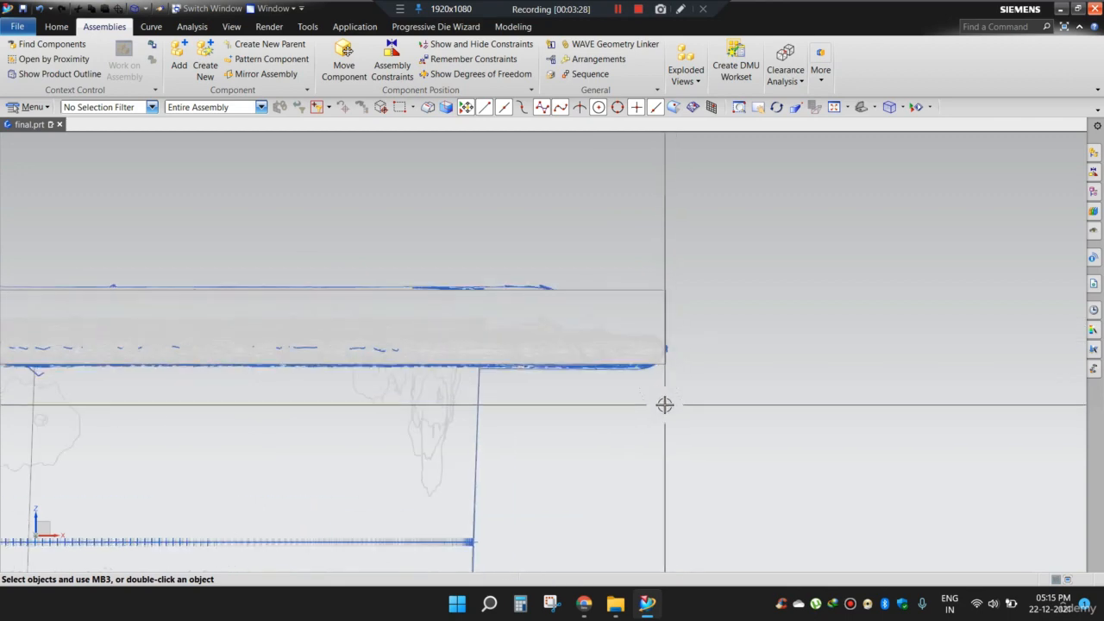
Attempt Split Body on the plate, acknowledge the tool-outside-target error and choose a new split plane.
{"action": "left_click", "coordinate": [55, 26]}
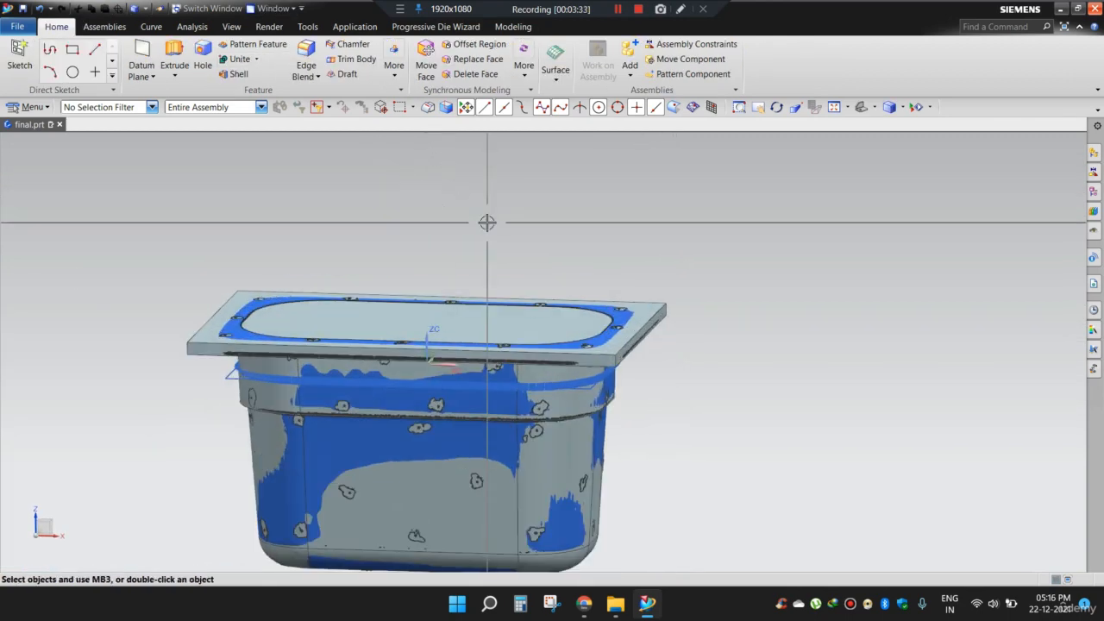
{"action": "left_click", "coordinate": [393, 65]}
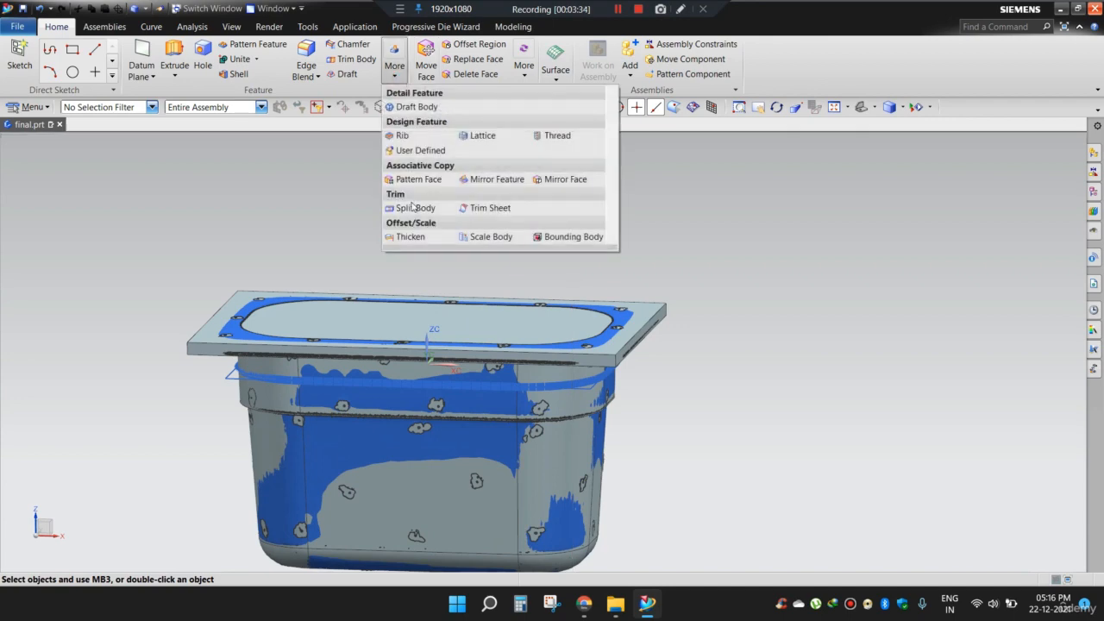
{"action": "left_click", "coordinate": [414, 208]}
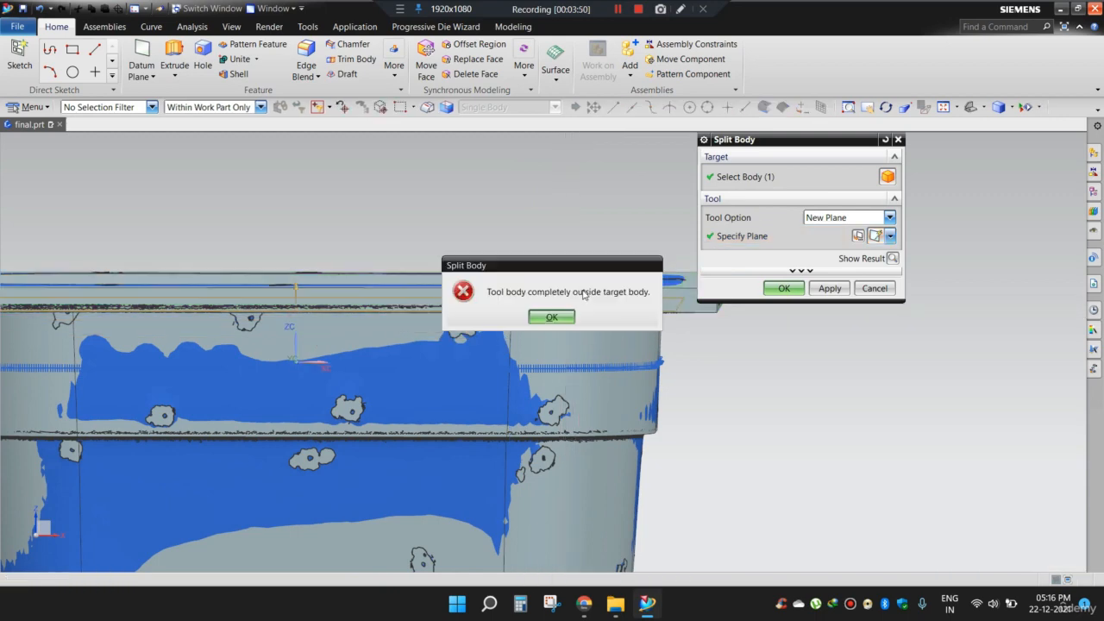
{"action": "left_click", "coordinate": [552, 317]}
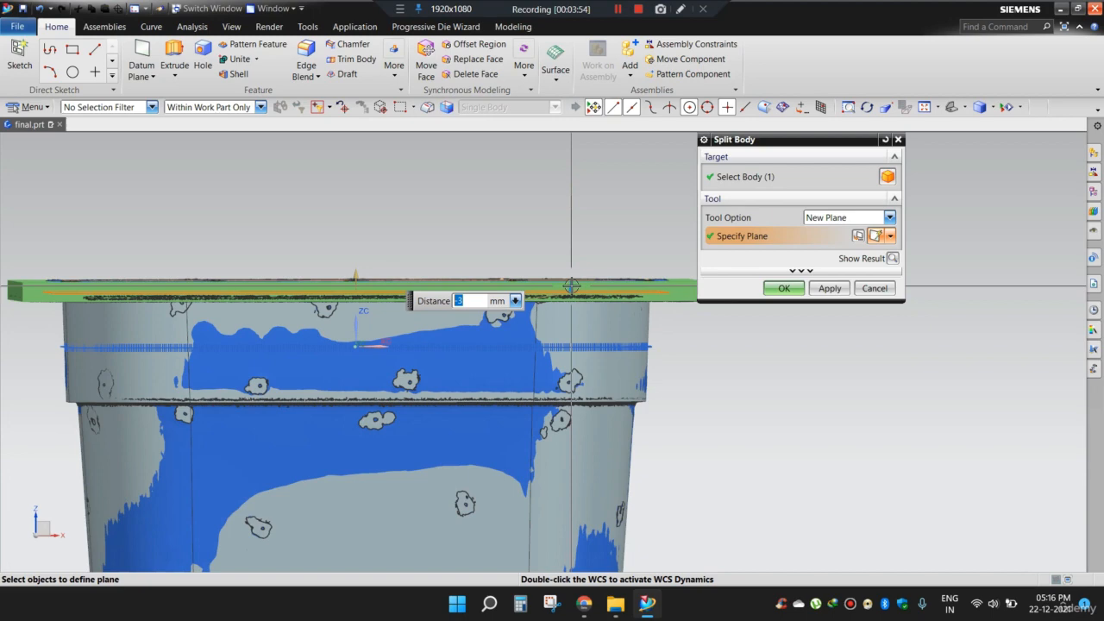
{"action": "left_click", "coordinate": [873, 288]}
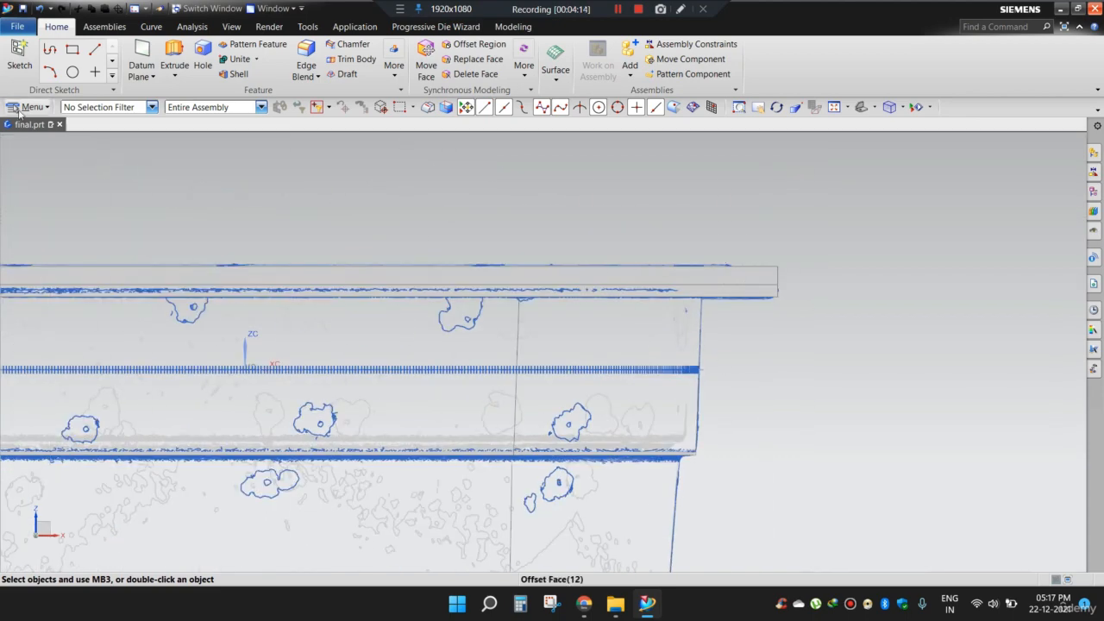
Set the graphics background to plain black via Preferences > Background.
{"action": "left_click", "coordinate": [31, 107]}
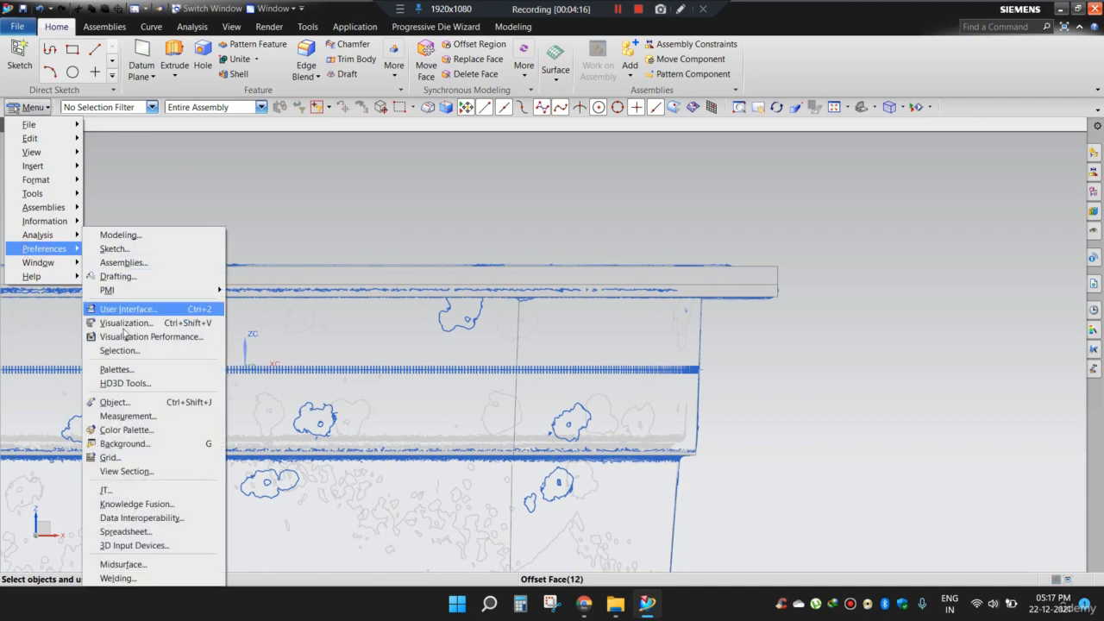
{"action": "left_click", "coordinate": [125, 443]}
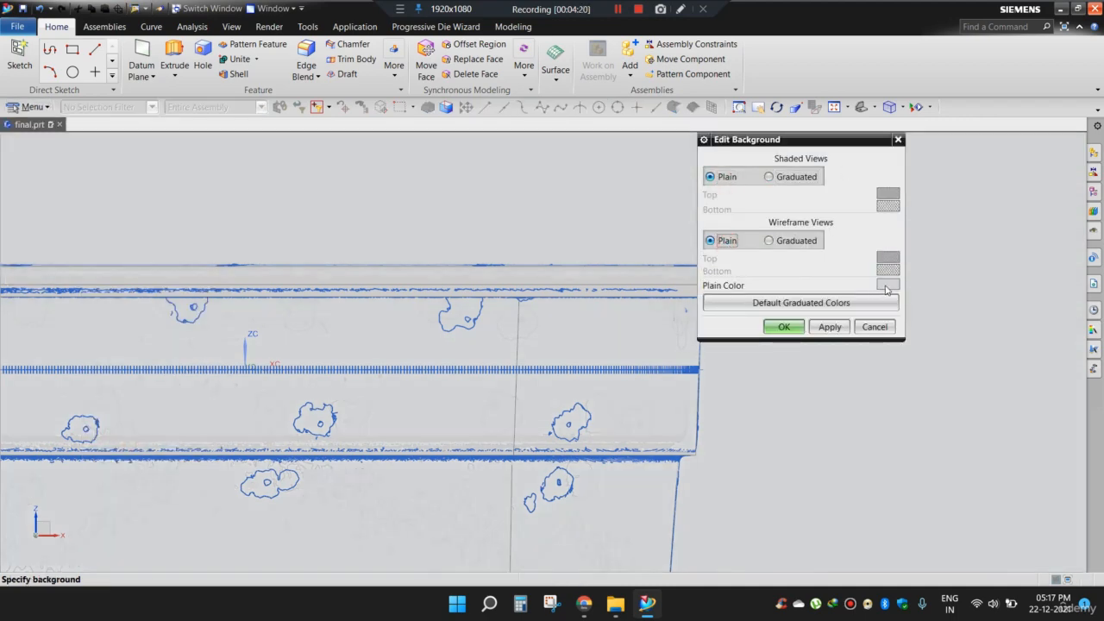
{"action": "left_click", "coordinate": [889, 287]}
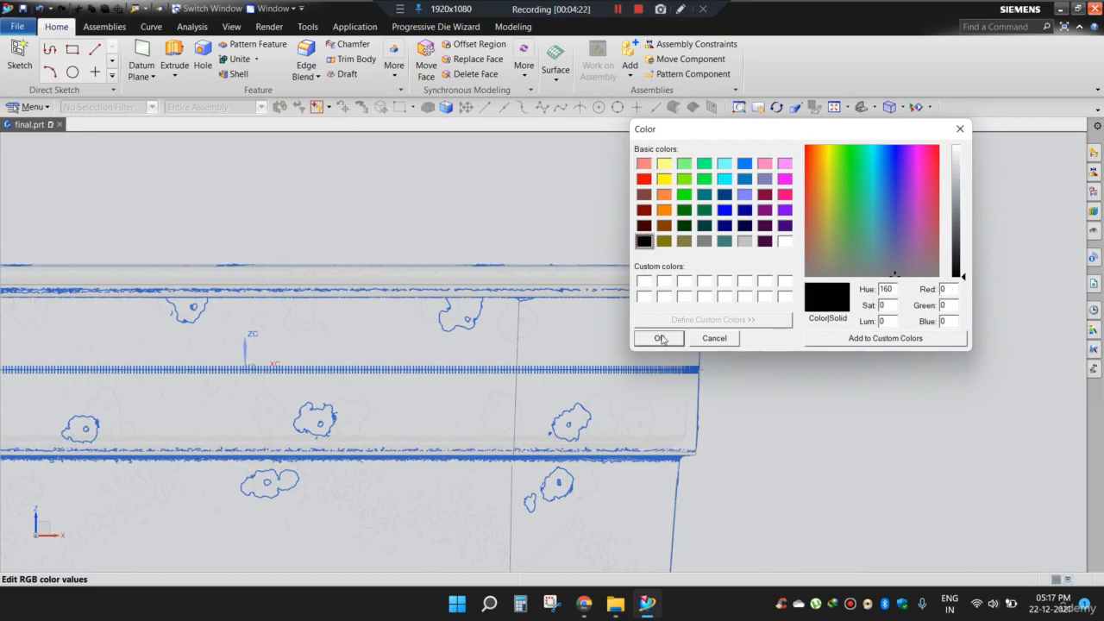
{"action": "left_click", "coordinate": [659, 336]}
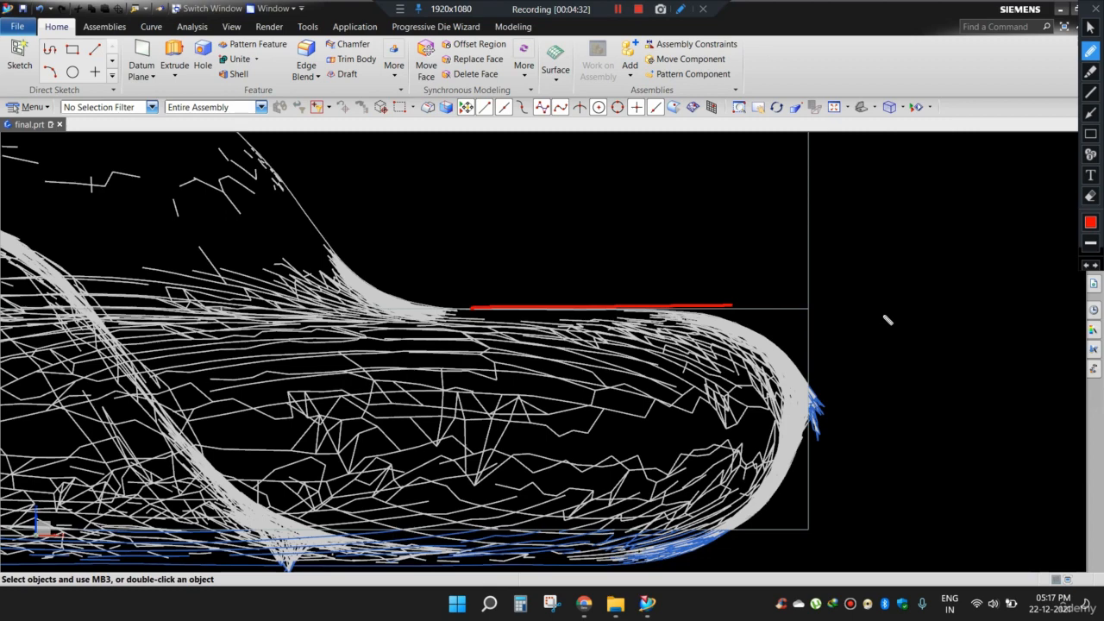
{"action": "mouse_move", "coordinate": [663, 376]}
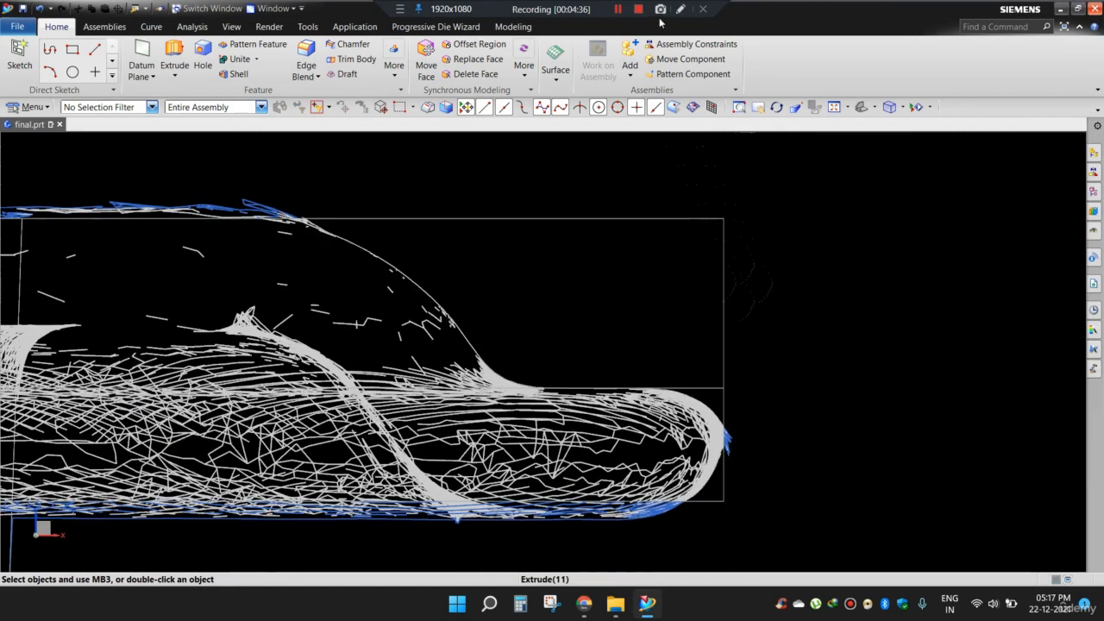
Orbit the wireframe view to inspect the rim plate against the tub's scanned edge.
{"action": "left_click_drag", "start_coordinate": [738, 257], "coordinate": [797, 251]}
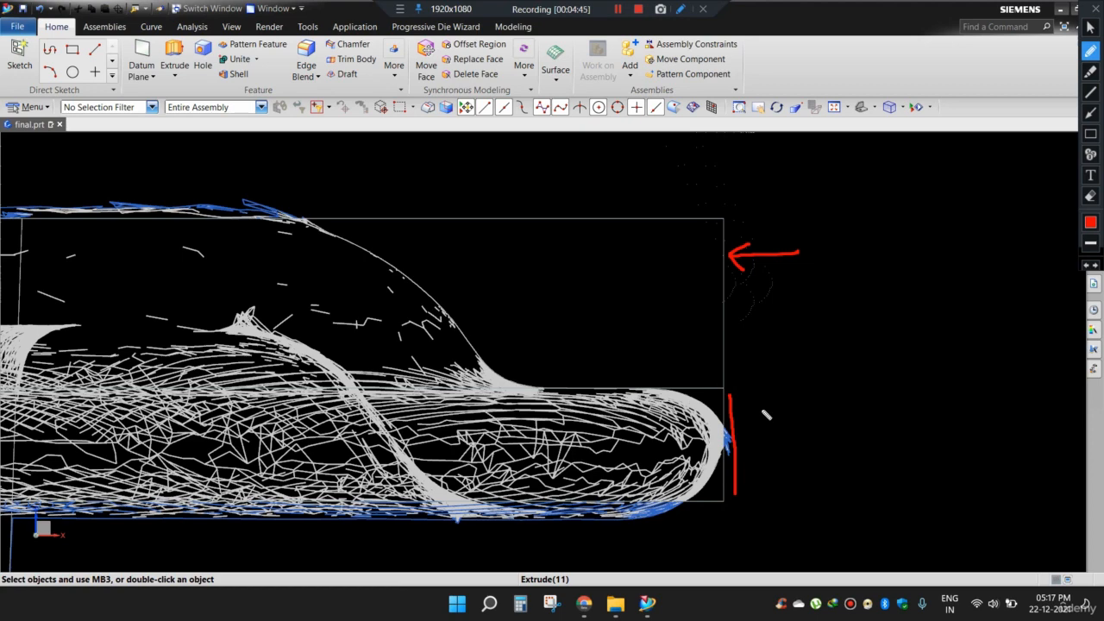
{"action": "mouse_move", "coordinate": [732, 378]}
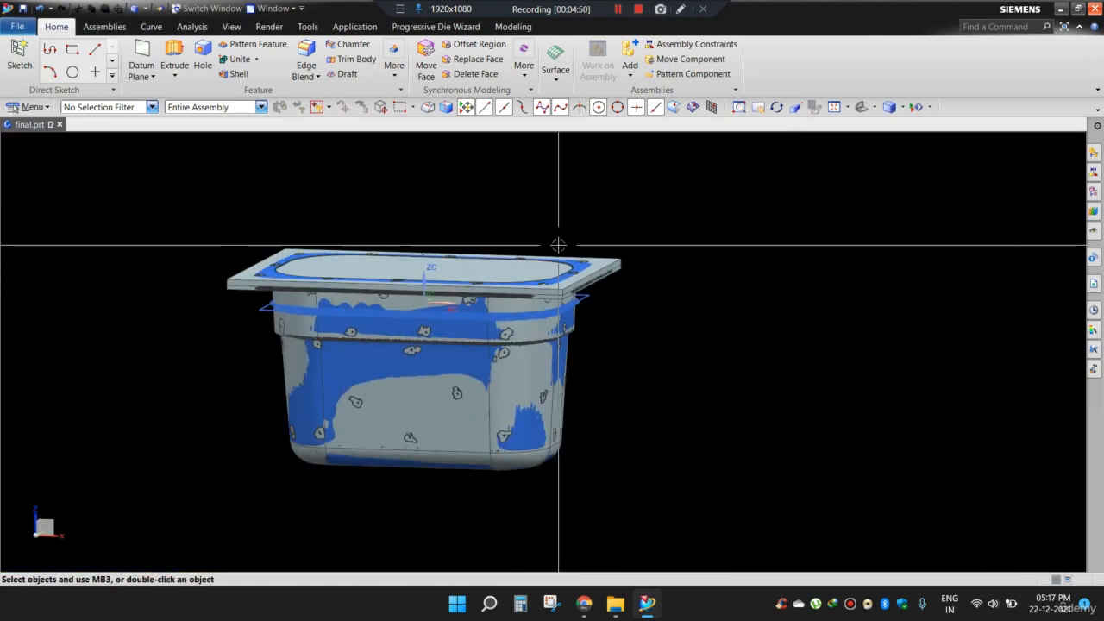
Offset the flange's outer side face outward, trying 20 then applying 10 mm, so the rim overhangs.
{"action": "left_click", "coordinate": [31, 107]}
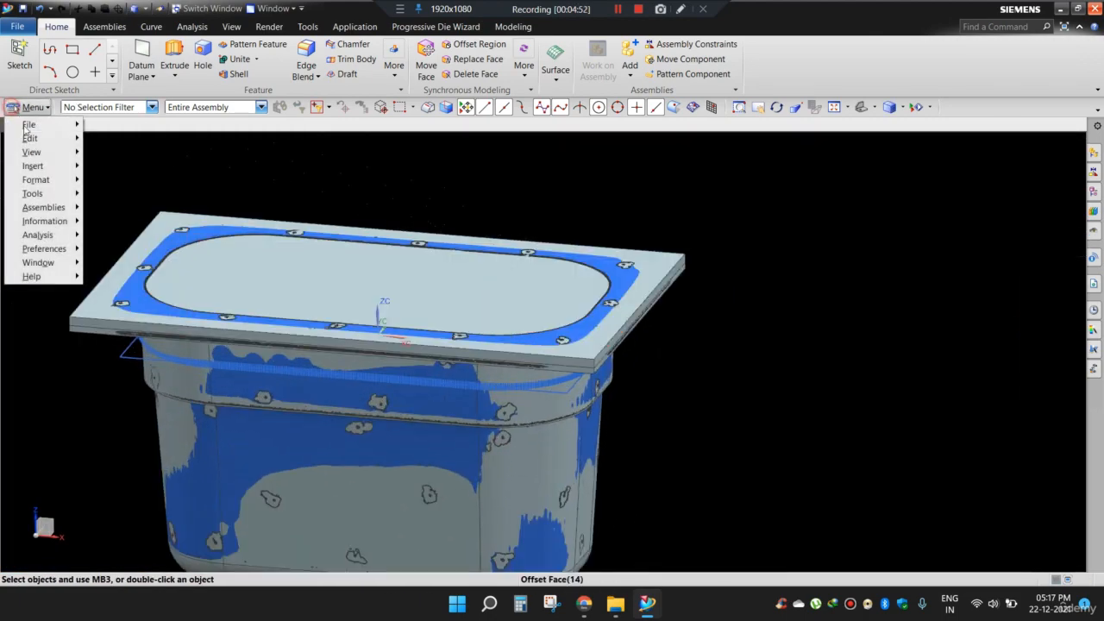
{"action": "left_click", "coordinate": [31, 165]}
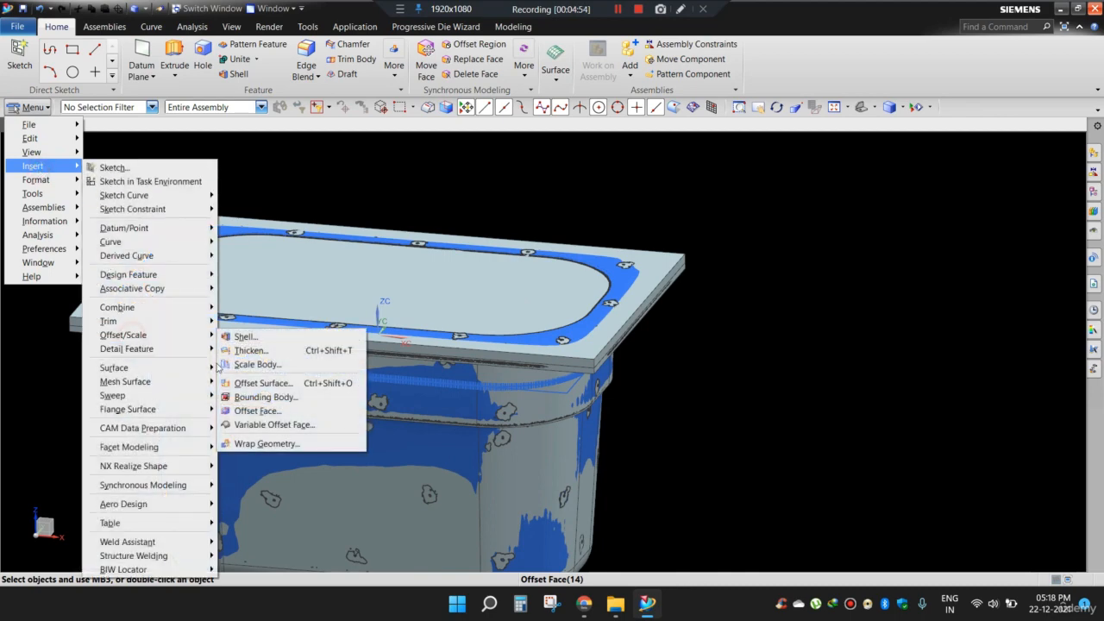
{"action": "left_click", "coordinate": [257, 410]}
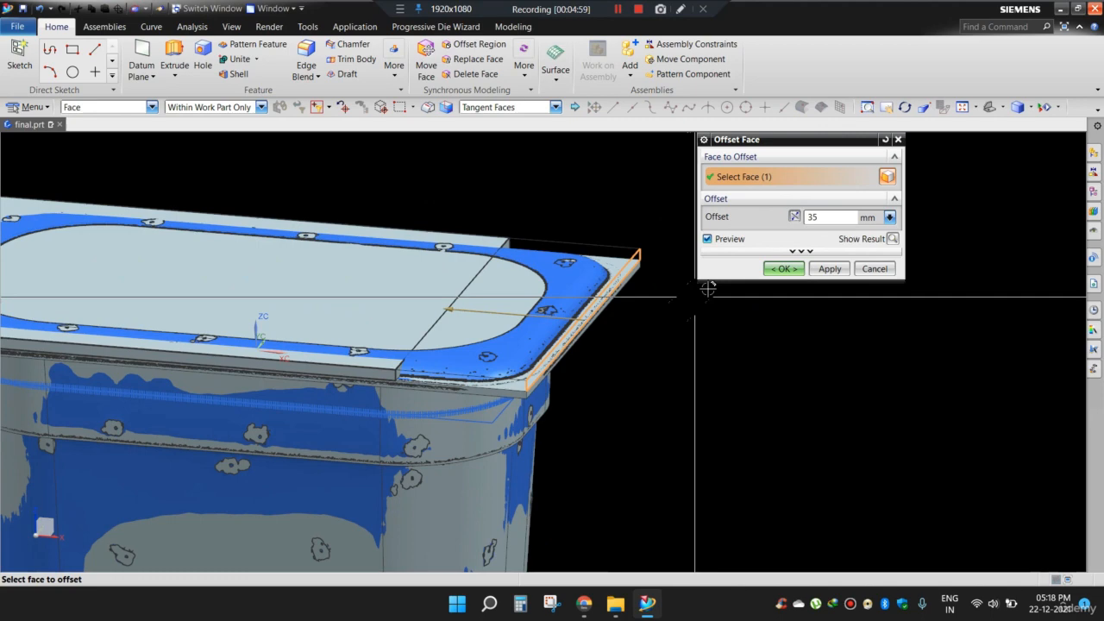
{"action": "type", "text": "20"}
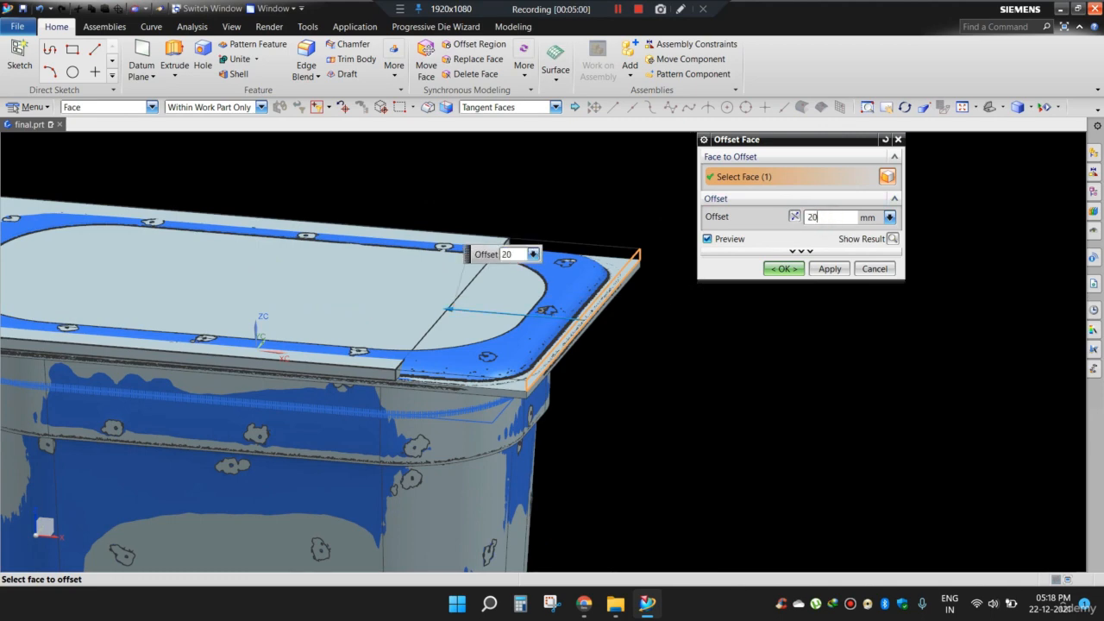
{"action": "type", "text": "10"}
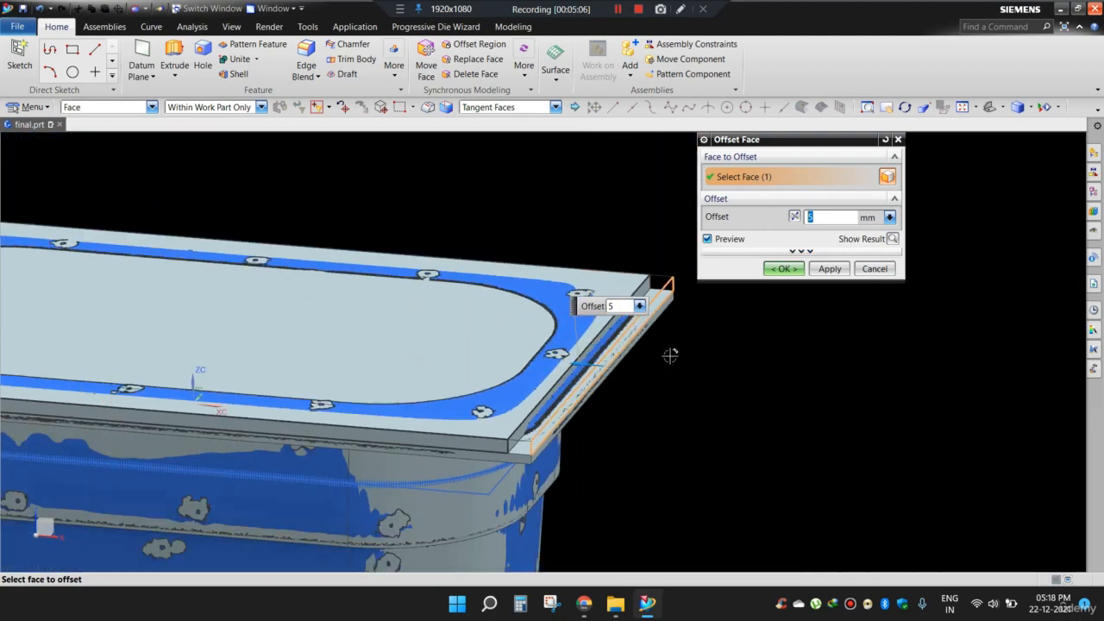
{"action": "left_click", "coordinate": [682, 376]}
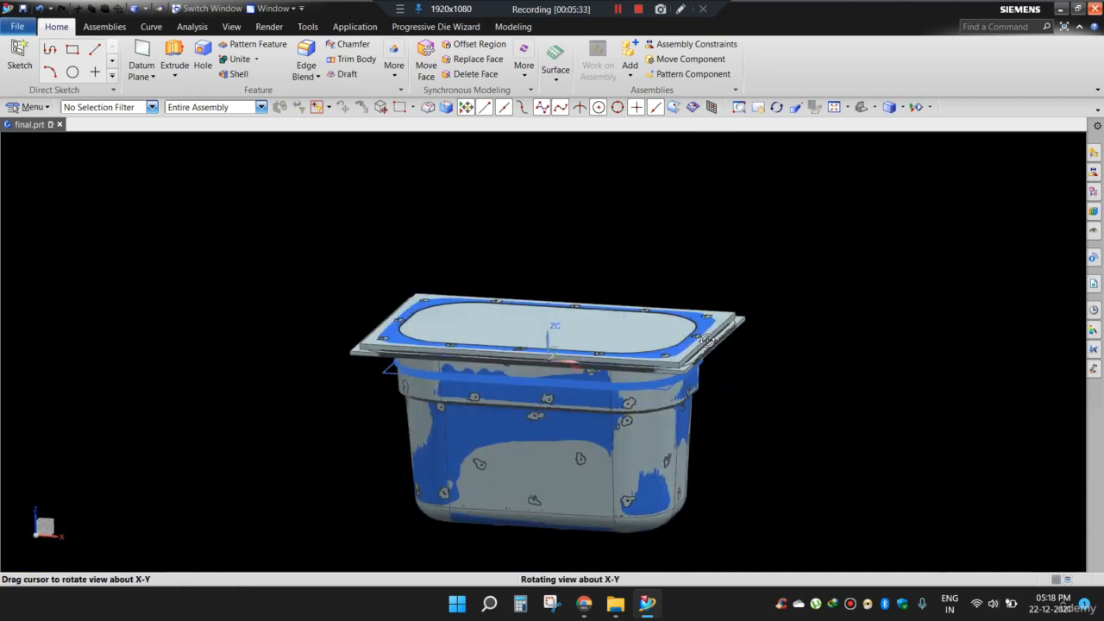
Apply a 17.5 mm edge blend to the flange's four vertical corner edges.
{"action": "left_click_drag", "start_coordinate": [707, 338], "coordinate": [754, 361]}
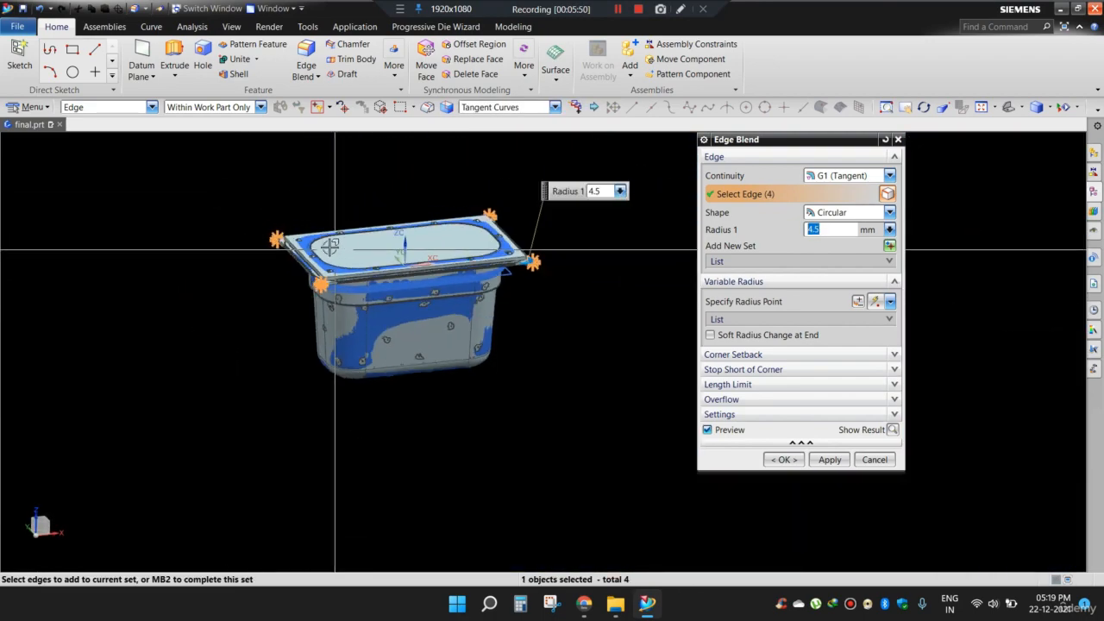
{"action": "scroll", "scroll_direction": "up", "scroll_amount": 3}
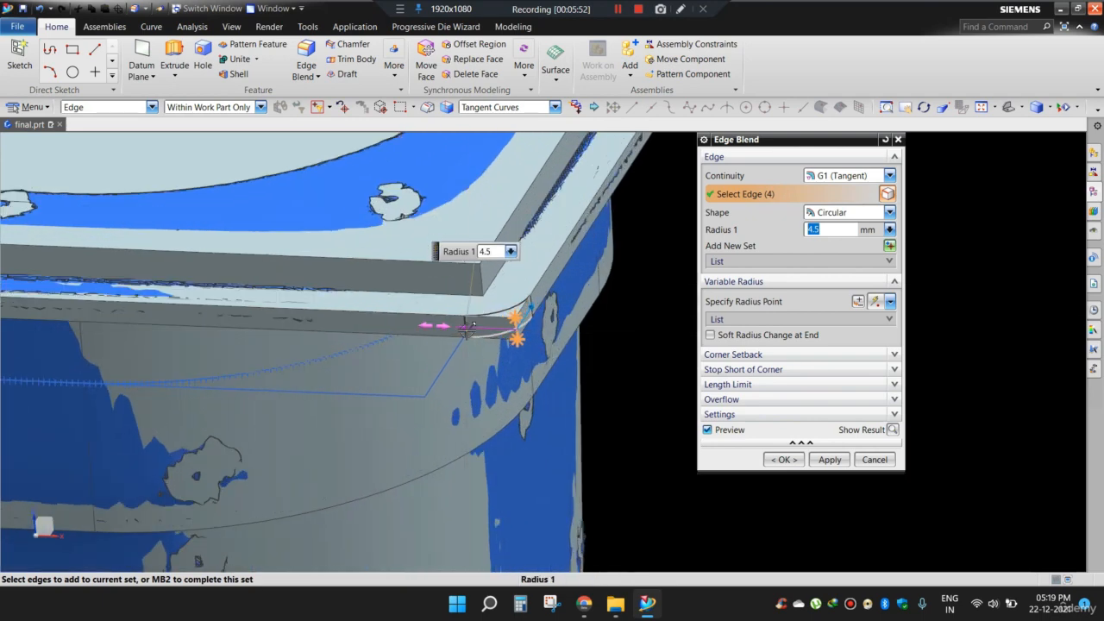
{"action": "type", "text": "17.5"}
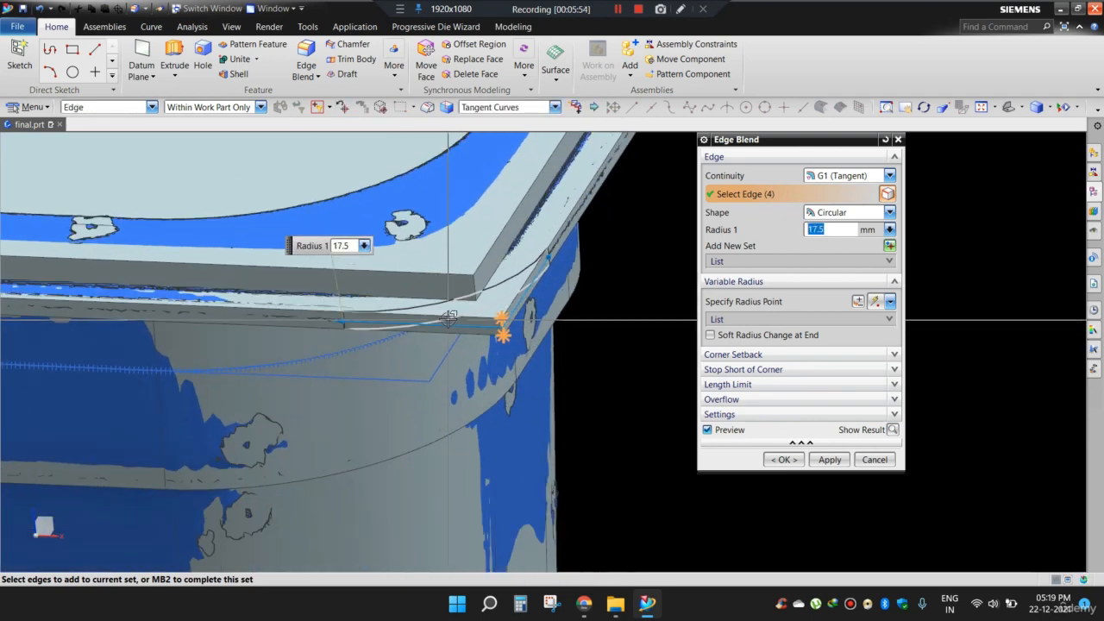
{"action": "left_click", "coordinate": [783, 459]}
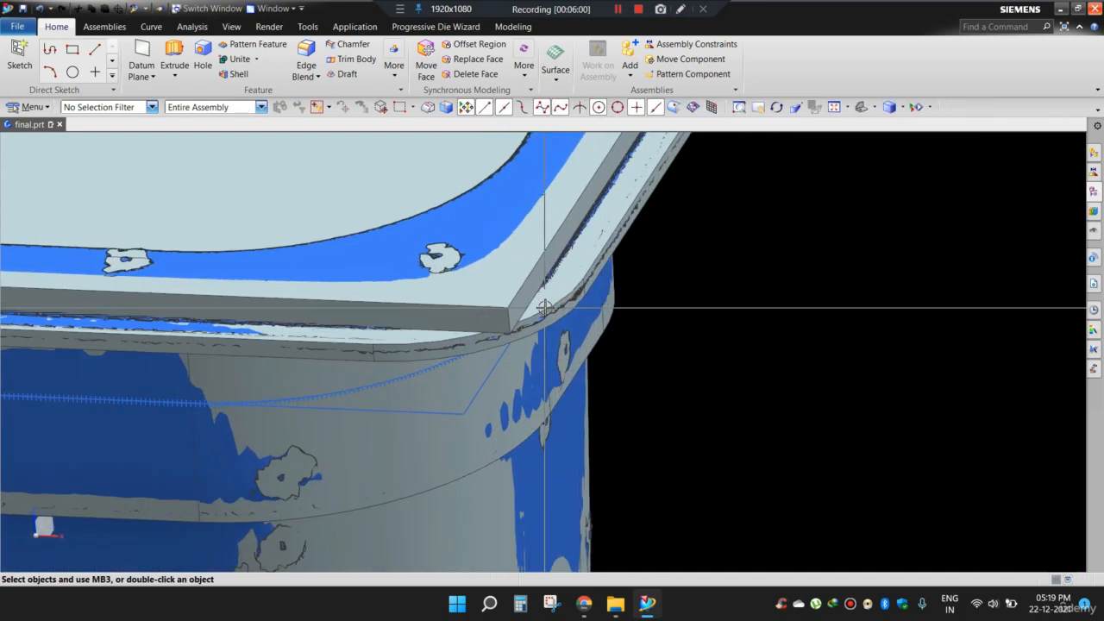
{"action": "left_click_drag", "start_coordinate": [552, 307], "coordinate": [552, 310]}
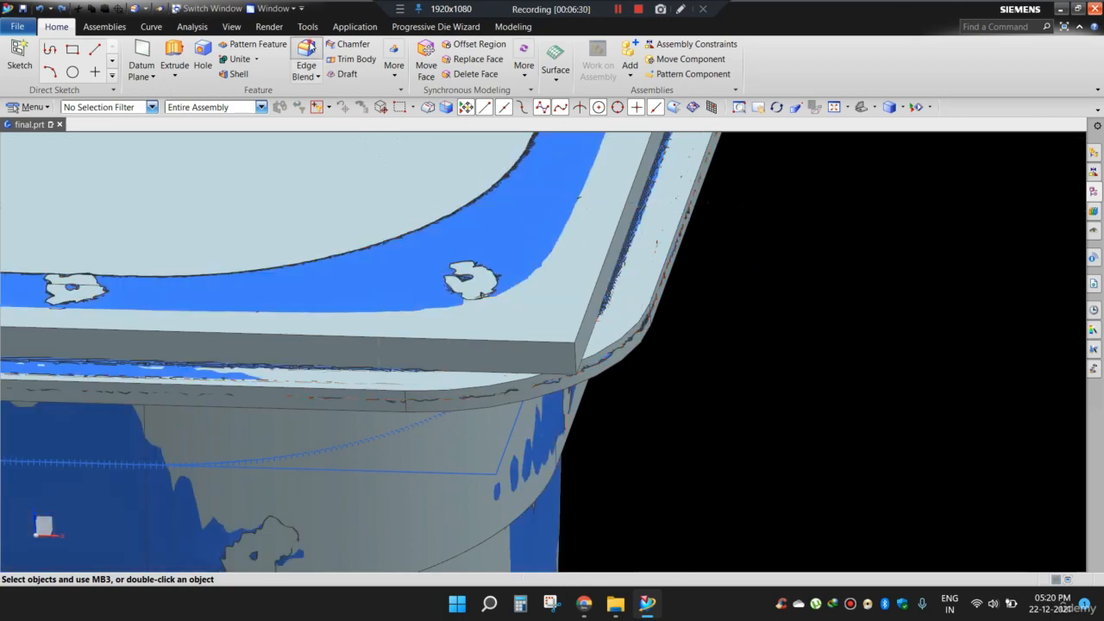
Apply a second 14 mm edge blend to three more flange edges, forming a curved lip.
{"action": "left_click", "coordinate": [305, 66]}
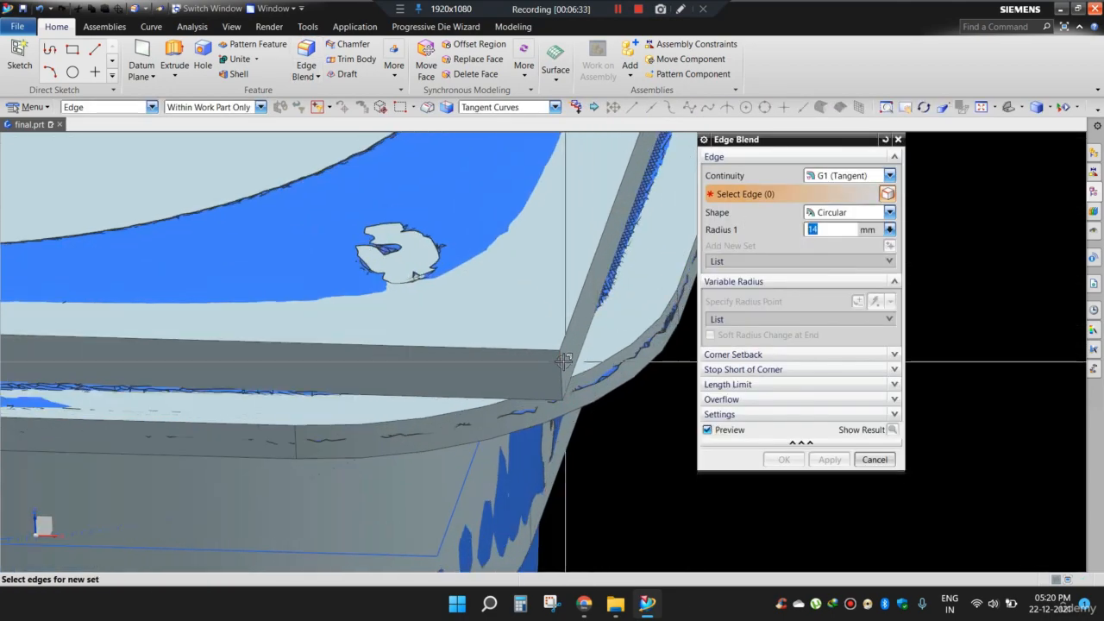
{"action": "left_click", "coordinate": [561, 357]}
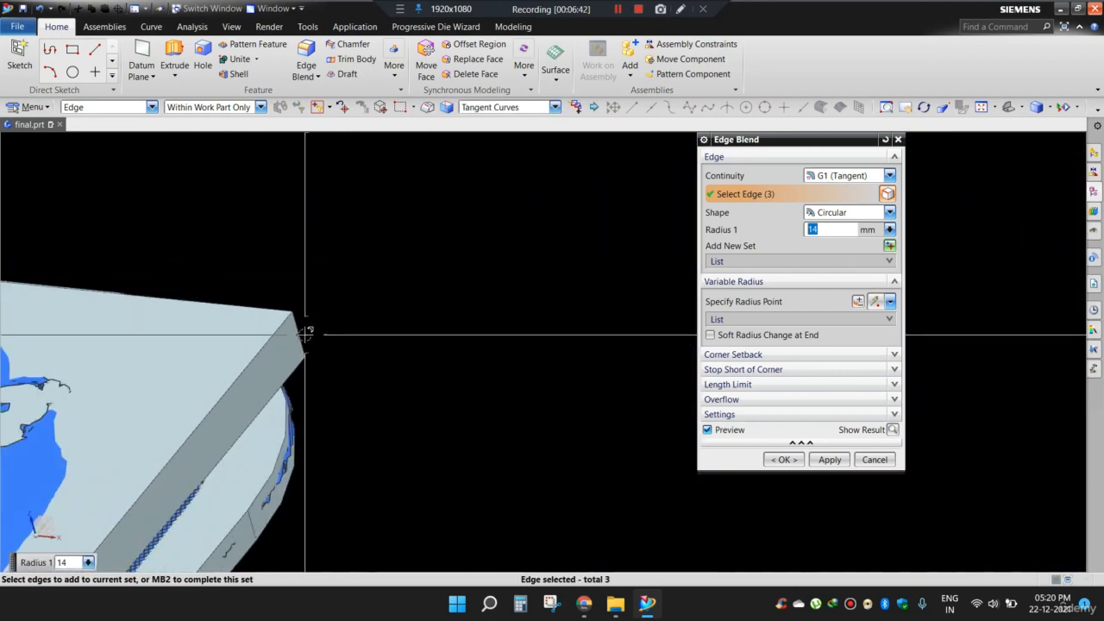
{"action": "left_click", "coordinate": [782, 459]}
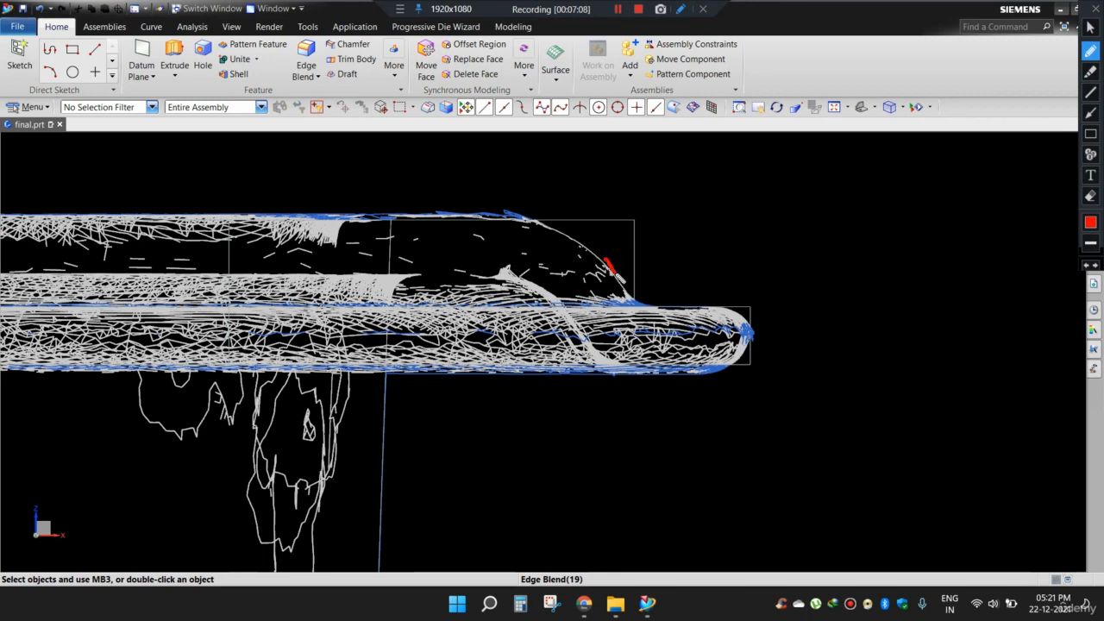
{"action": "mouse_move", "coordinate": [638, 226]}
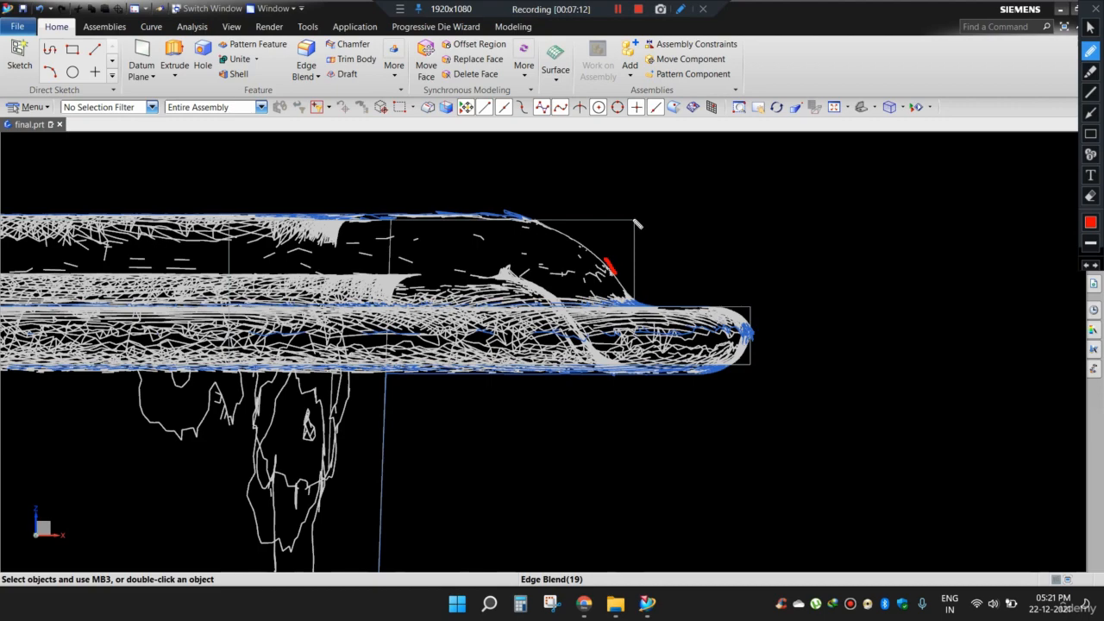
{"action": "mouse_move", "coordinate": [637, 274]}
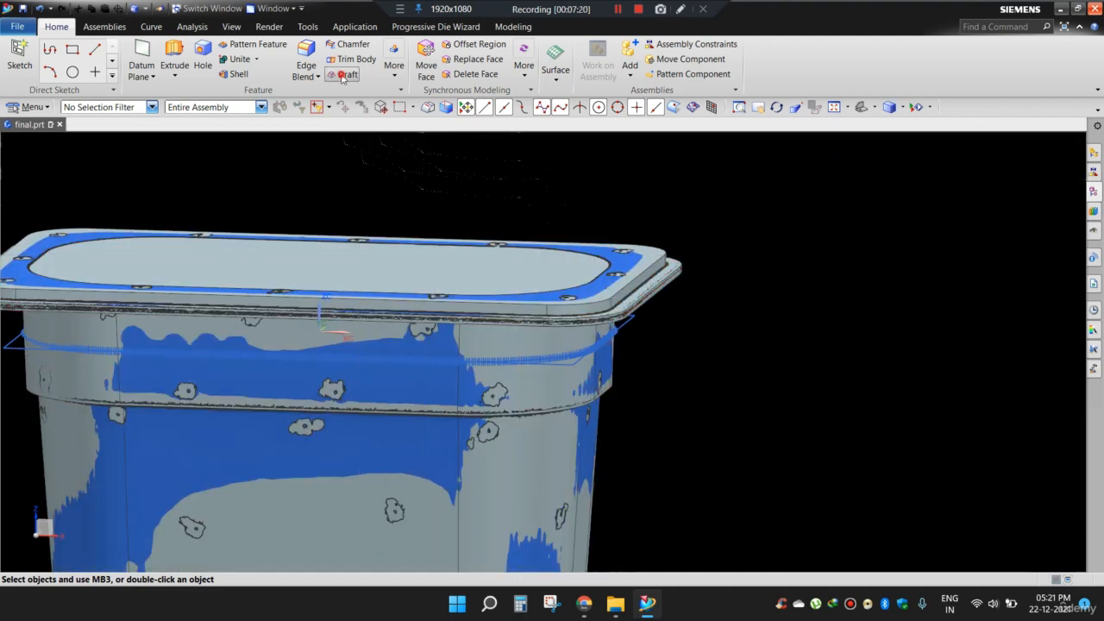
Apply a 20° edge draft to the flanged rim's side faces.
{"action": "left_click", "coordinate": [349, 76]}
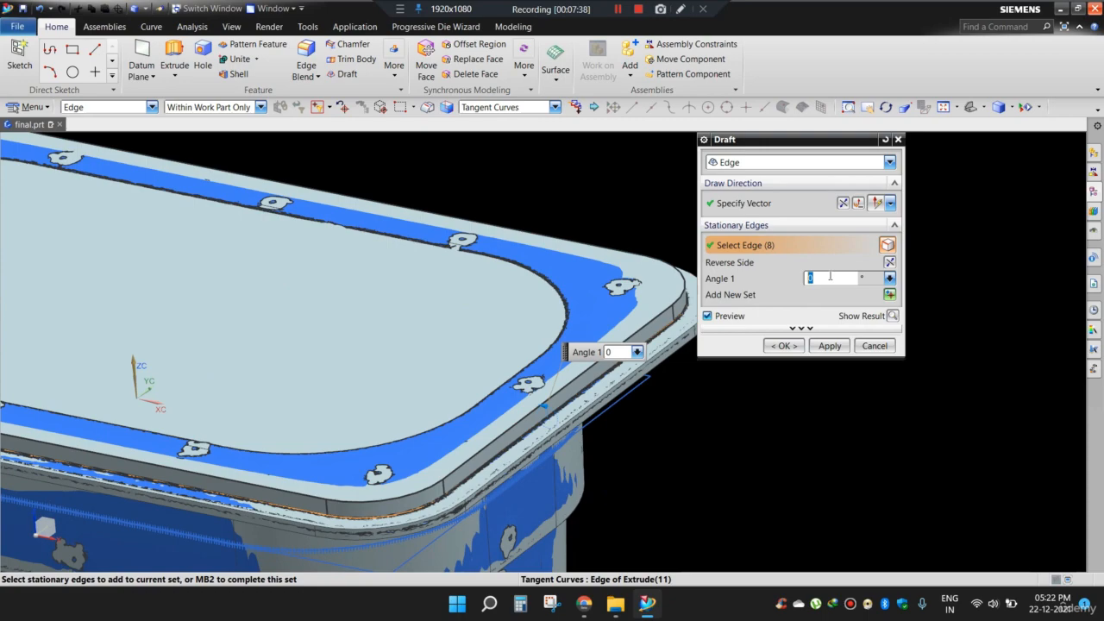
{"action": "type", "text": "20"}
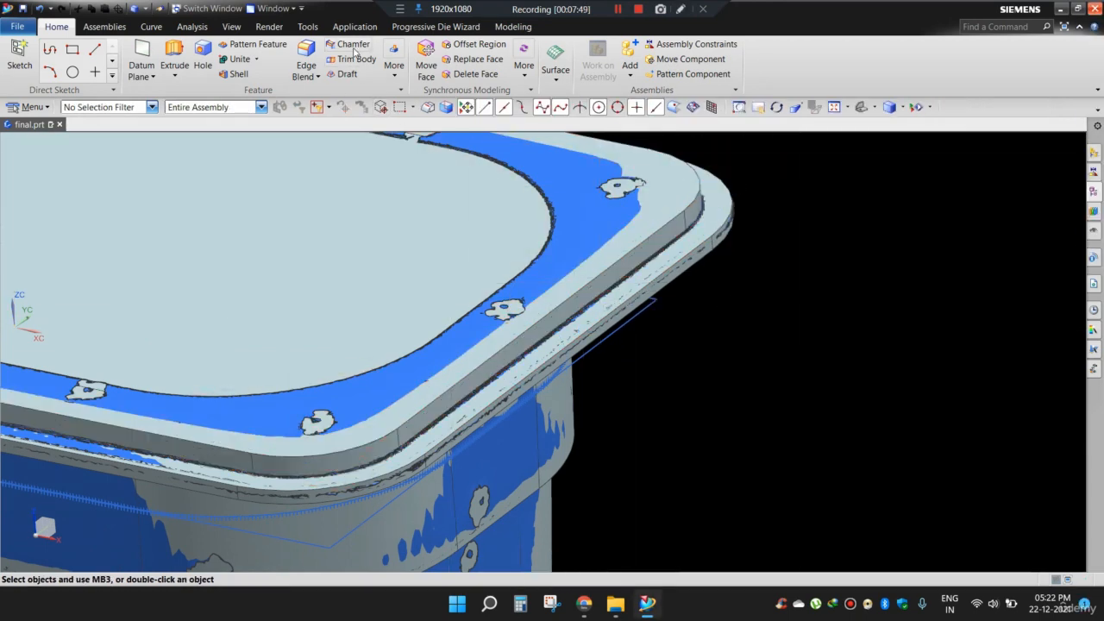
Start a second draft on the rim with a set pull direction, trying 30° then 35°.
{"action": "left_click", "coordinate": [347, 73]}
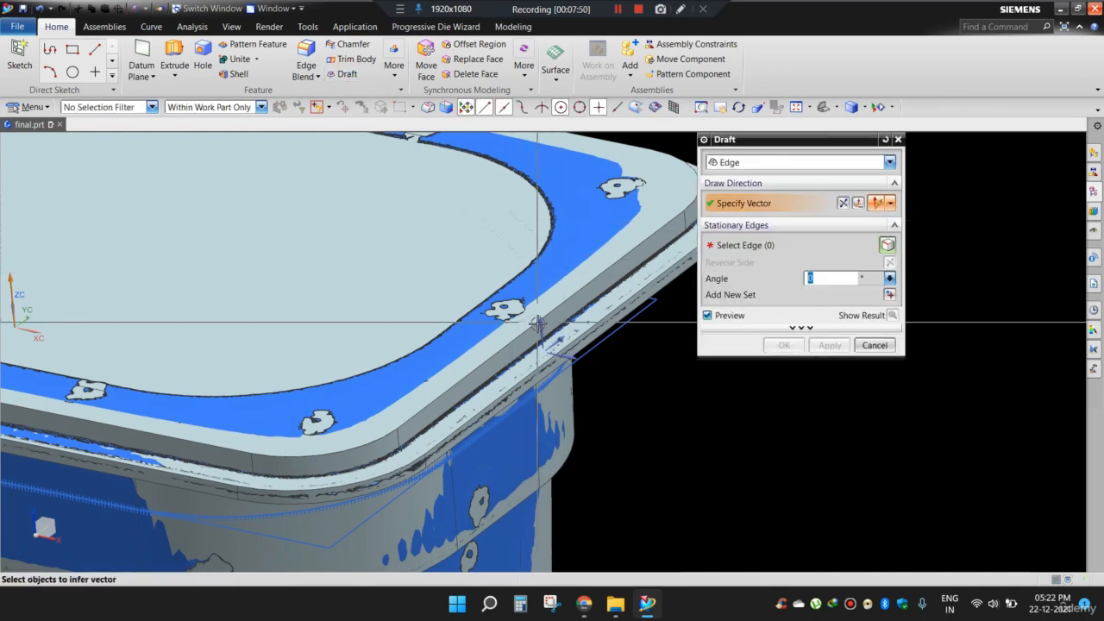
{"action": "left_click", "coordinate": [539, 326]}
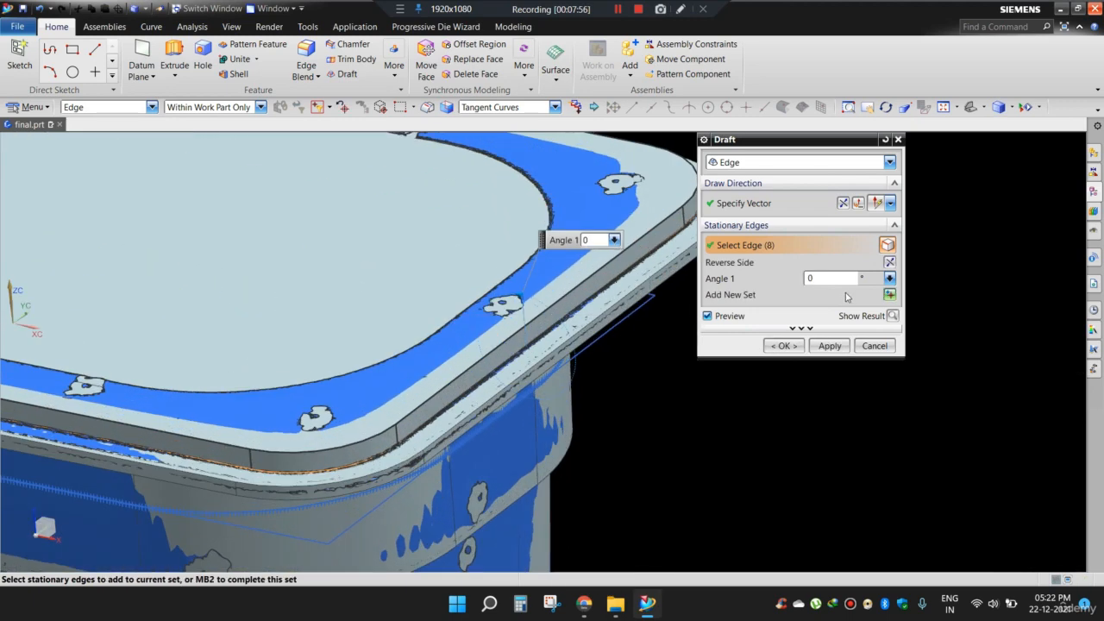
{"action": "type", "text": "30"}
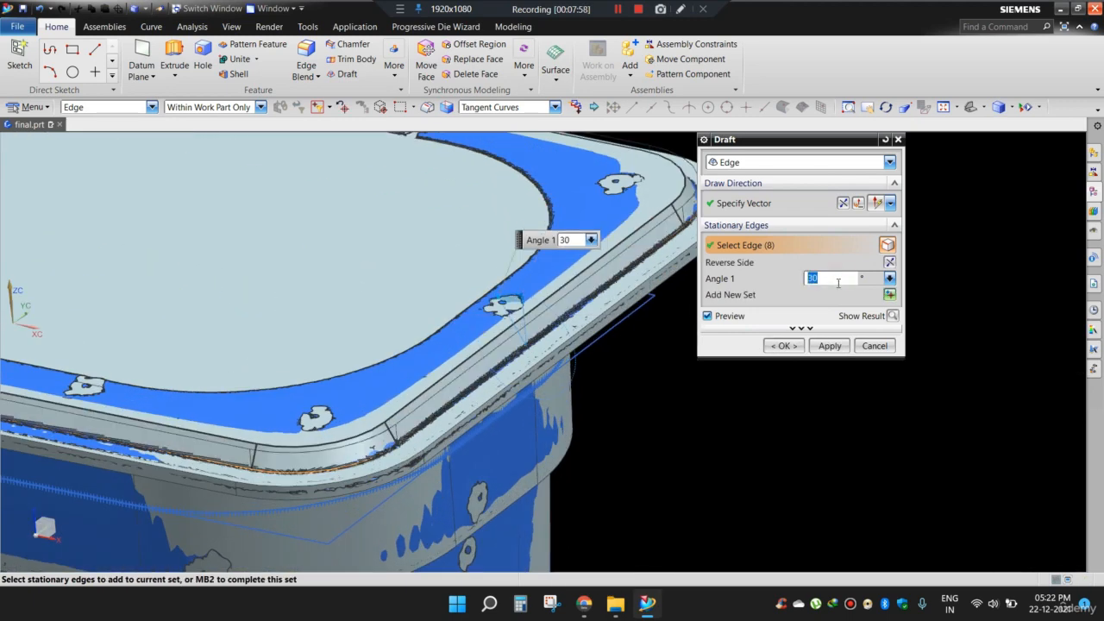
{"action": "type", "text": "35"}
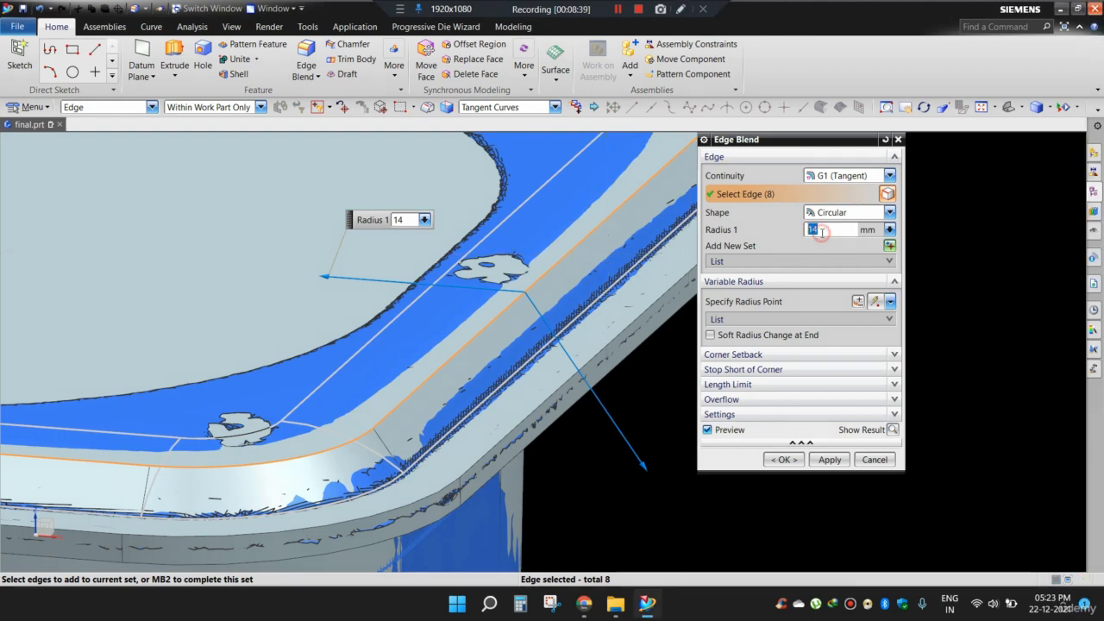
Set the circular rim edge blend radius, trying 5 mm then 4 mm.
{"action": "type", "text": "5"}
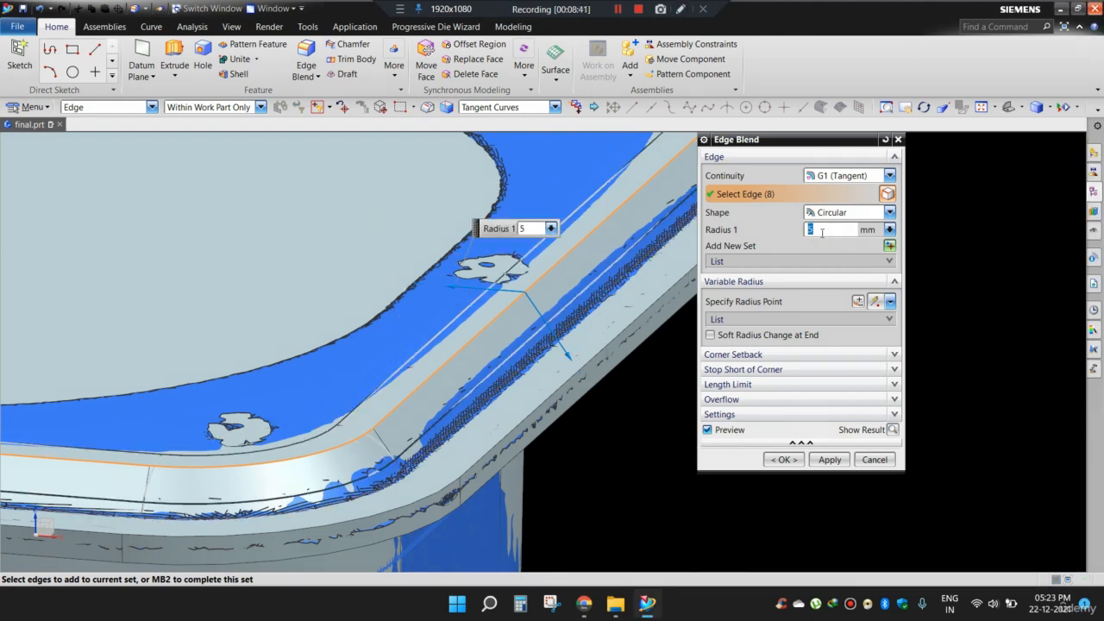
{"action": "type", "text": "4"}
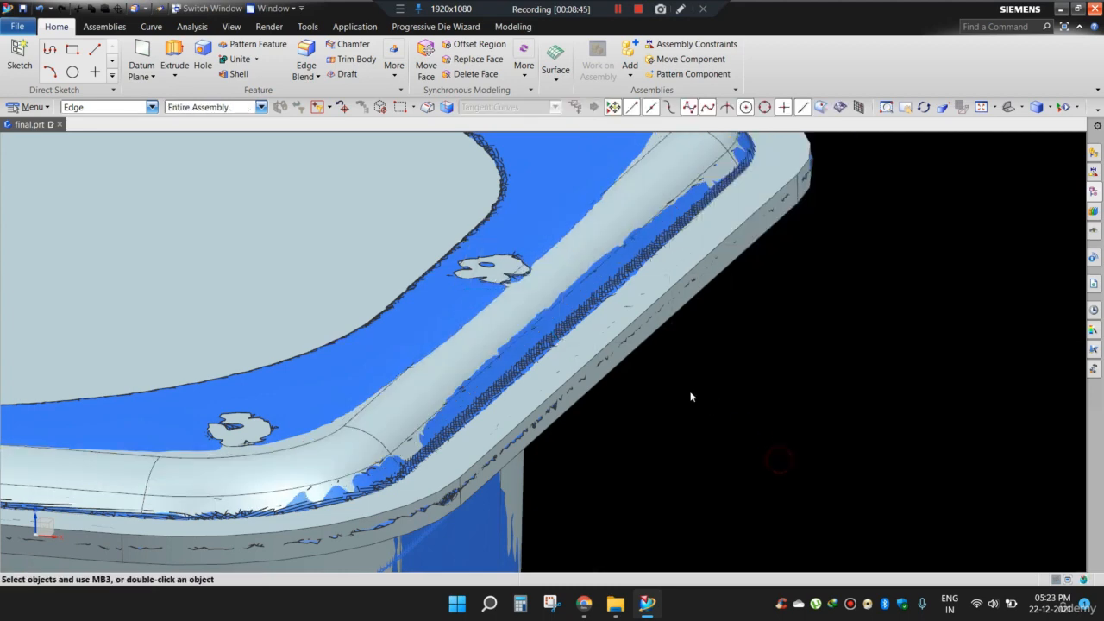
{"action": "left_click_drag", "start_coordinate": [691, 397], "coordinate": [509, 404]}
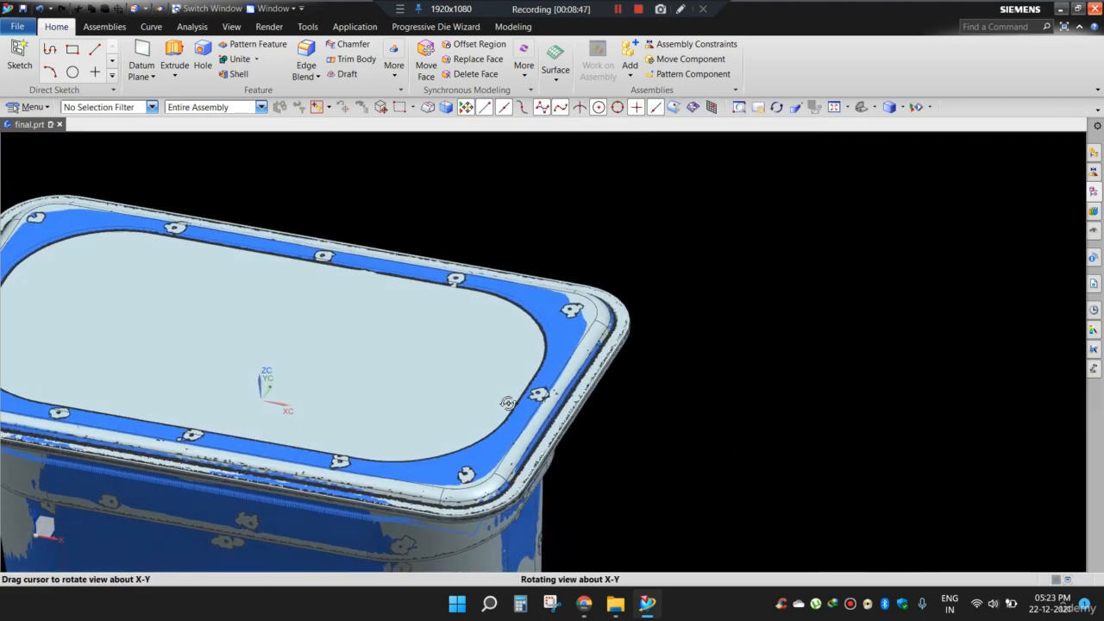
{"action": "left_click_drag", "start_coordinate": [509, 404], "coordinate": [514, 406]}
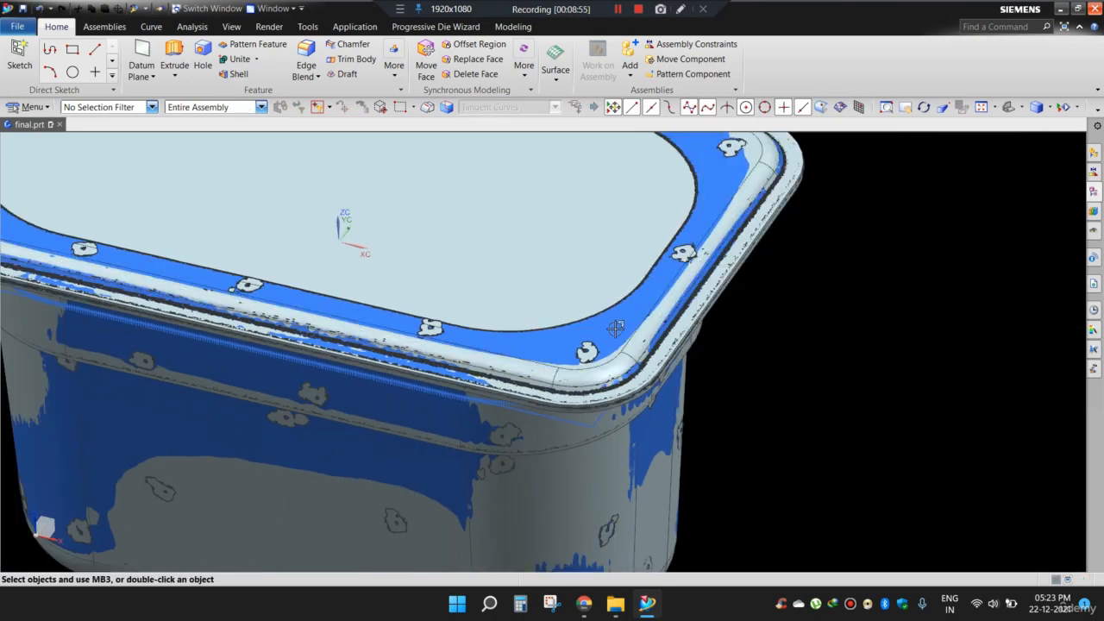
{"action": "left_click_drag", "start_coordinate": [614, 327], "coordinate": [739, 305]}
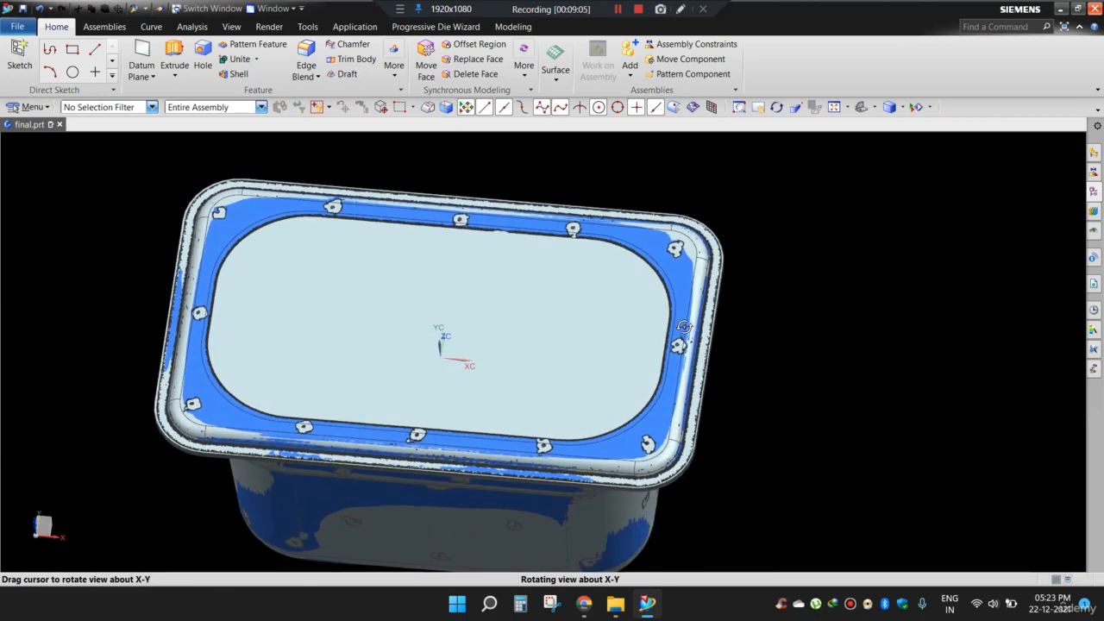
{"action": "left_click_drag", "start_coordinate": [686, 326], "coordinate": [612, 319]}
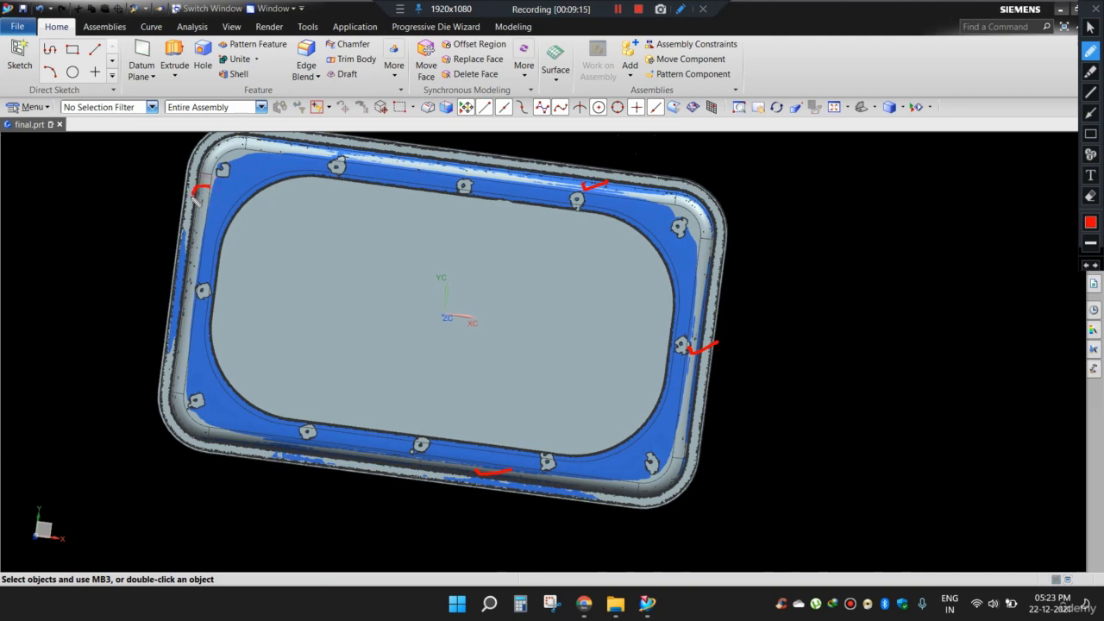
{"action": "left_click_drag", "start_coordinate": [198, 193], "coordinate": [198, 336]}
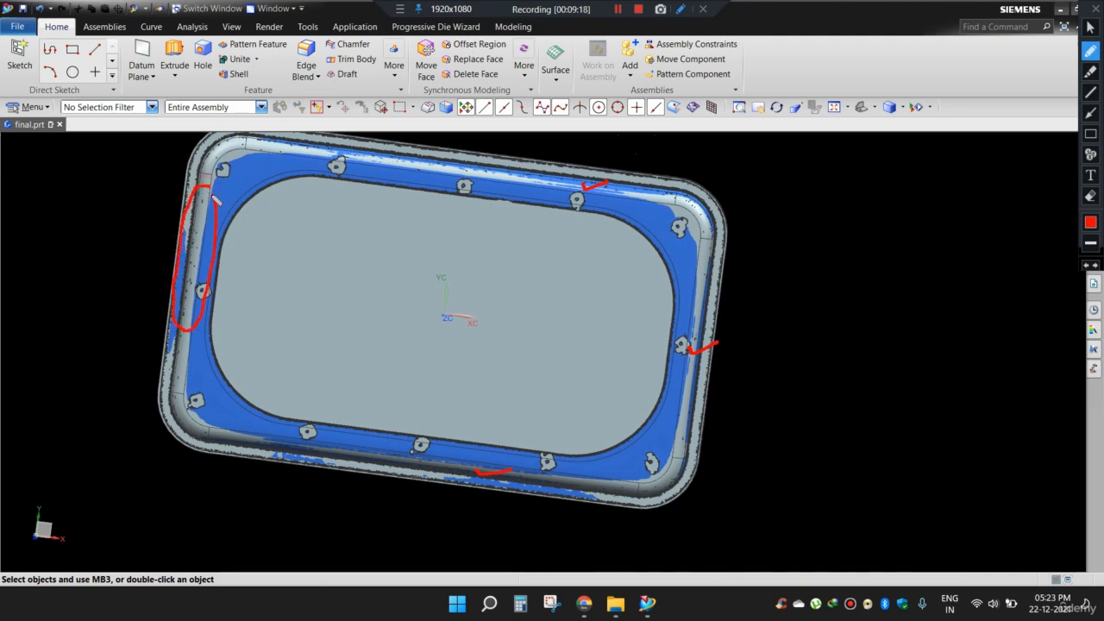
{"action": "mouse_move", "coordinate": [239, 276]}
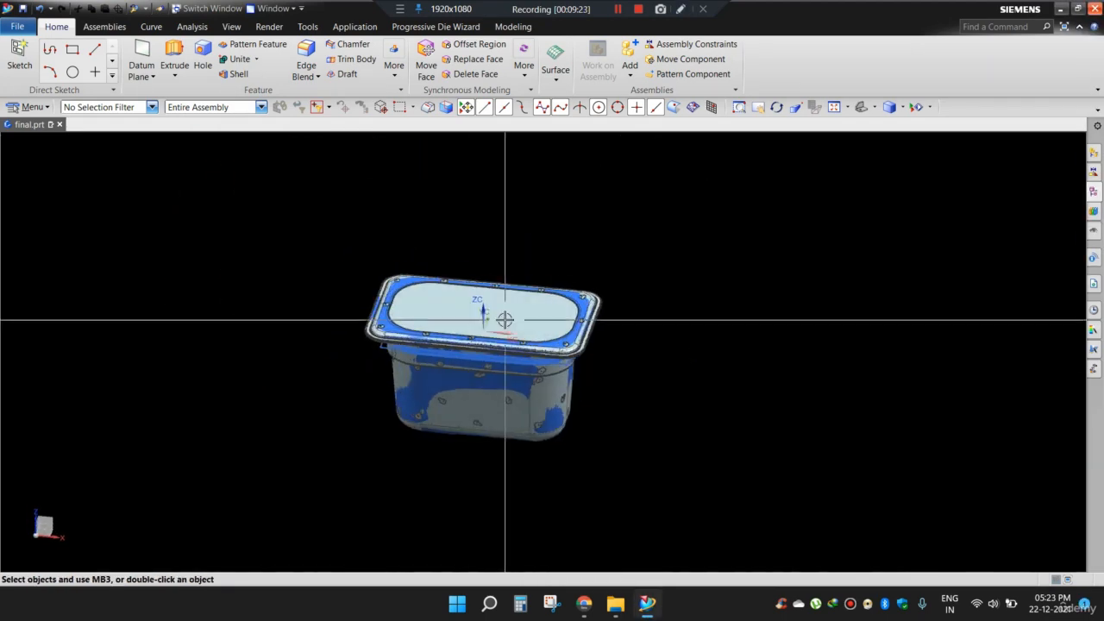
{"action": "left_click_drag", "start_coordinate": [504, 319], "coordinate": [662, 295]}
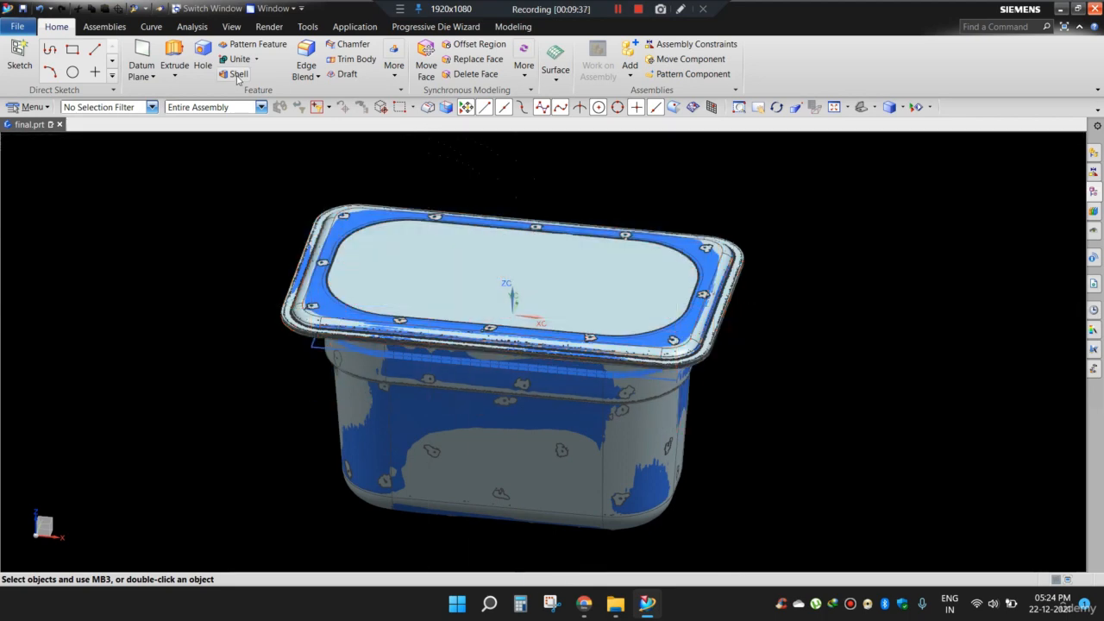
Hide a body, then start uniting the rim with the tub body.
{"action": "left_click", "coordinate": [238, 72]}
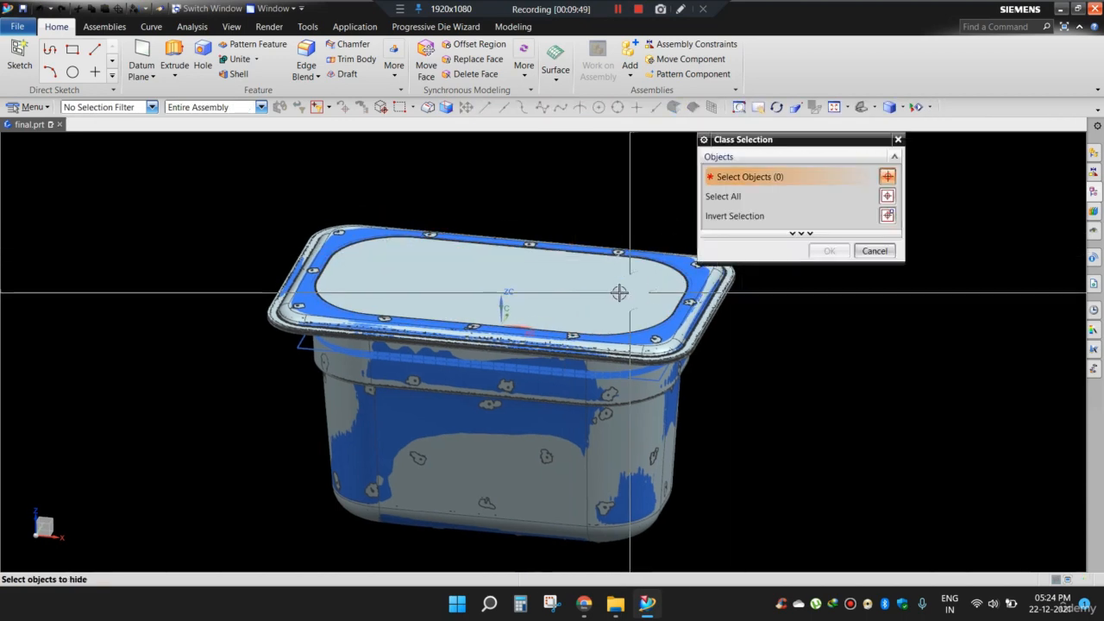
{"action": "left_click", "coordinate": [873, 250]}
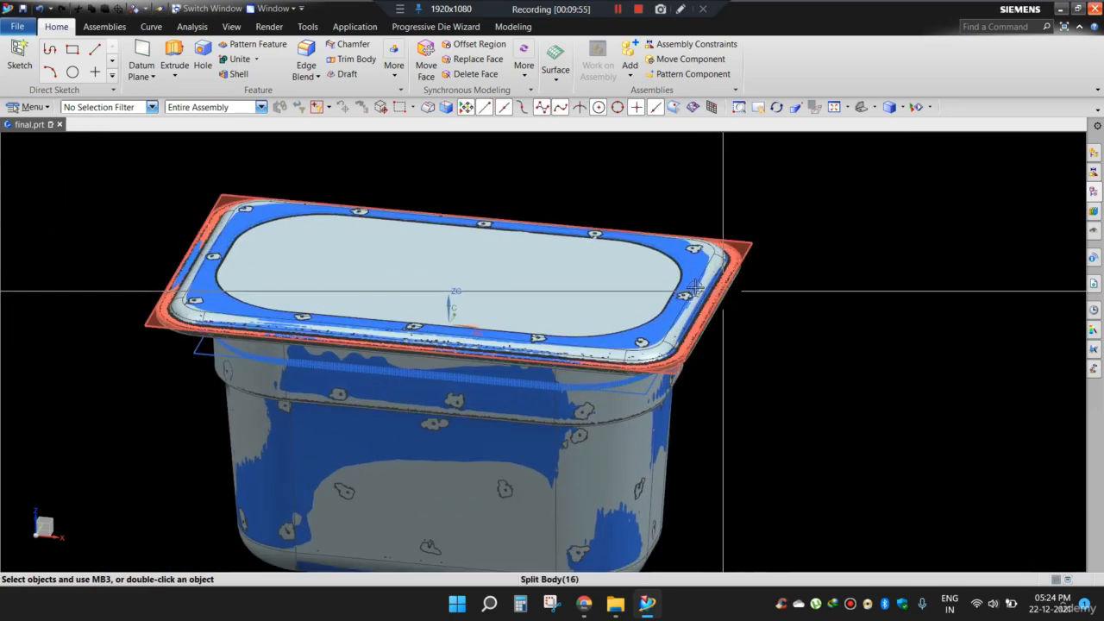
{"action": "mouse_move", "coordinate": [240, 58]}
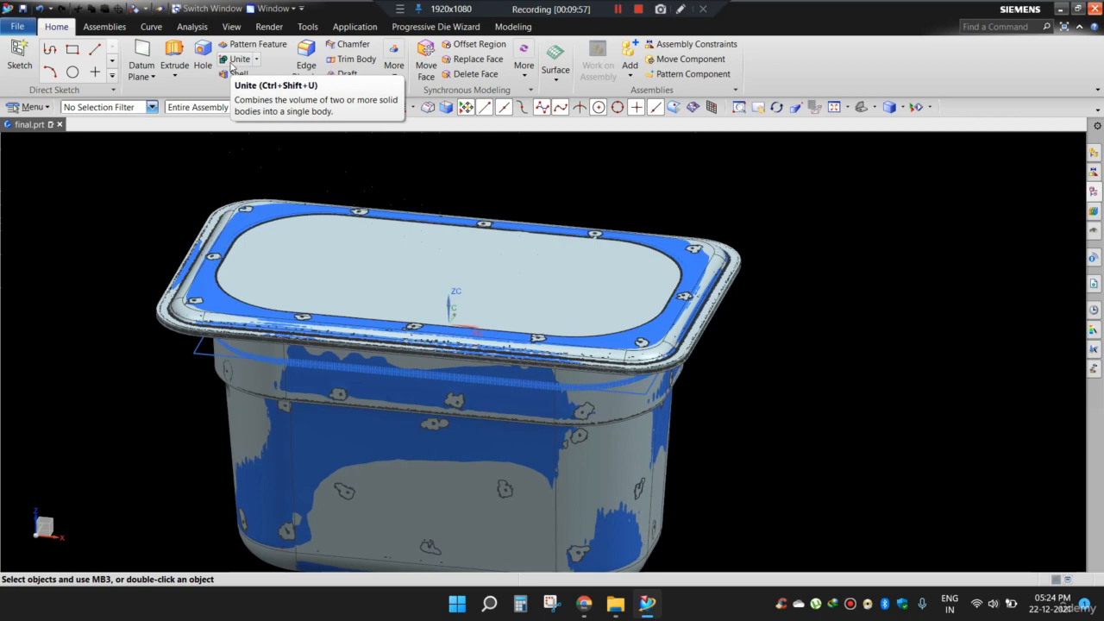
{"action": "left_click", "coordinate": [240, 59]}
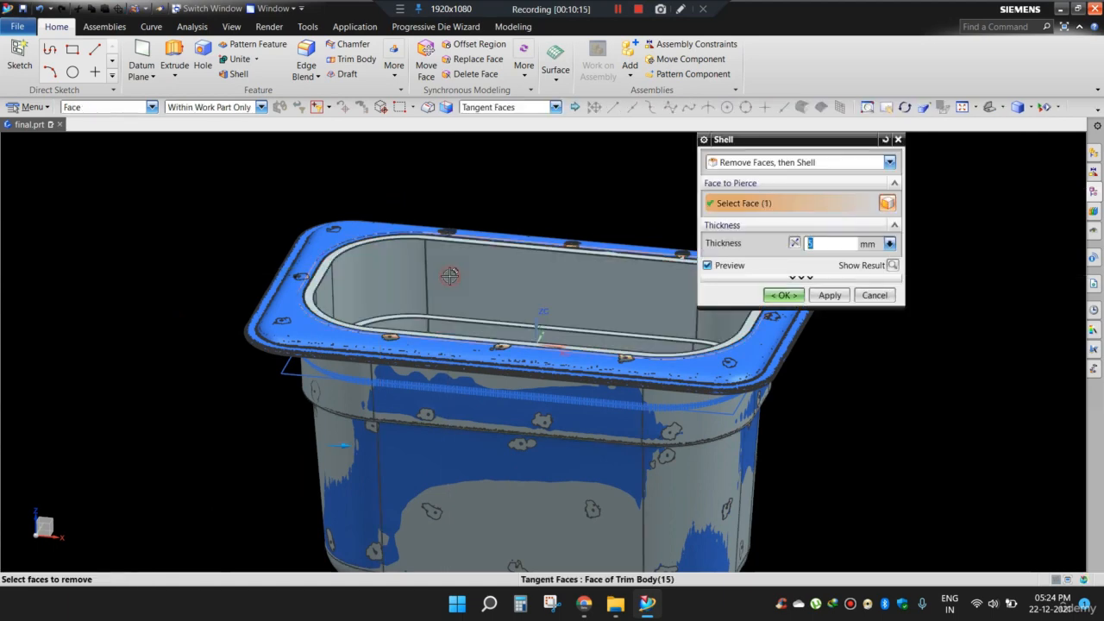
Shell the tub open at the top, settling on 2 mm walls after trying 1.5 mm, and confirm.
{"action": "type", "text": "1.5"}
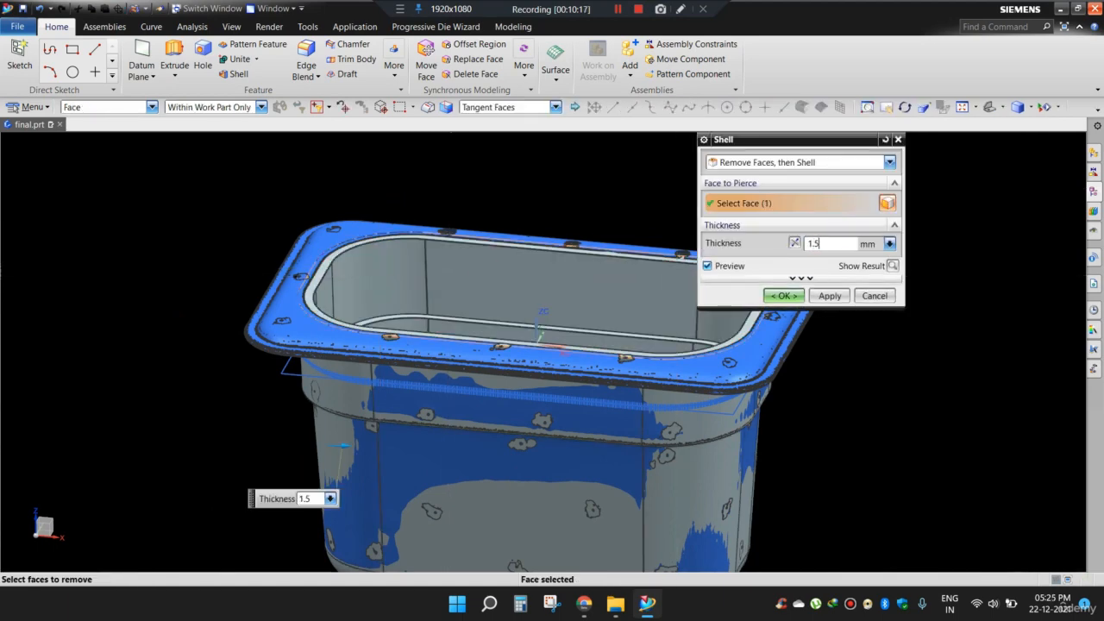
{"action": "left_click_drag", "start_coordinate": [544, 345], "coordinate": [475, 346]}
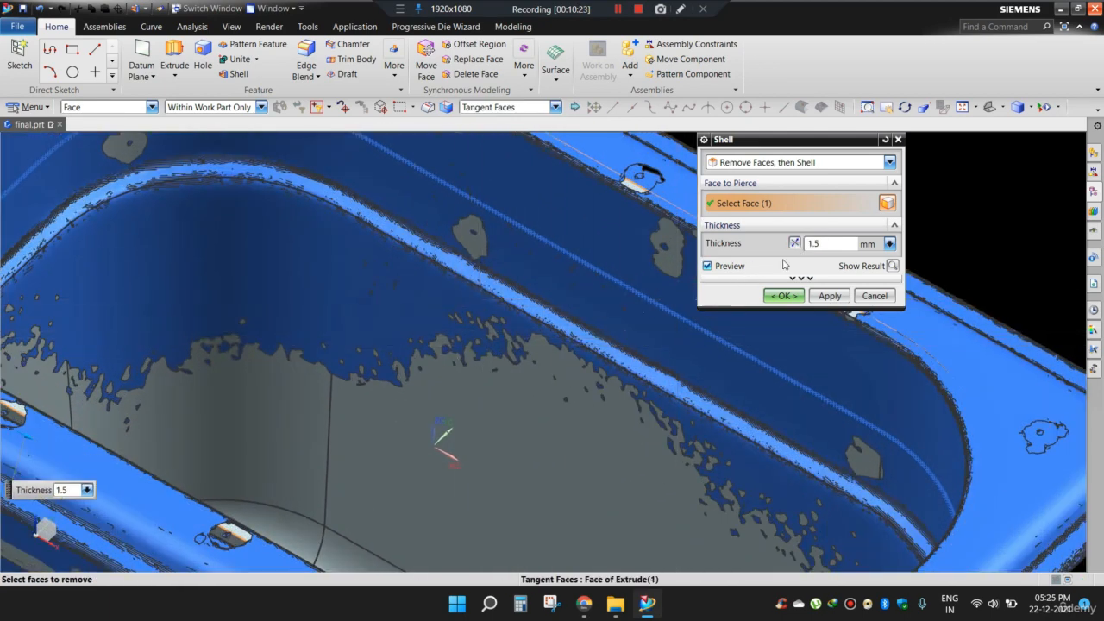
{"action": "type", "text": "2"}
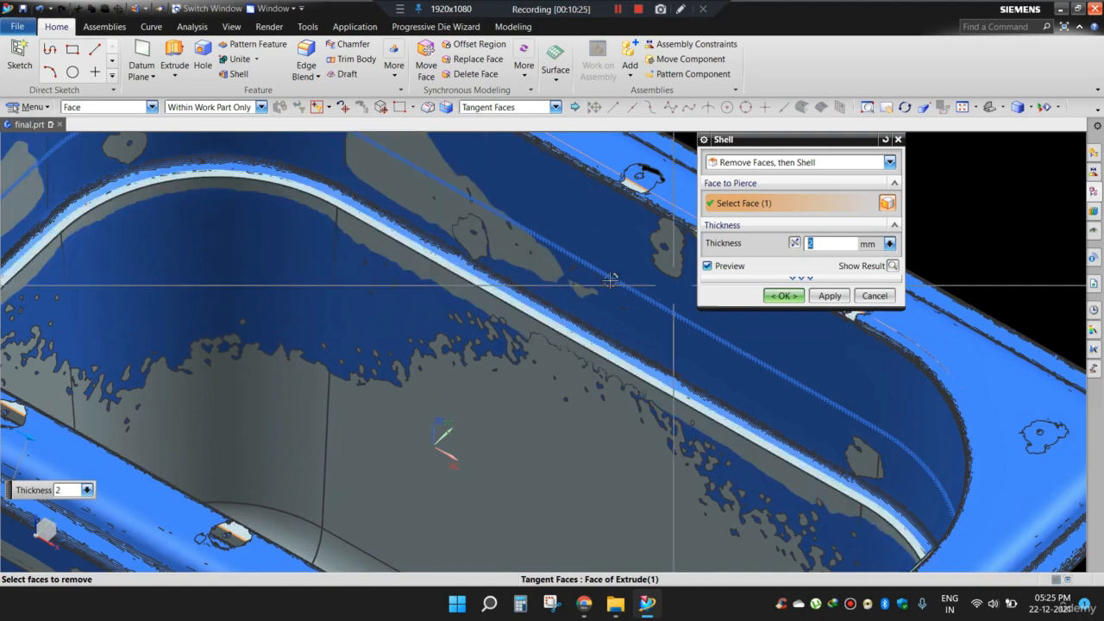
{"action": "left_click_drag", "start_coordinate": [604, 280], "coordinate": [525, 257]}
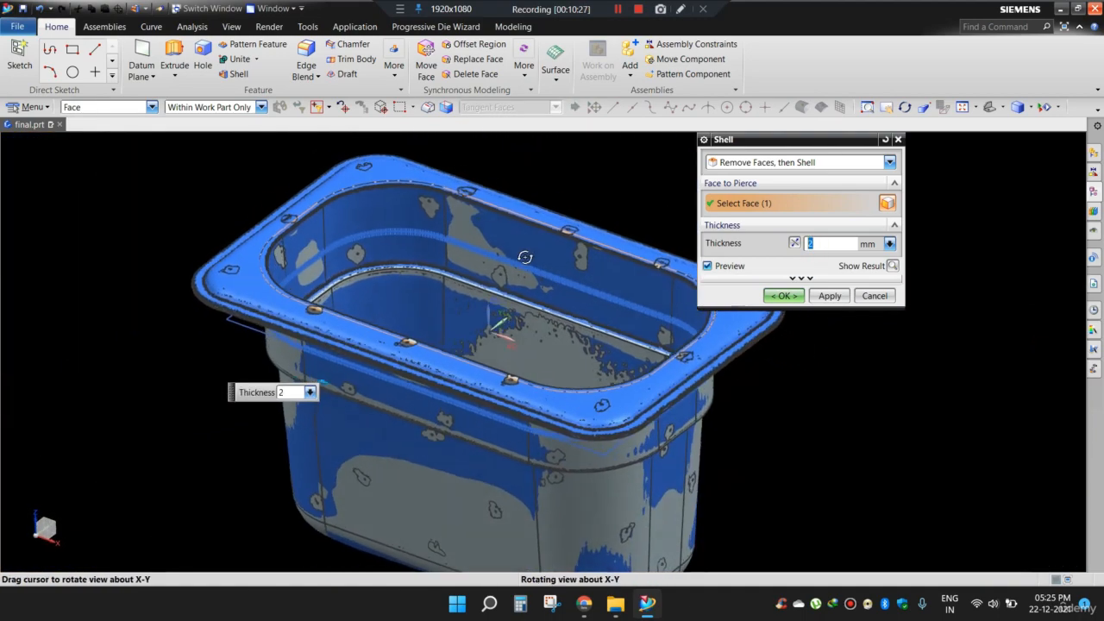
{"action": "left_click_drag", "start_coordinate": [525, 257], "coordinate": [528, 255]}
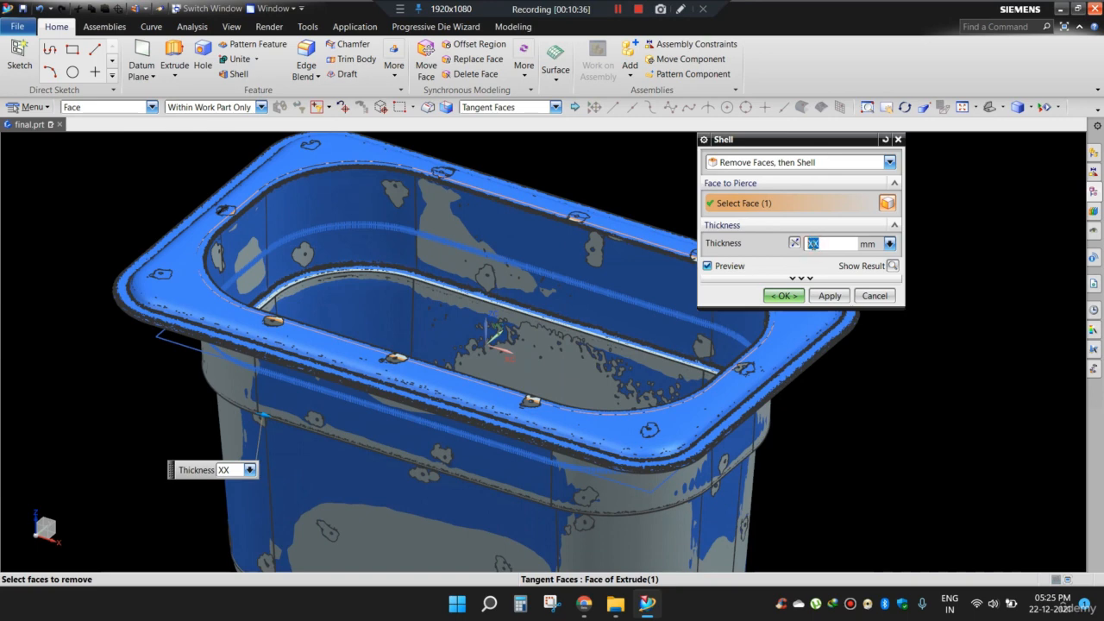
{"action": "type", "text": "2"}
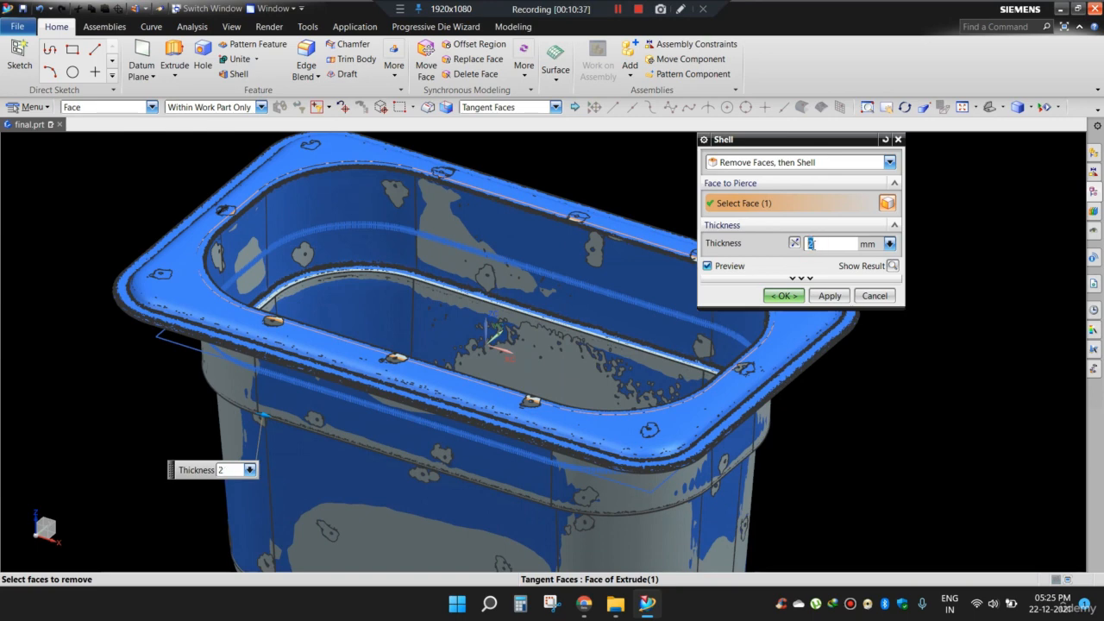
{"action": "left_click", "coordinate": [783, 295]}
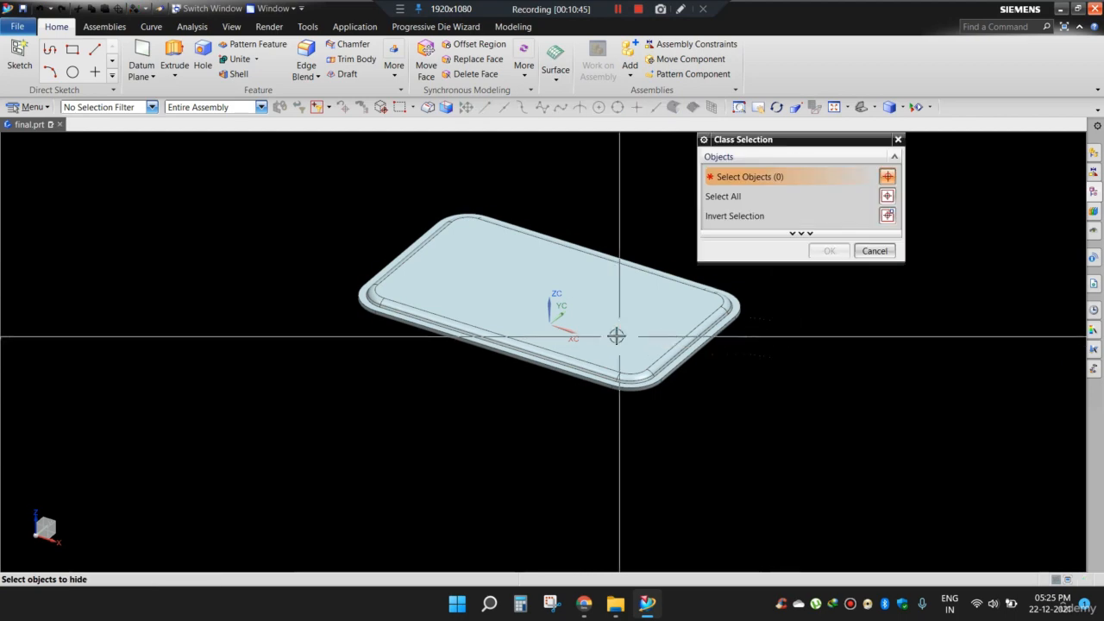
Pick the opening face and confirm the 2 mm shell on the tub body.
{"action": "left_click_drag", "start_coordinate": [618, 336], "coordinate": [690, 297]}
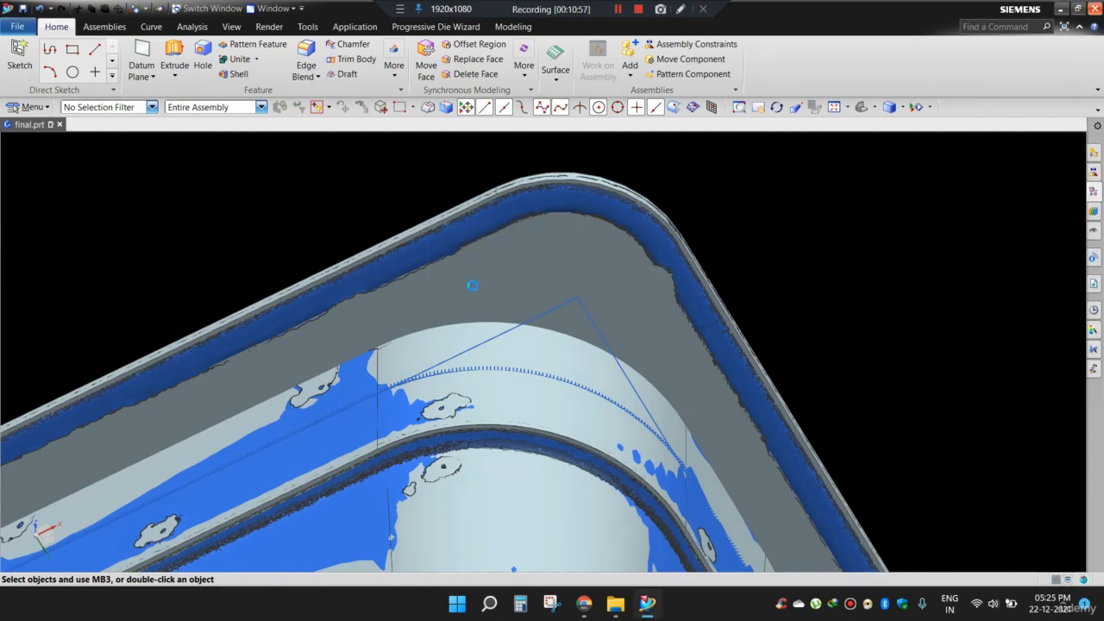
{"action": "left_click", "coordinate": [239, 73]}
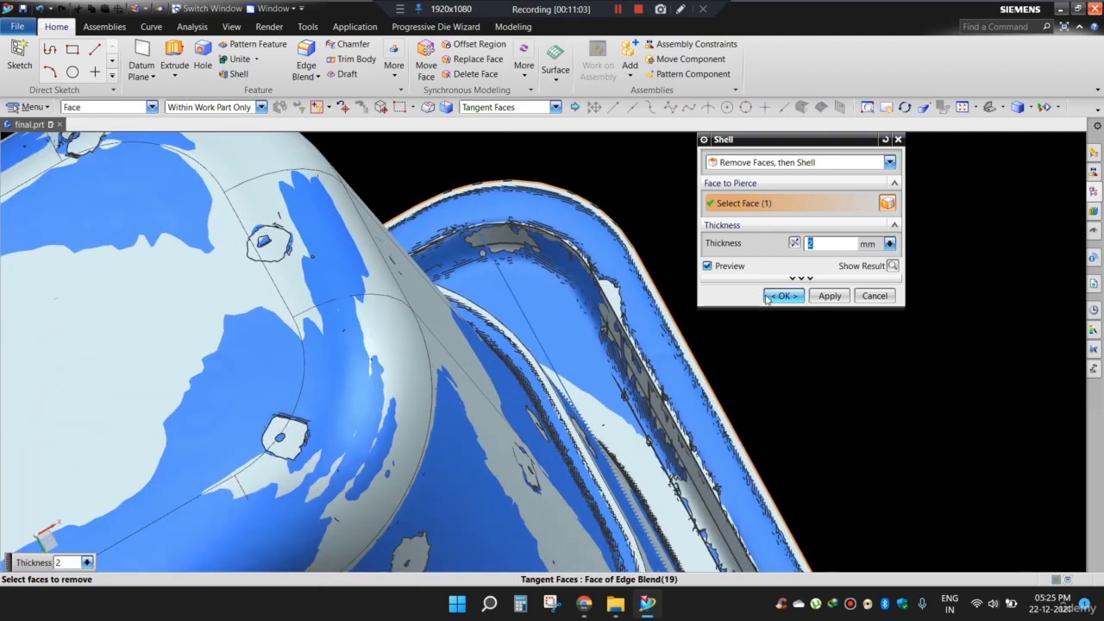
{"action": "left_click", "coordinate": [783, 296]}
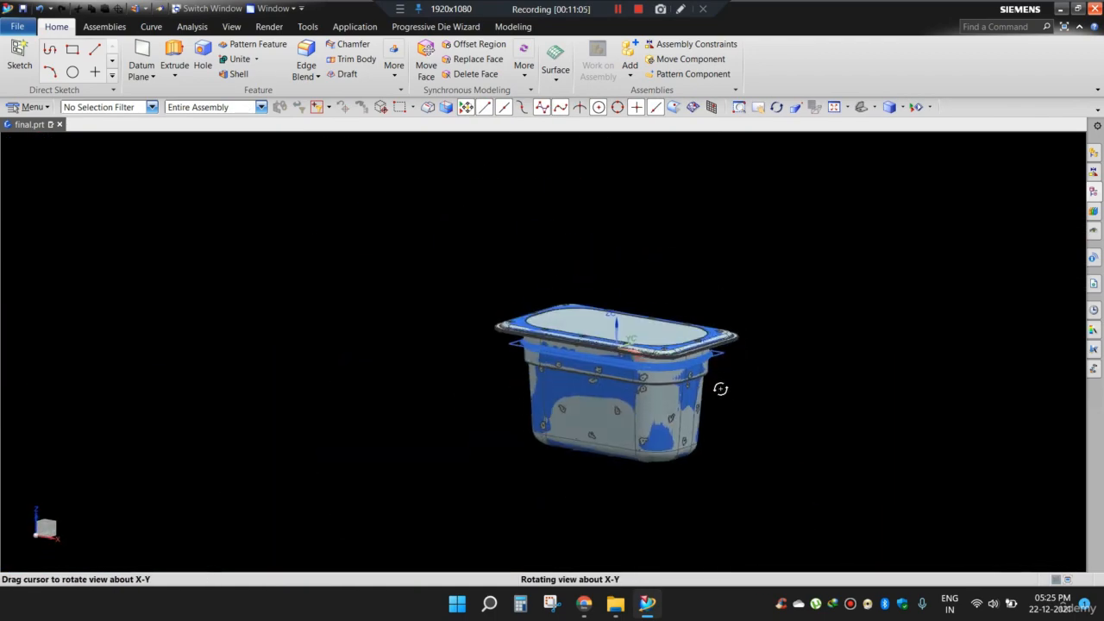
Subtract the tub body from the rim body with Keep Tool enabled.
{"action": "left_click_drag", "start_coordinate": [721, 390], "coordinate": [735, 307]}
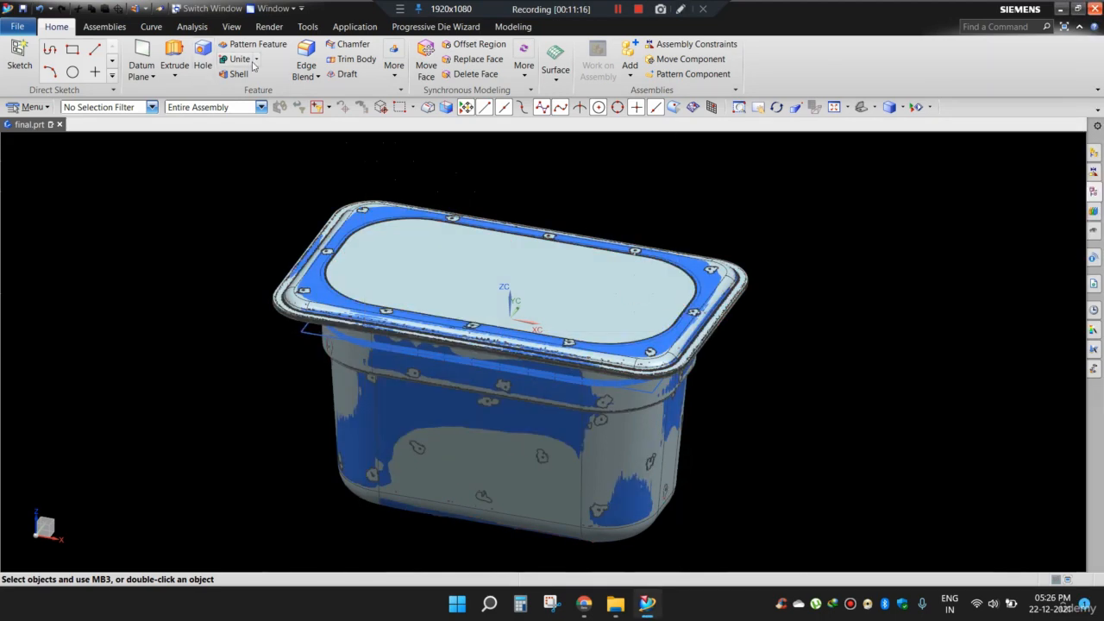
{"action": "left_click", "coordinate": [256, 59]}
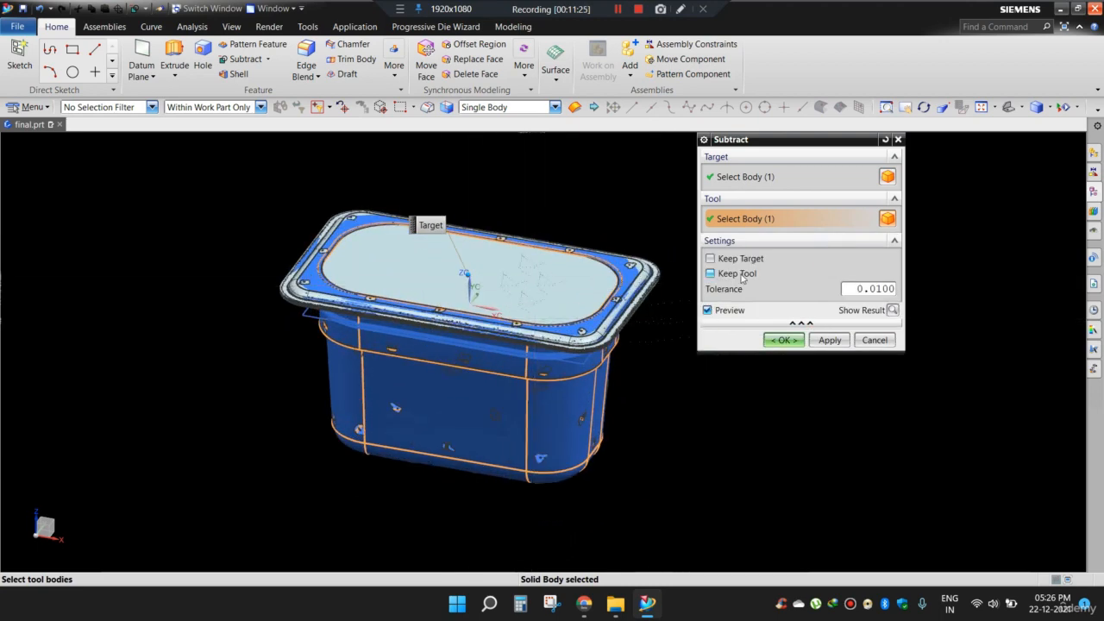
{"action": "left_click", "coordinate": [711, 273]}
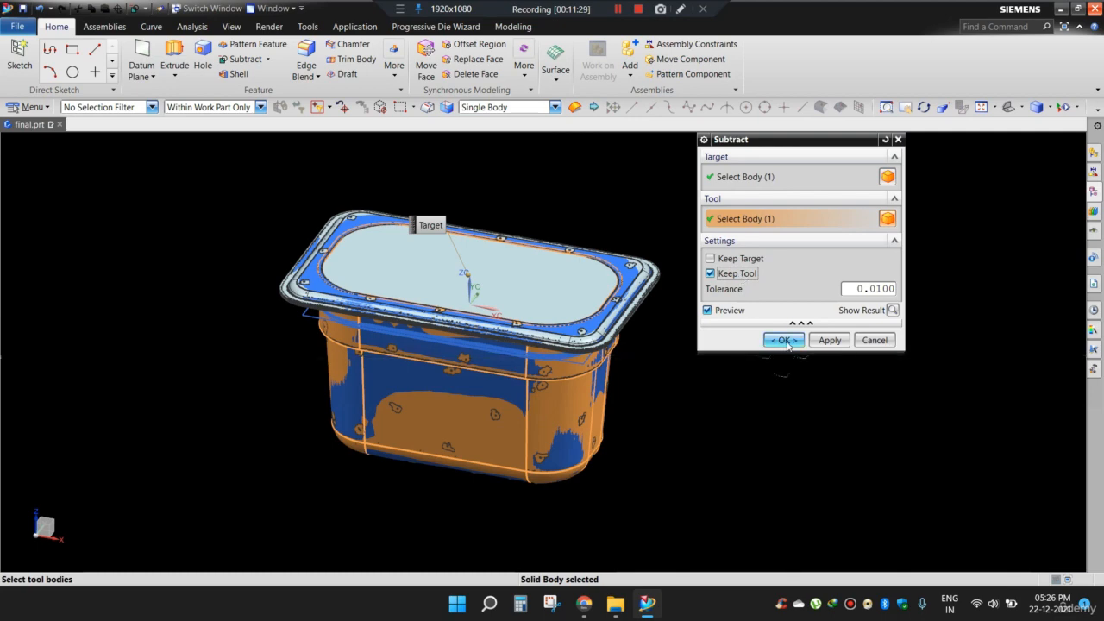
{"action": "left_click", "coordinate": [783, 339]}
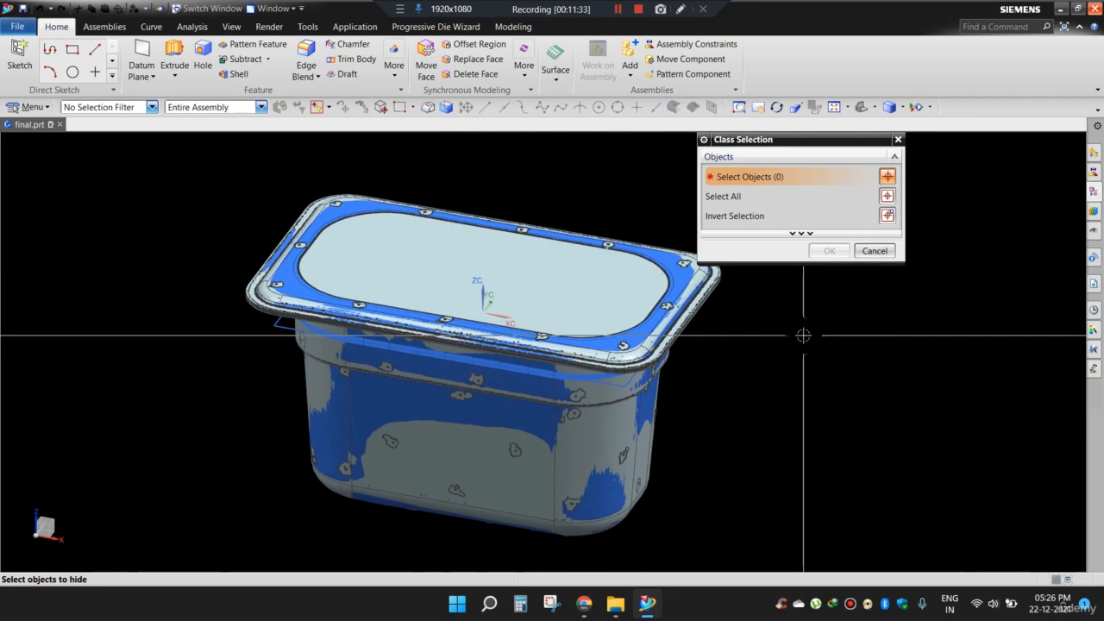
Hide the leftover body and start uniting the rim with the hollow tub.
{"action": "left_click", "coordinate": [585, 224]}
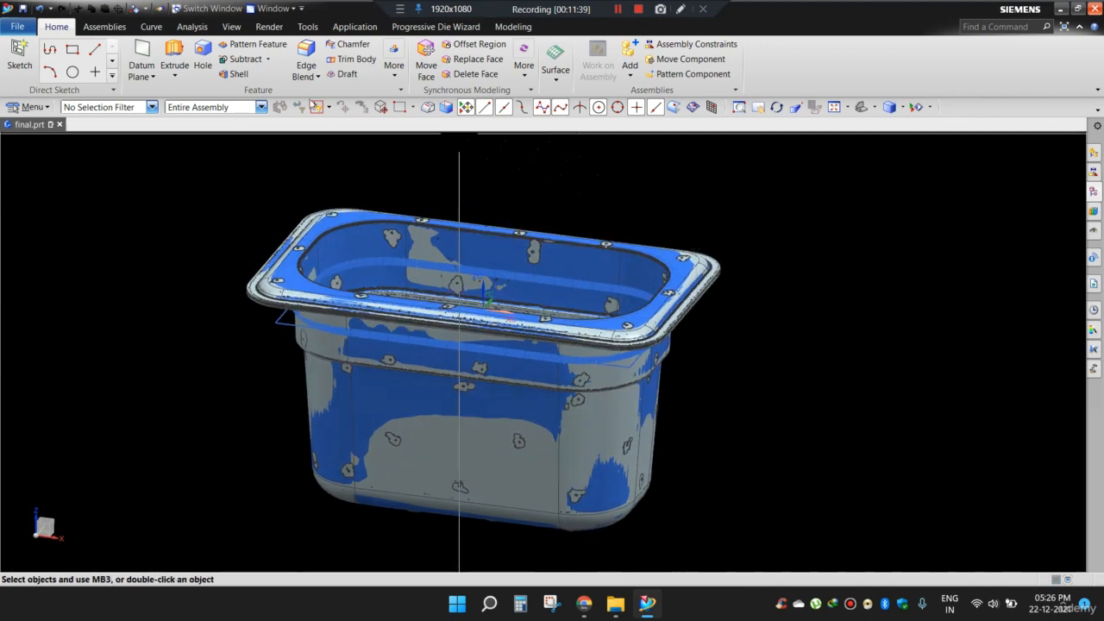
{"action": "left_click", "coordinate": [269, 59]}
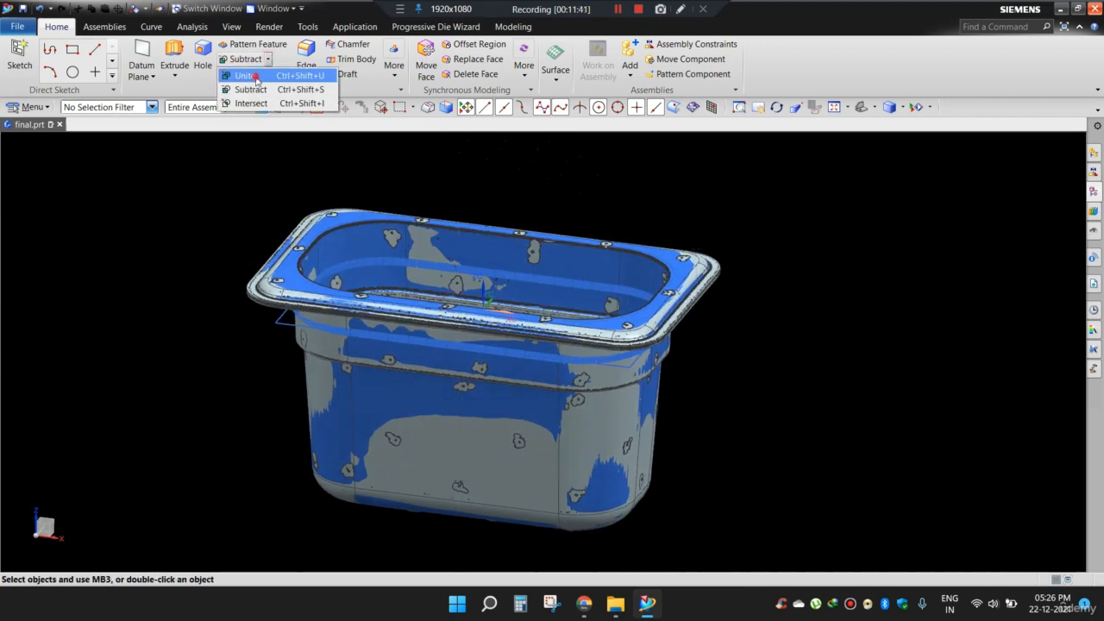
{"action": "left_click", "coordinate": [245, 75]}
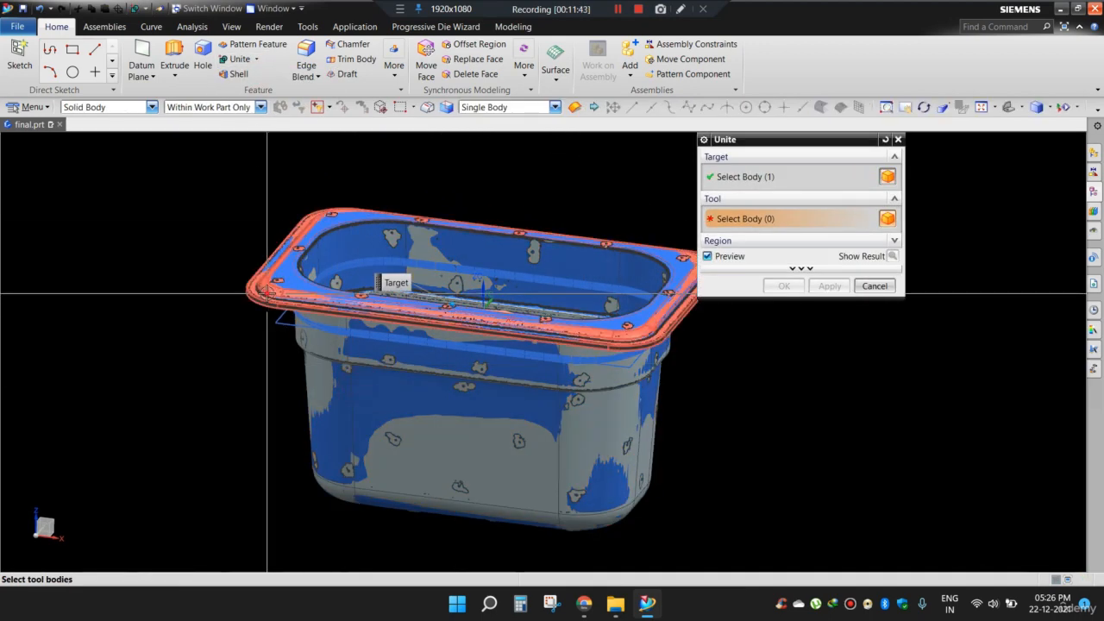
{"action": "left_click", "coordinate": [873, 287]}
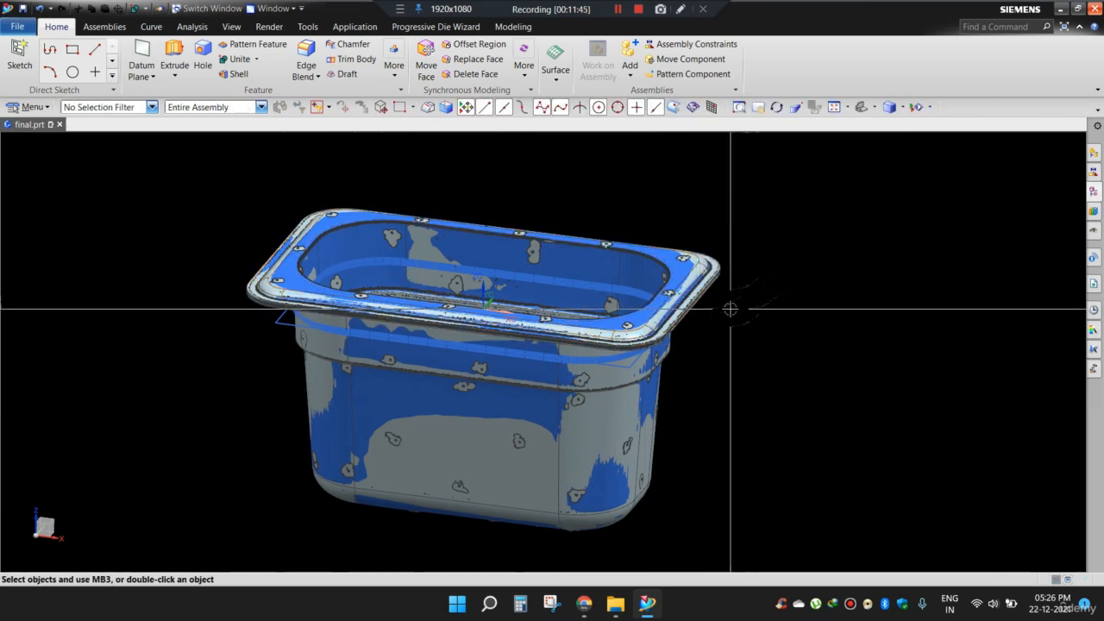
{"action": "mouse_move", "coordinate": [730, 309]}
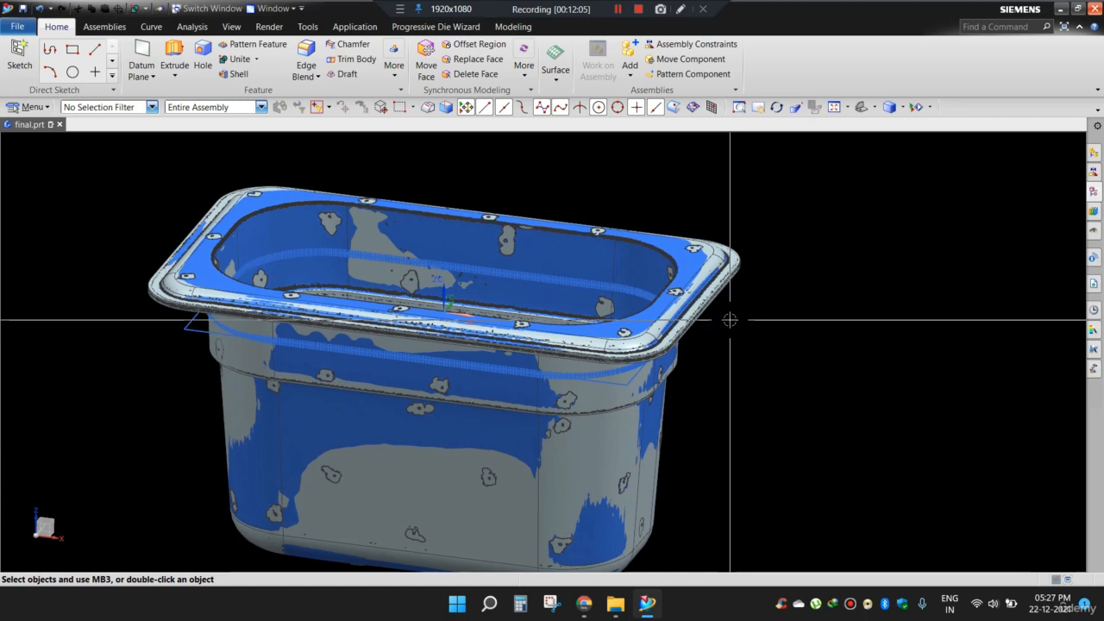
{"action": "left_click", "coordinate": [638, 10]}
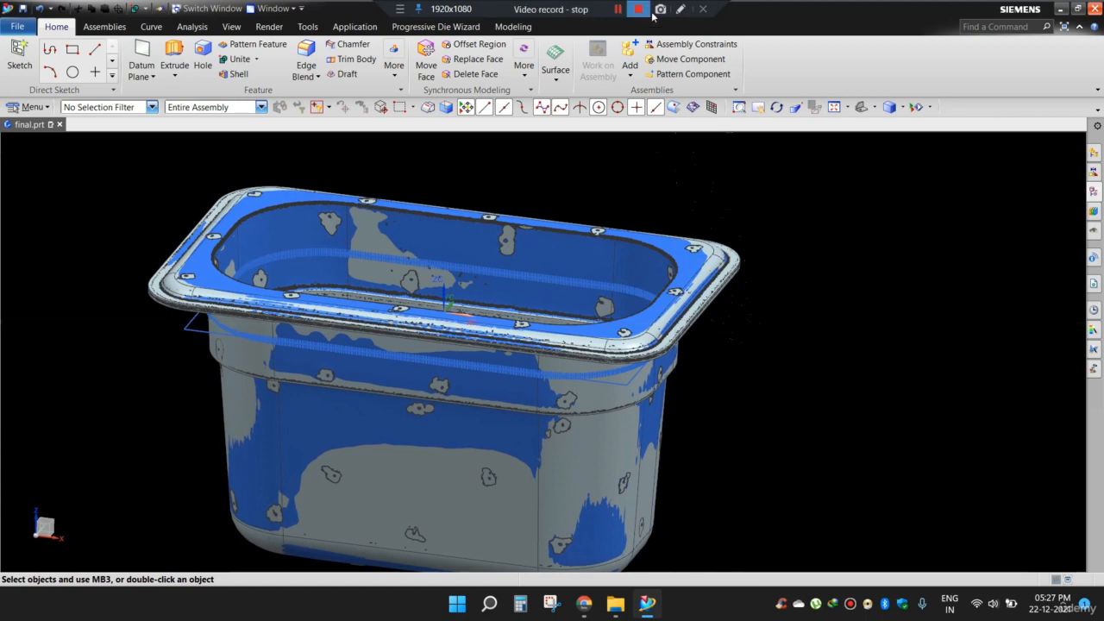
{"action": "left_click", "coordinate": [639, 10]}
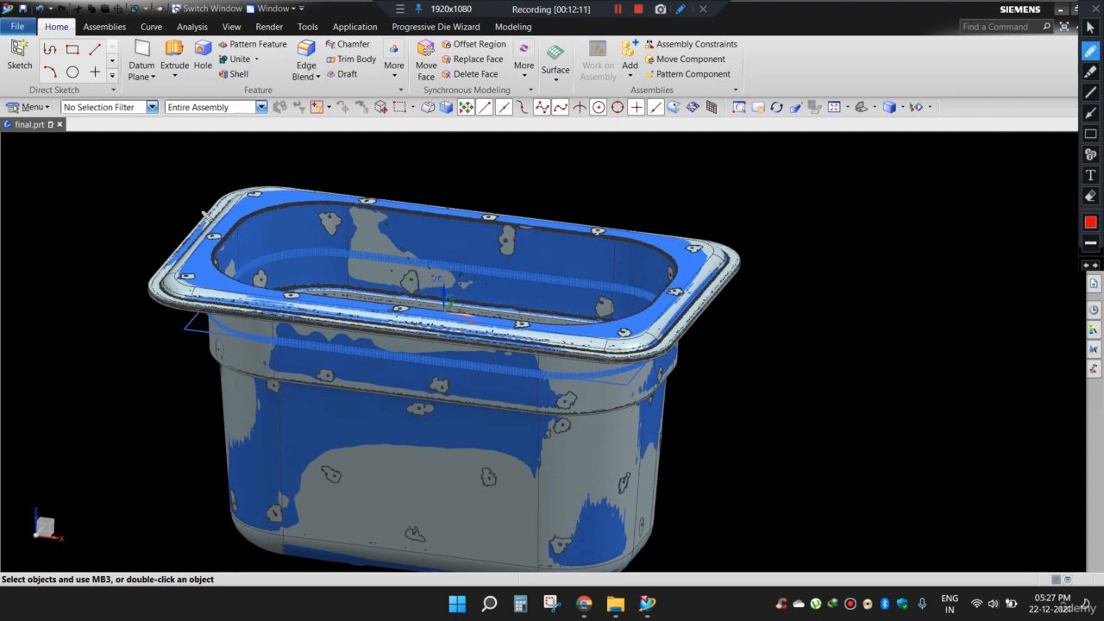
{"action": "mouse_move", "coordinate": [205, 214]}
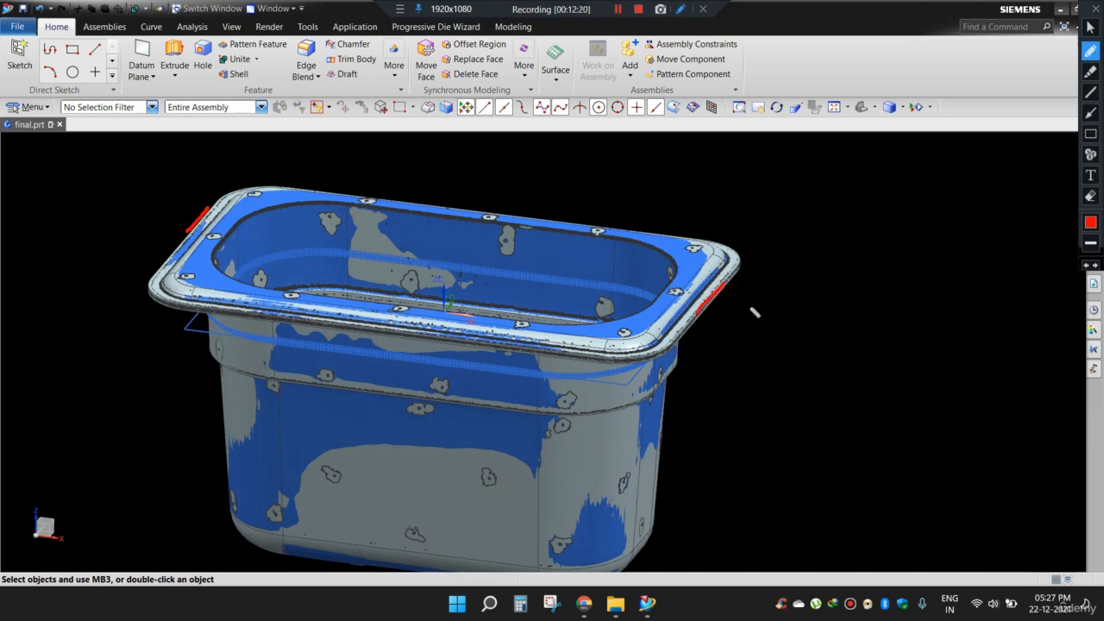
{"action": "mouse_move", "coordinate": [359, 338]}
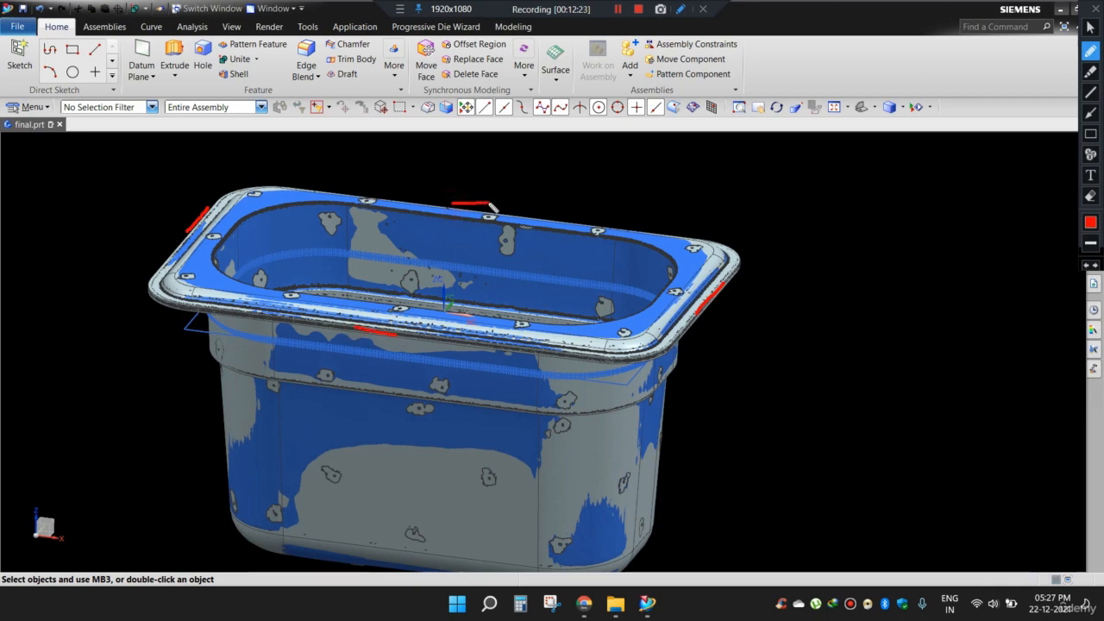
{"action": "mouse_move", "coordinate": [742, 319]}
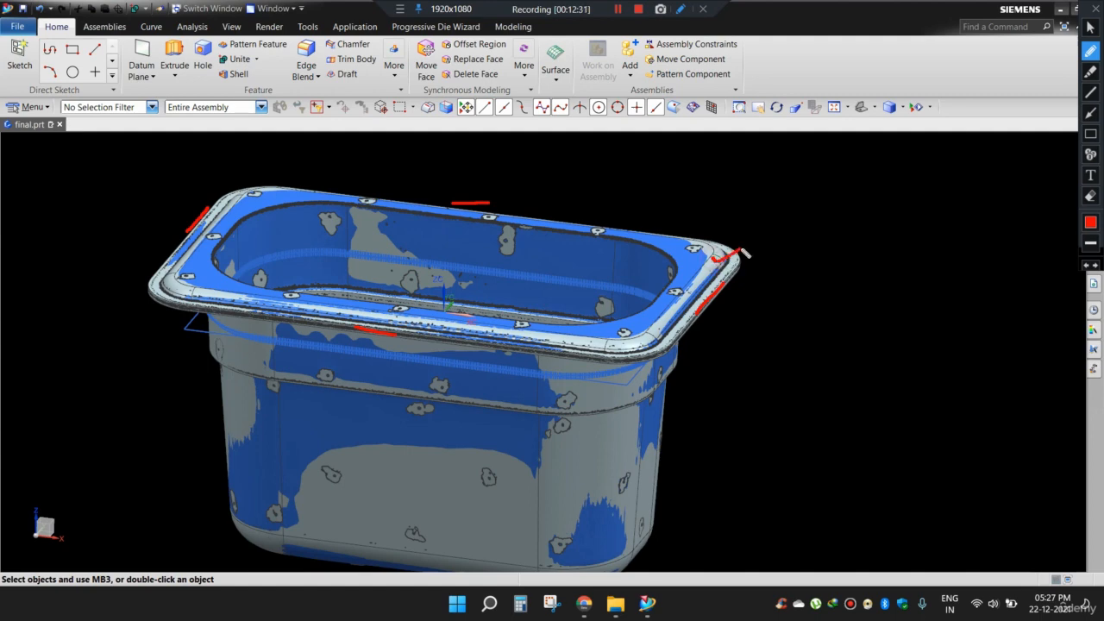
{"action": "mouse_move", "coordinate": [809, 314]}
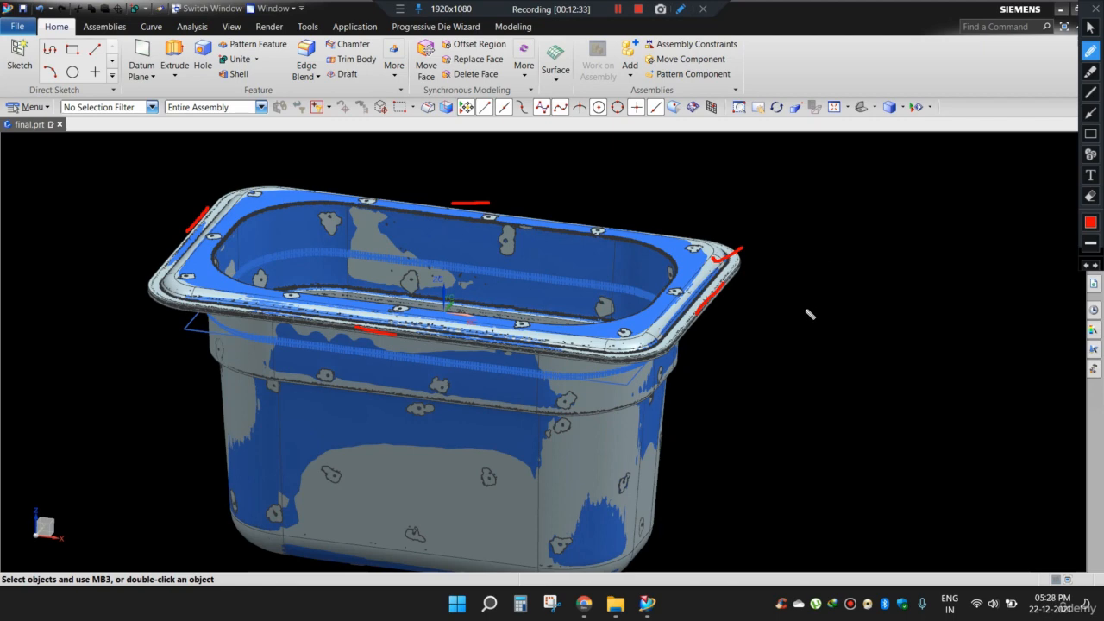
{"action": "mouse_move", "coordinate": [775, 318]}
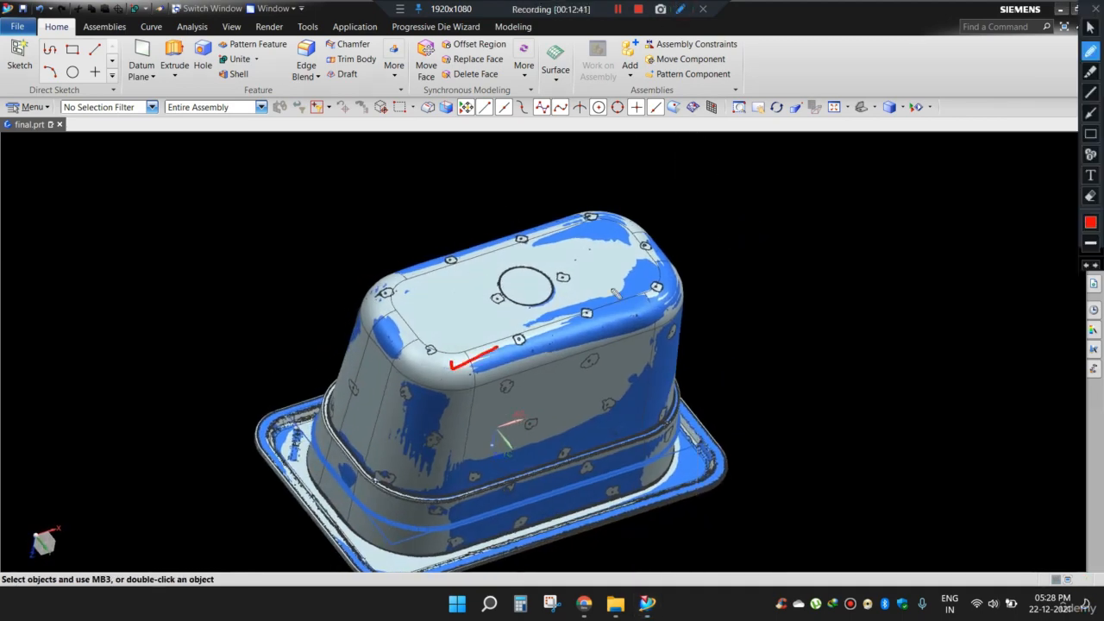
{"action": "left_click_drag", "start_coordinate": [618, 294], "coordinate": [722, 252]}
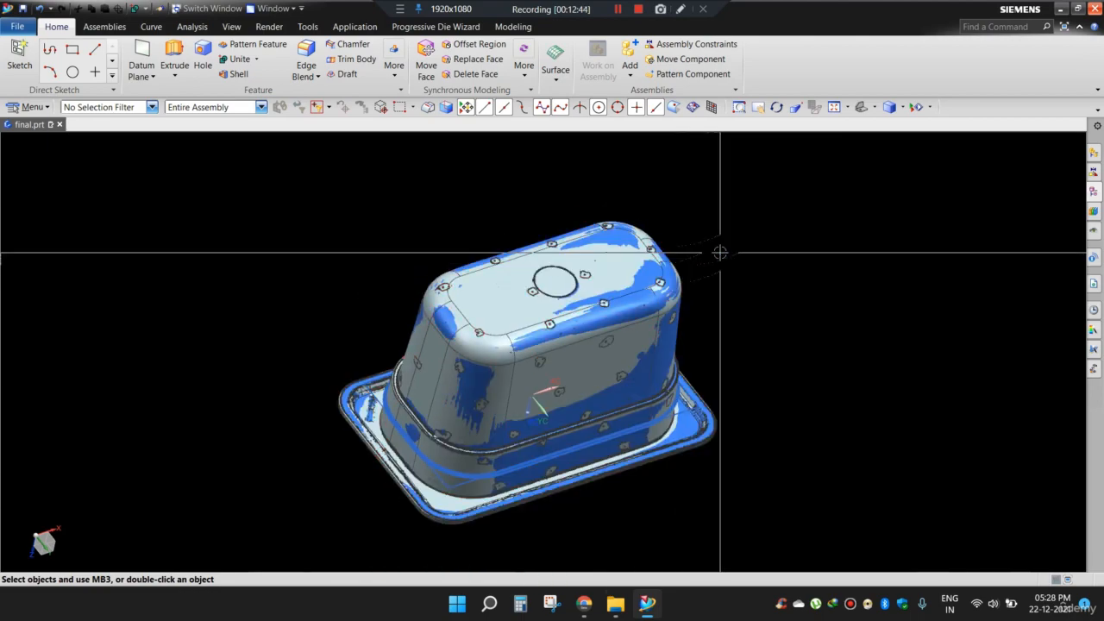
{"action": "left_click_drag", "start_coordinate": [721, 252], "coordinate": [642, 356]}
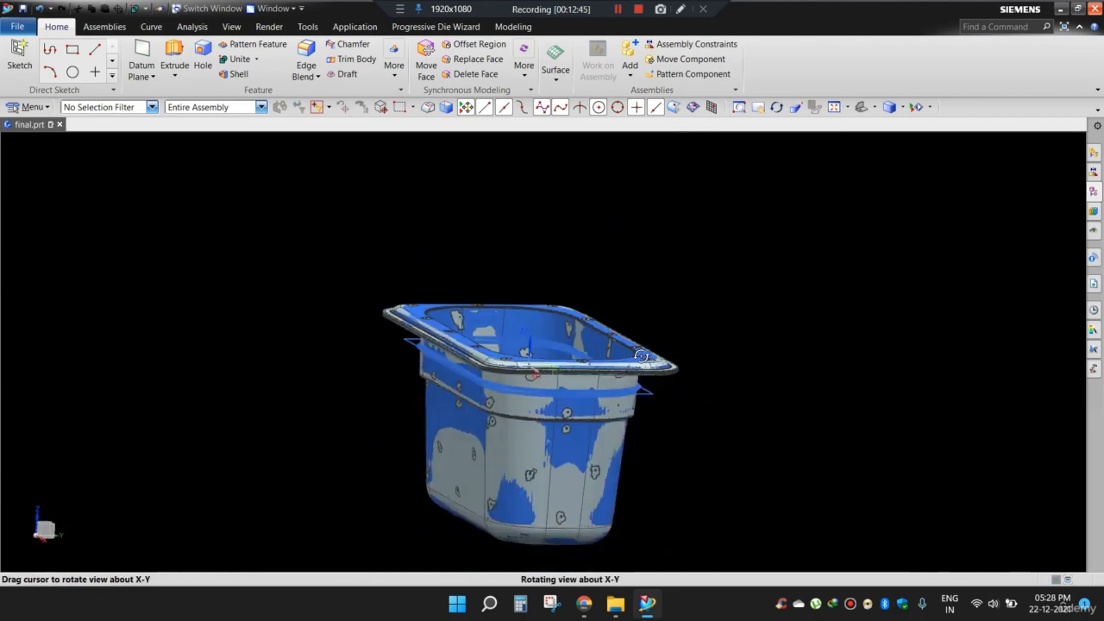
{"action": "left_click_drag", "start_coordinate": [638, 356], "coordinate": [694, 259]}
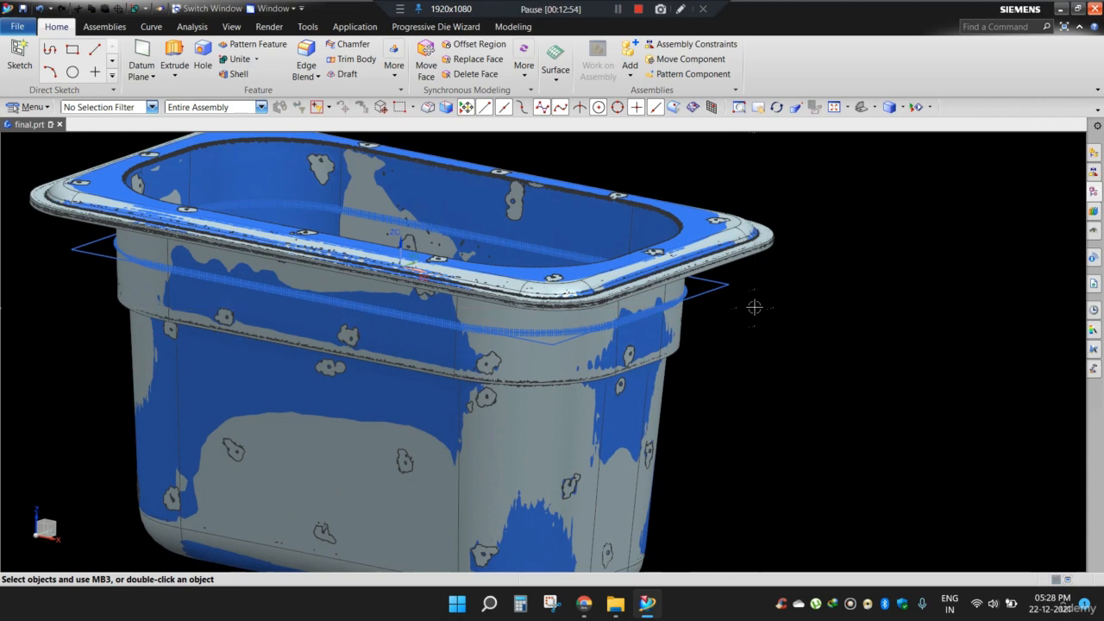
{"action": "left_click", "coordinate": [617, 10]}
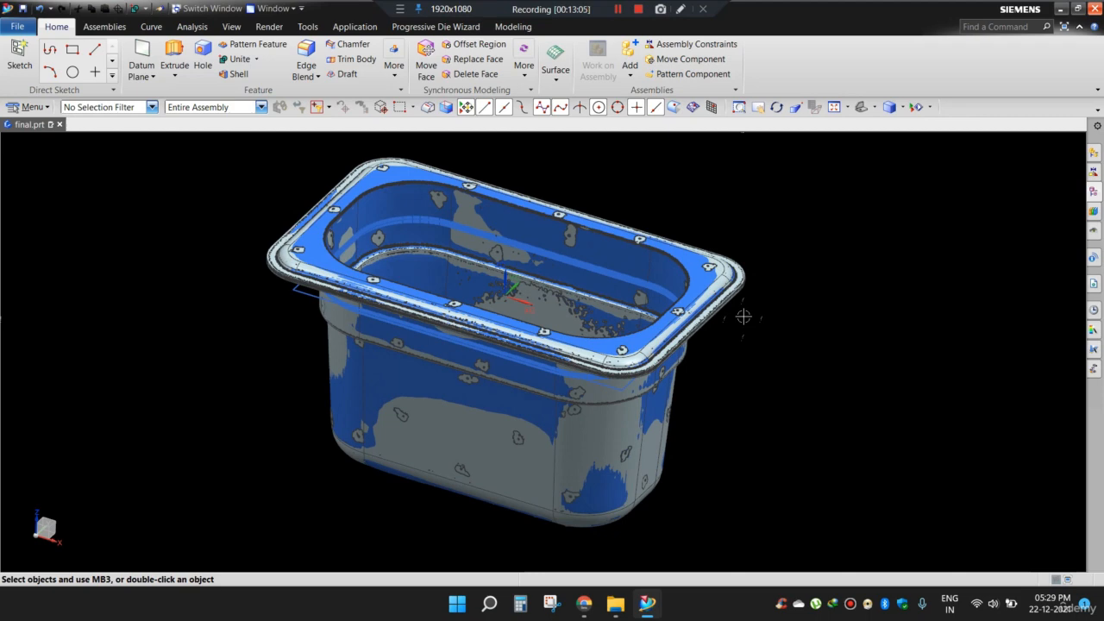
{"action": "left_click_drag", "start_coordinate": [517, 302], "coordinate": [744, 349]}
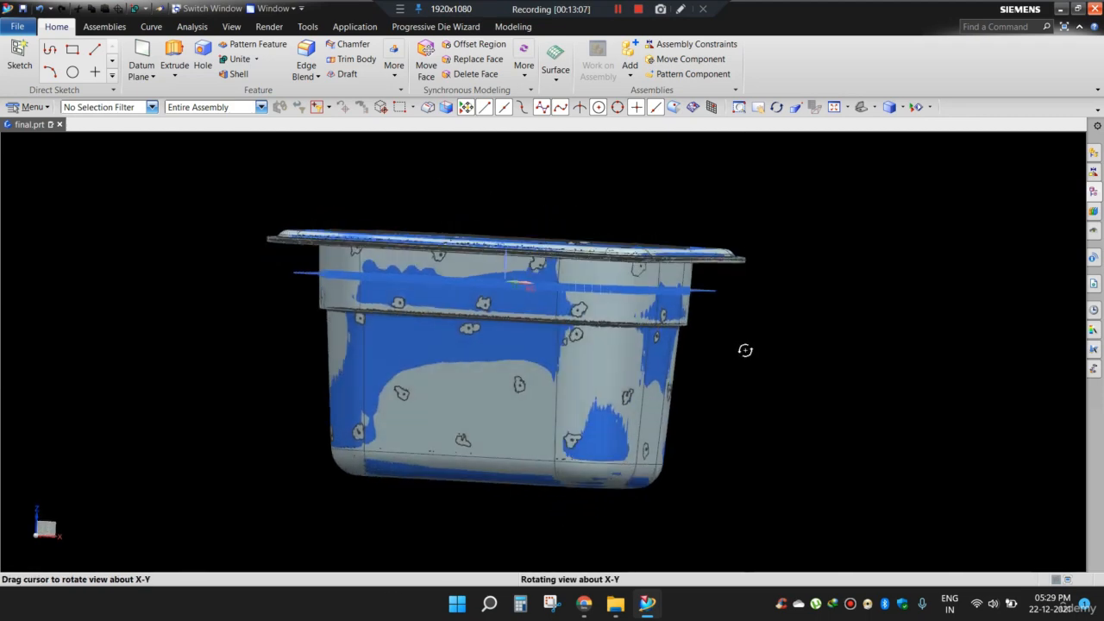